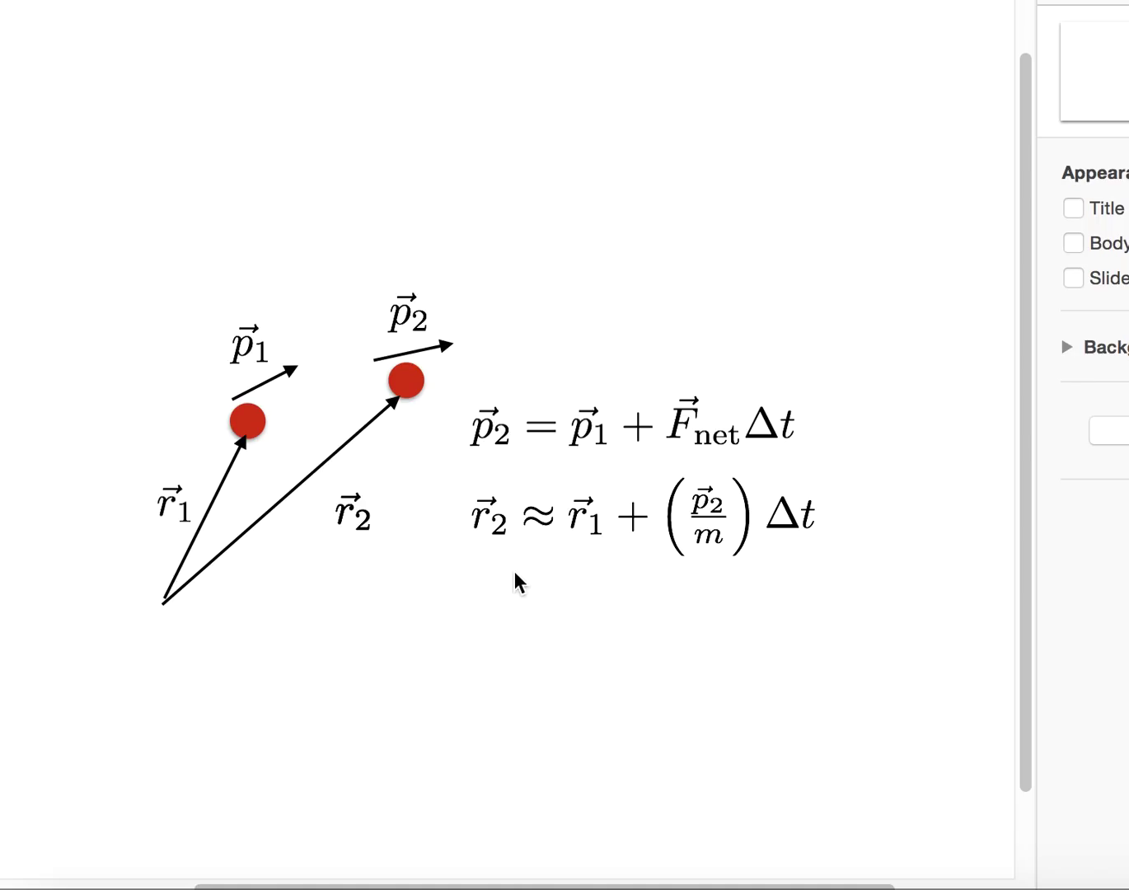
mouse_move(486, 536)
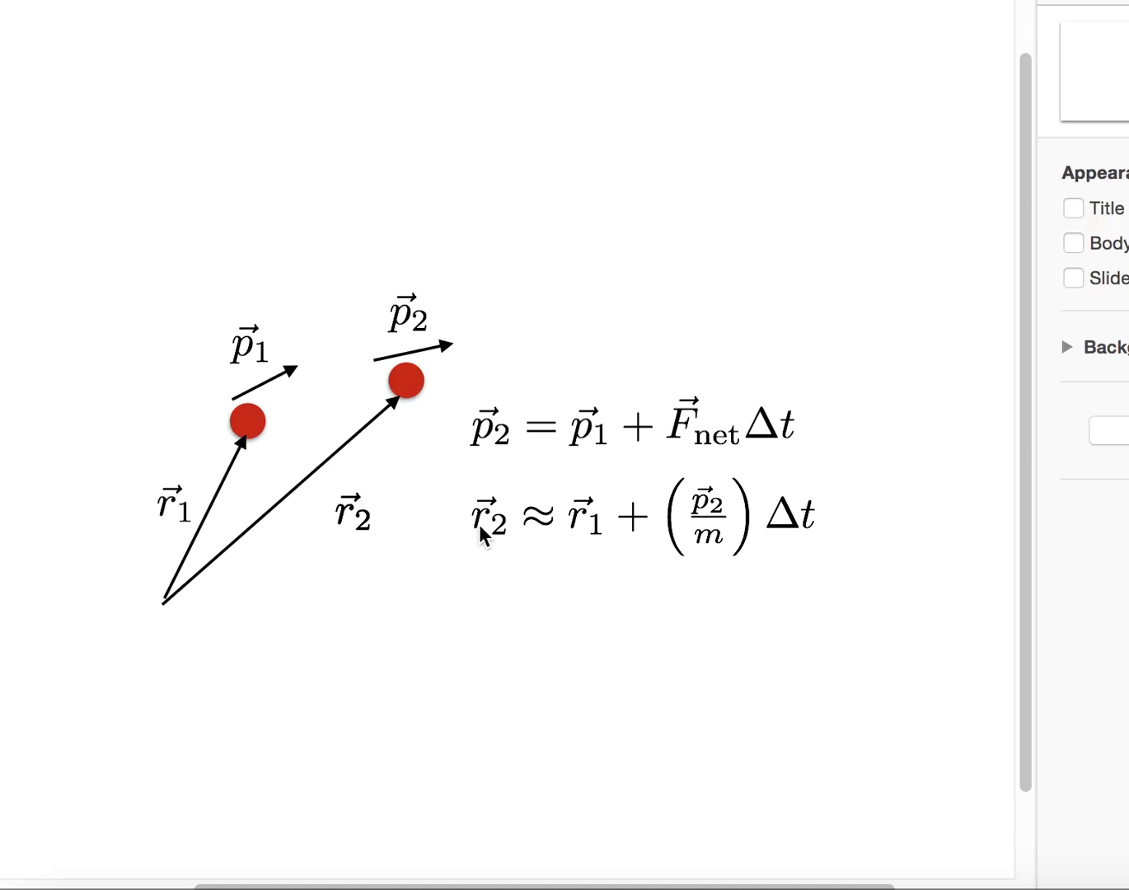
mouse_move(239, 420)
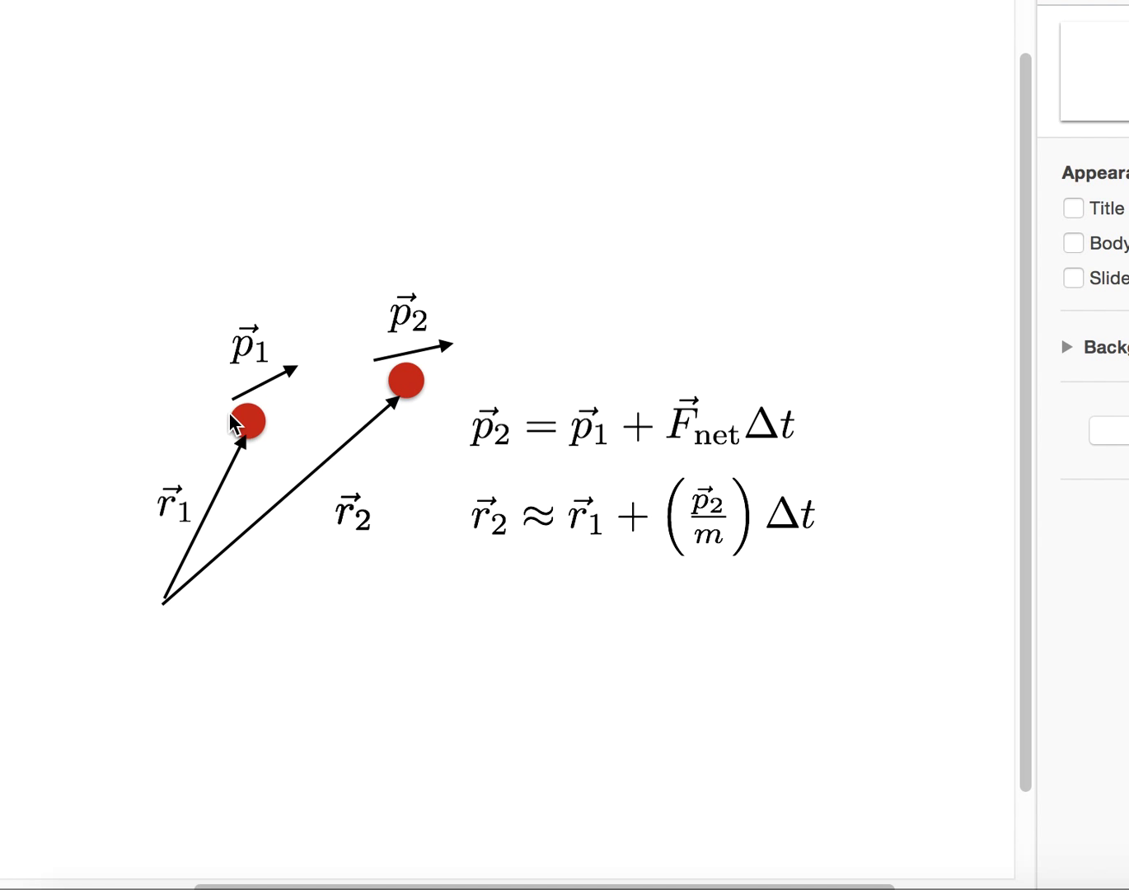
Review the diagram's ball positions, p2 label and momentum update equation before coding
left_click(246, 420)
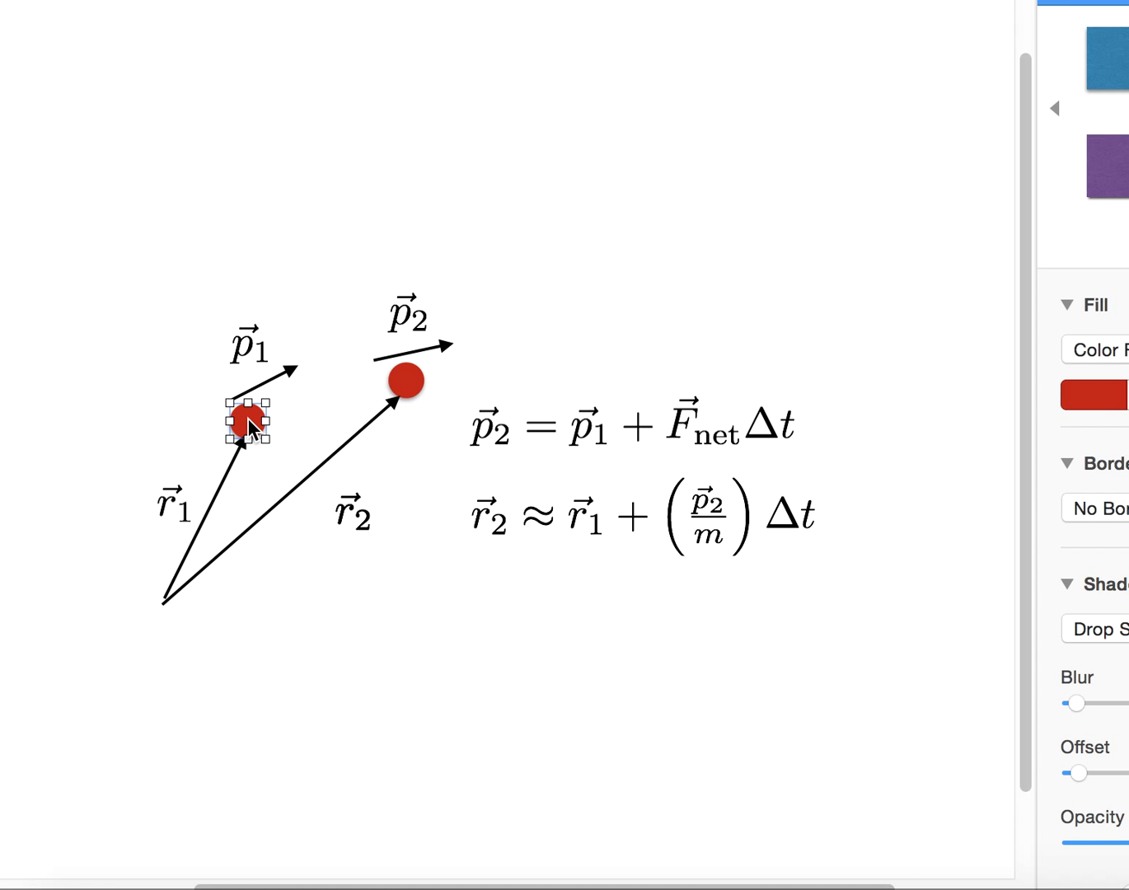
mouse_move(422, 388)
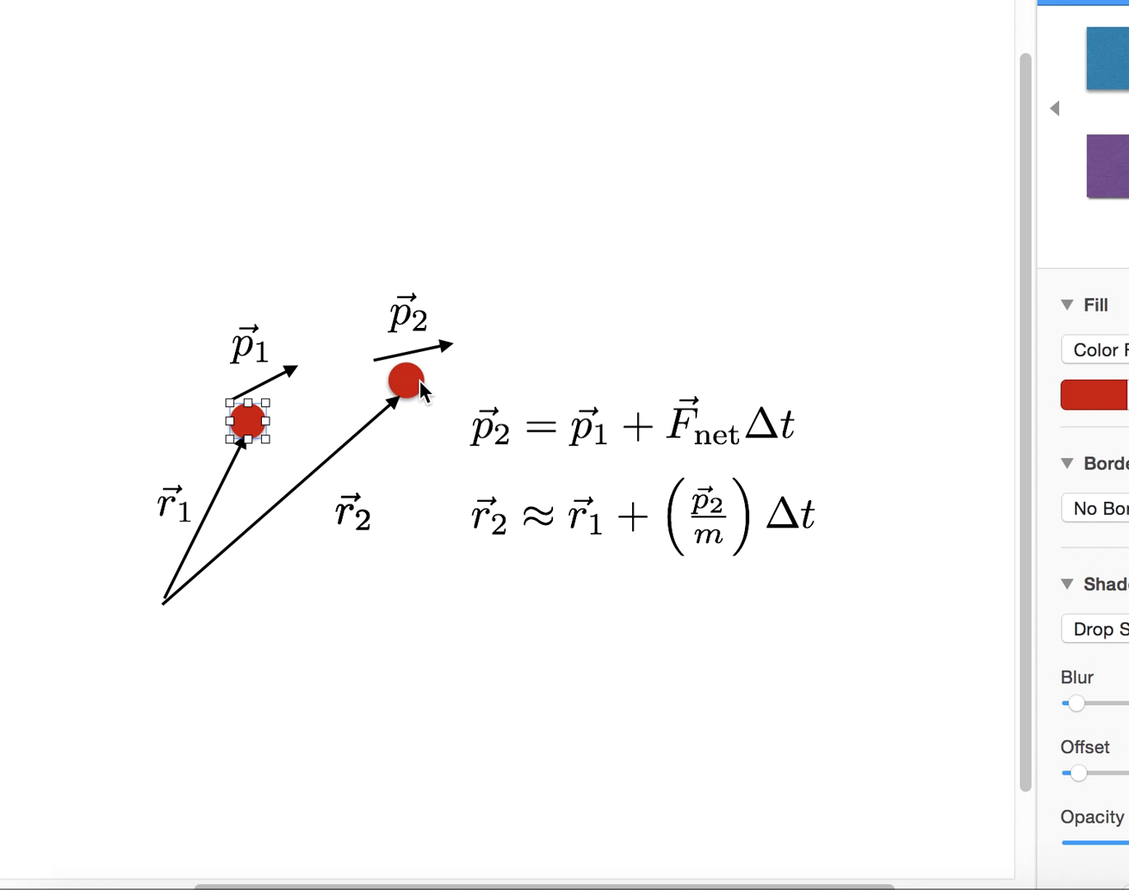
left_click(404, 382)
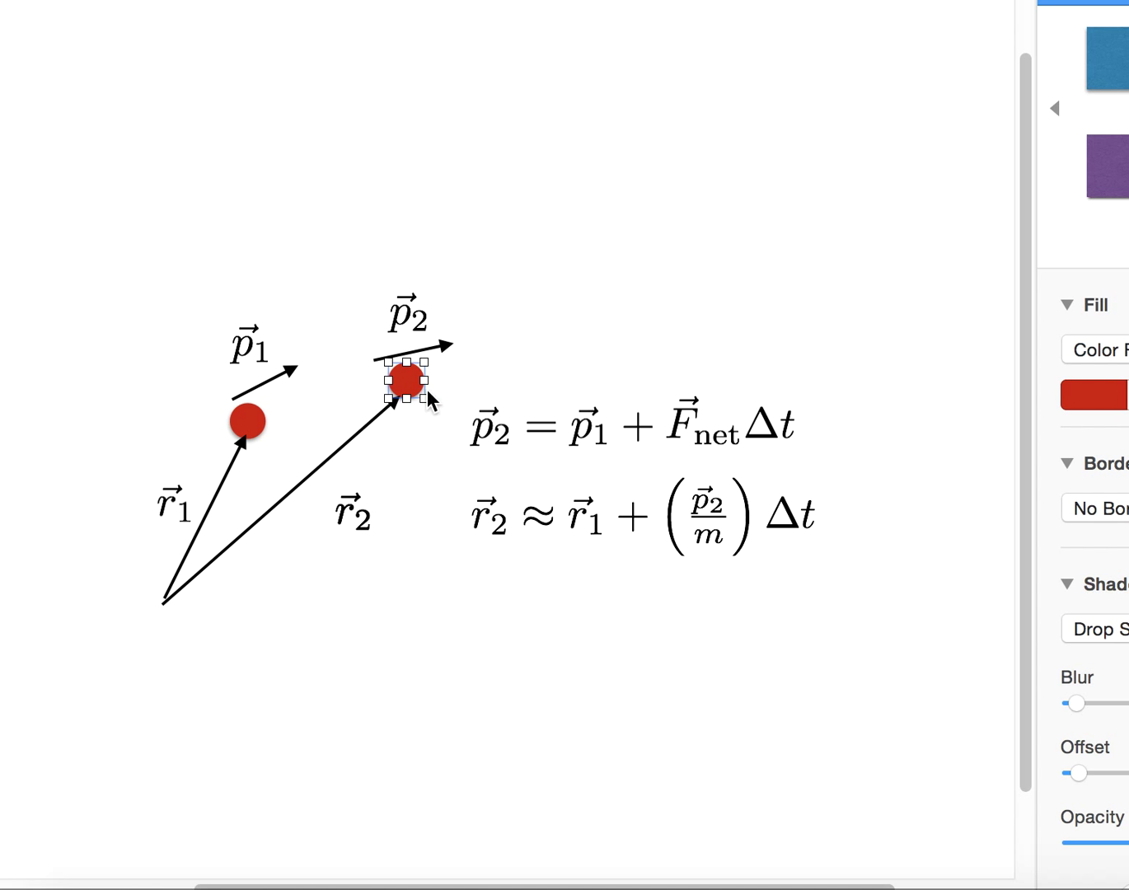
mouse_move(176, 519)
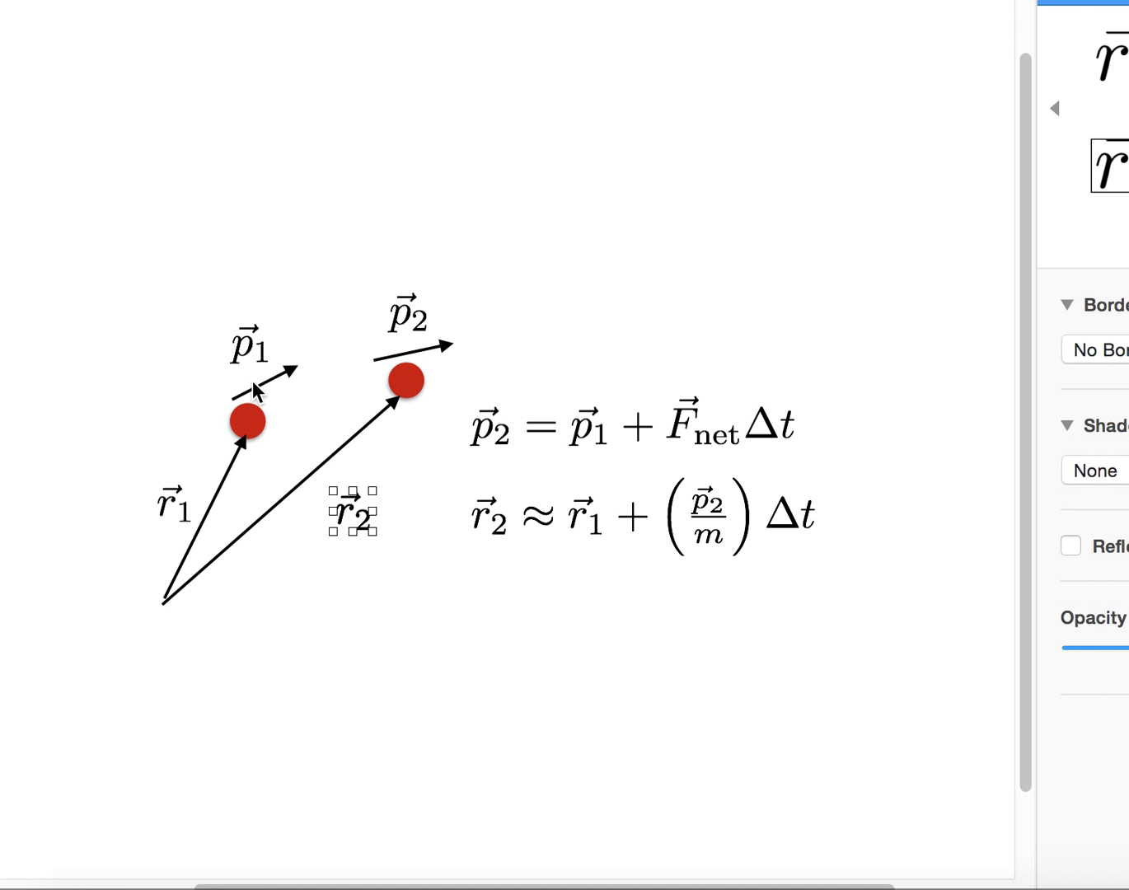
left_click(408, 315)
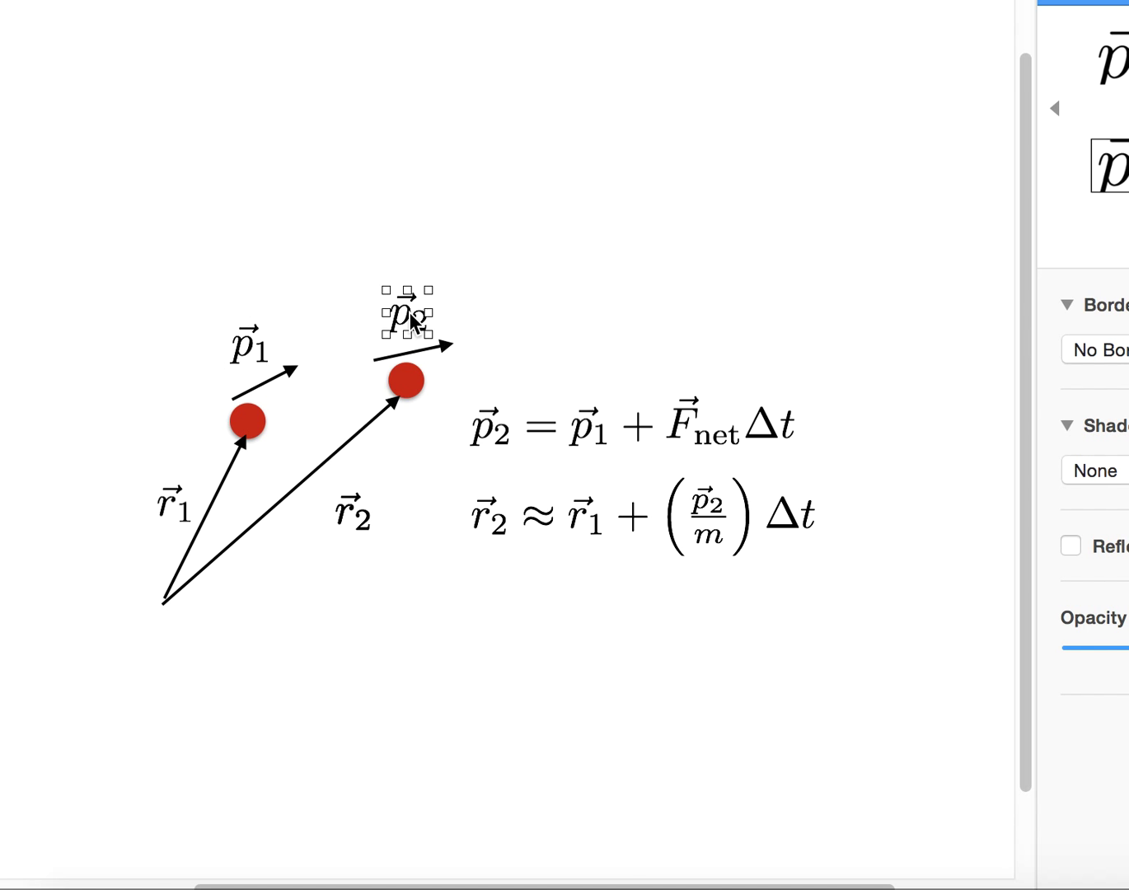
mouse_move(230, 509)
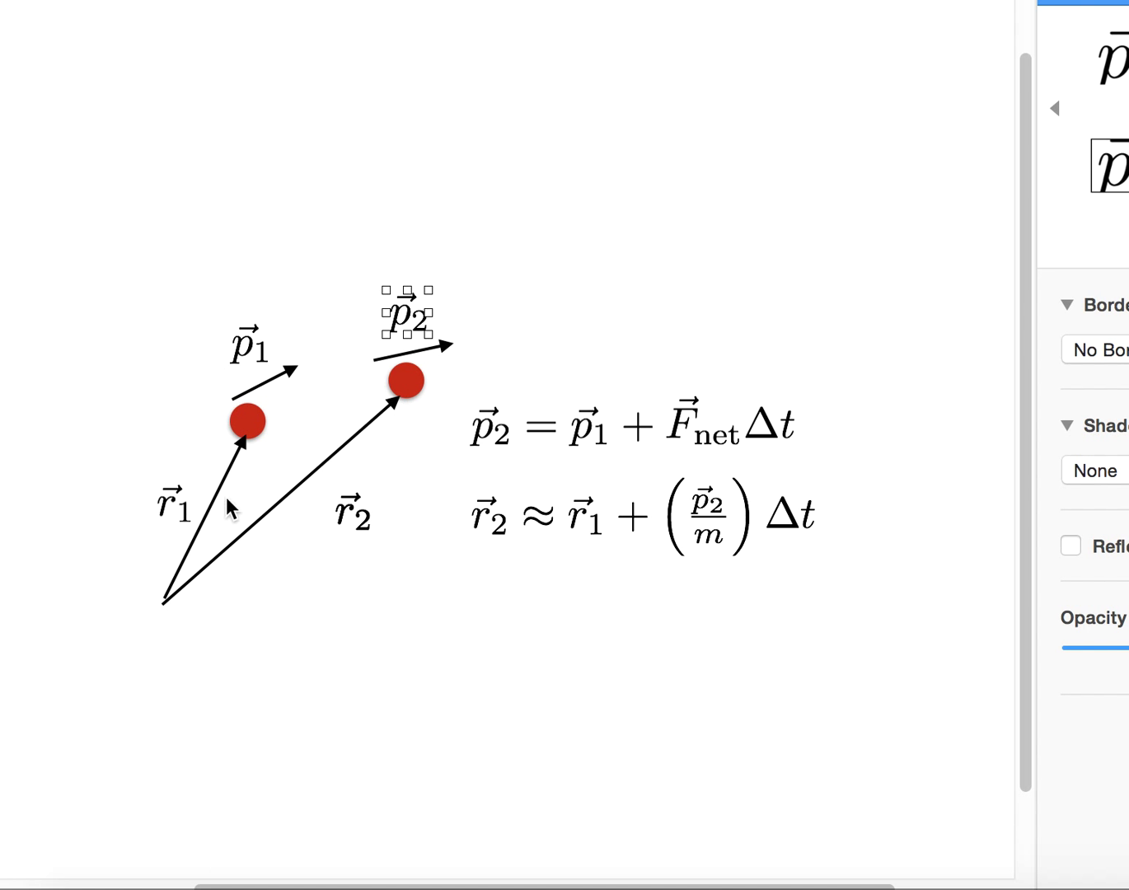
mouse_move(299, 511)
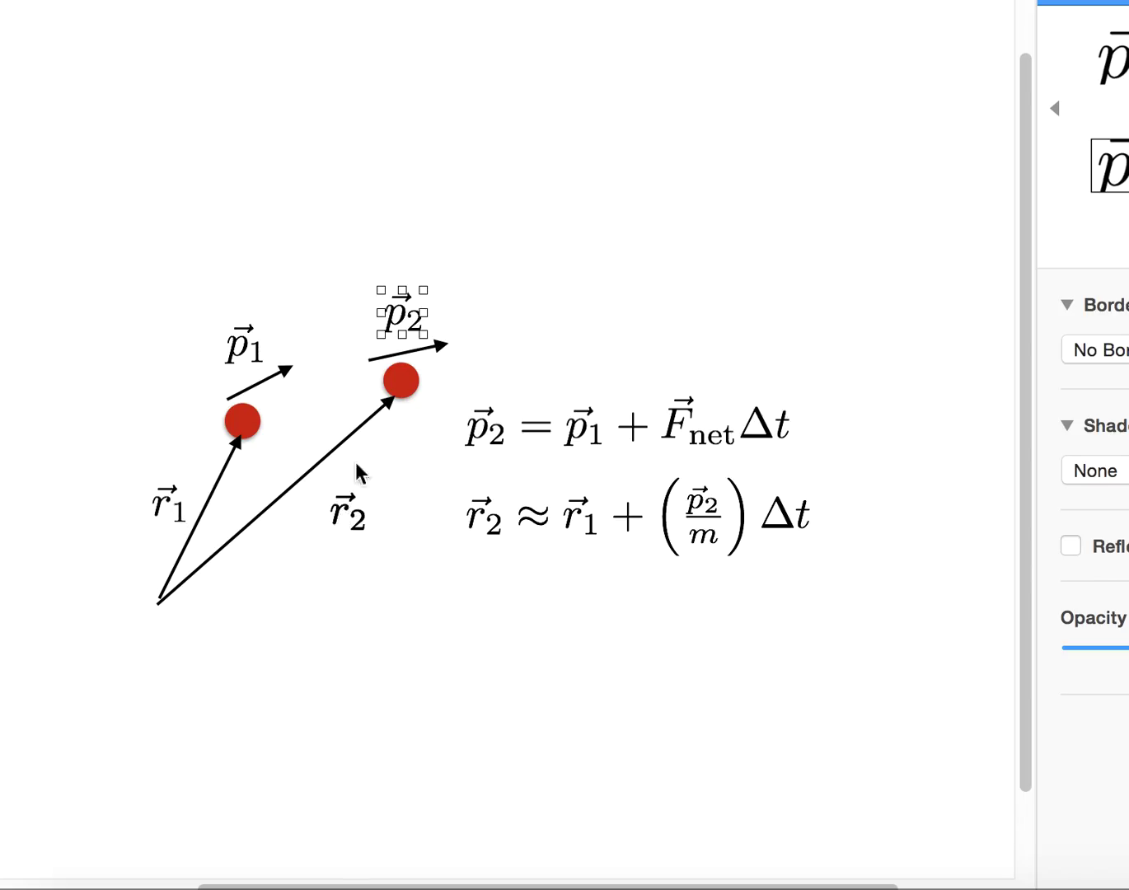
mouse_move(525, 459)
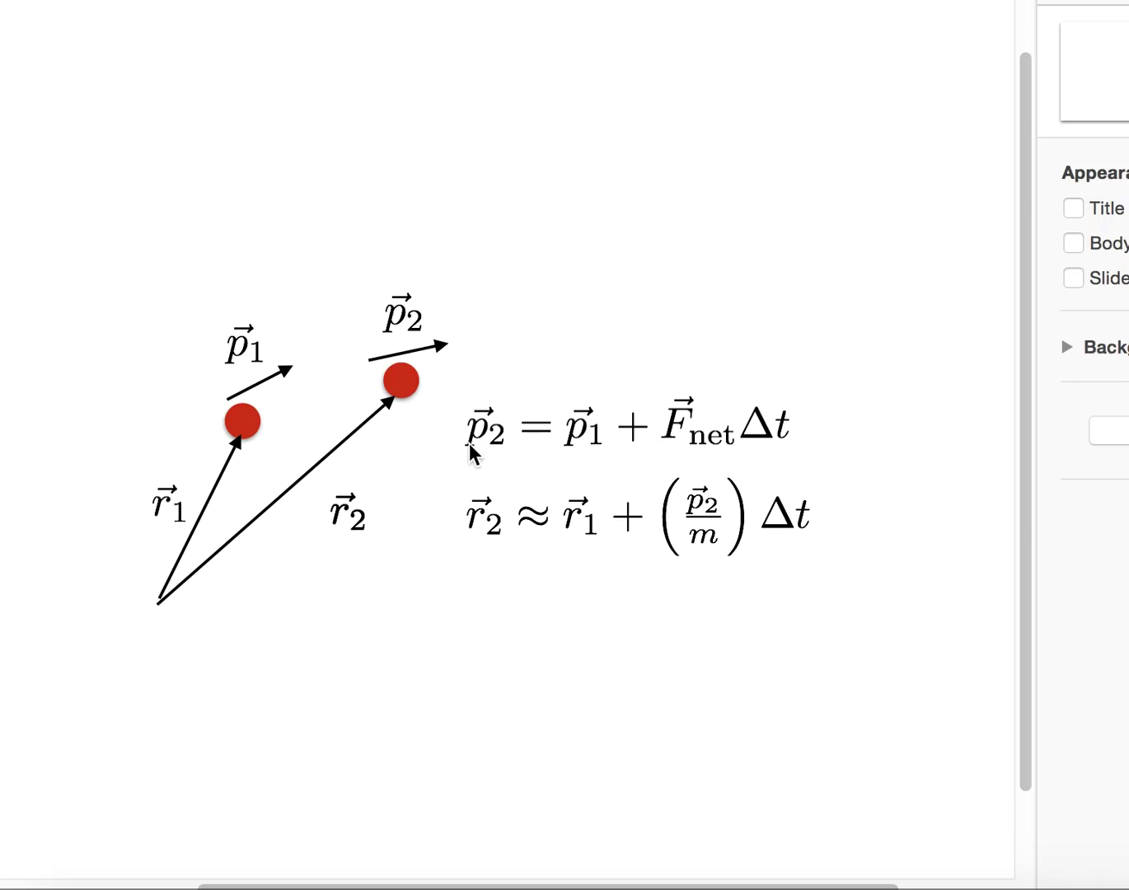
mouse_move(581, 453)
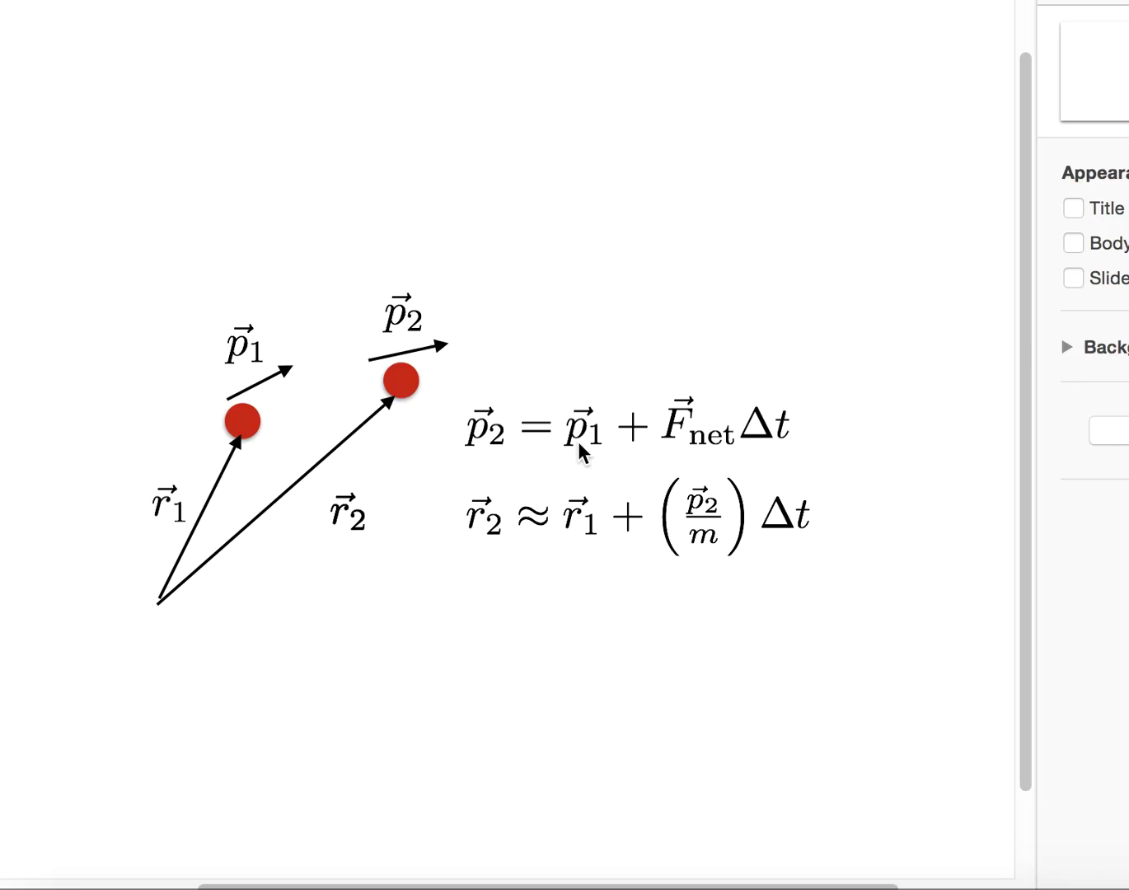
mouse_move(766, 445)
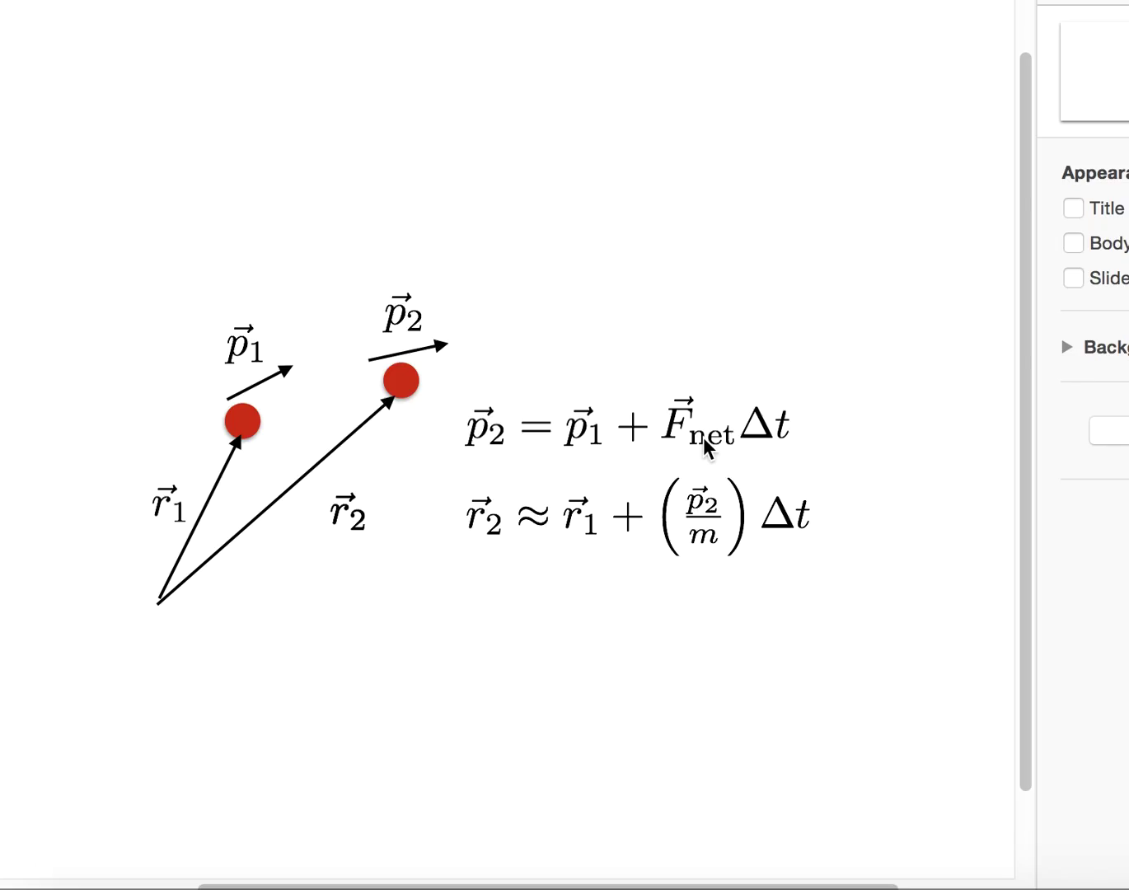
mouse_move(574, 546)
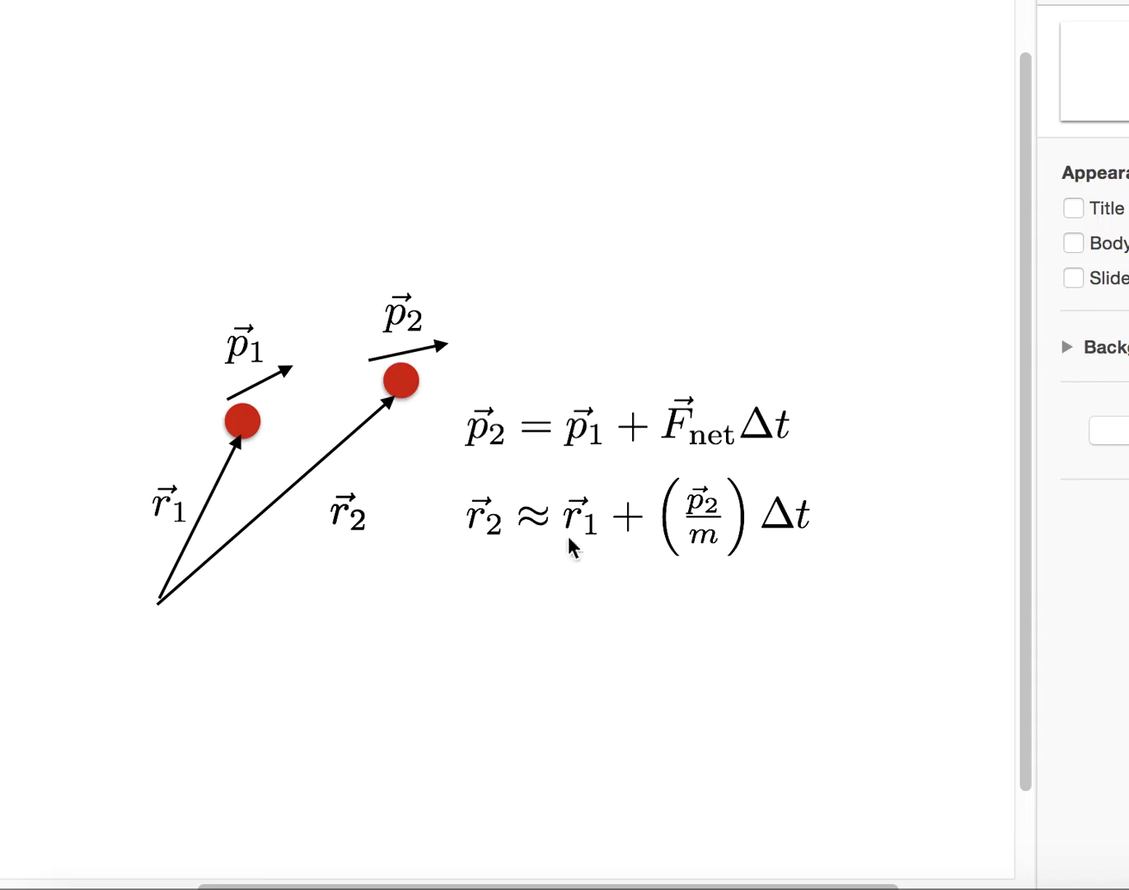
mouse_move(484, 531)
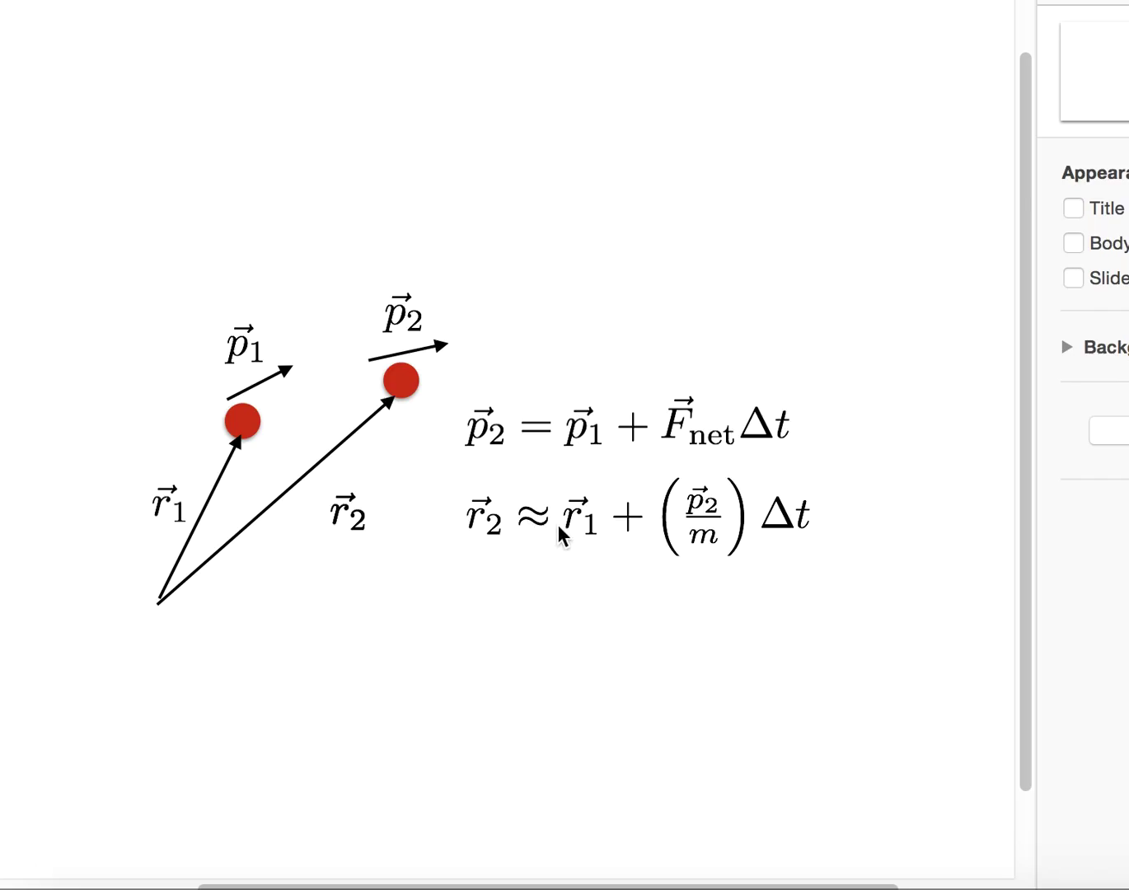
mouse_move(580, 532)
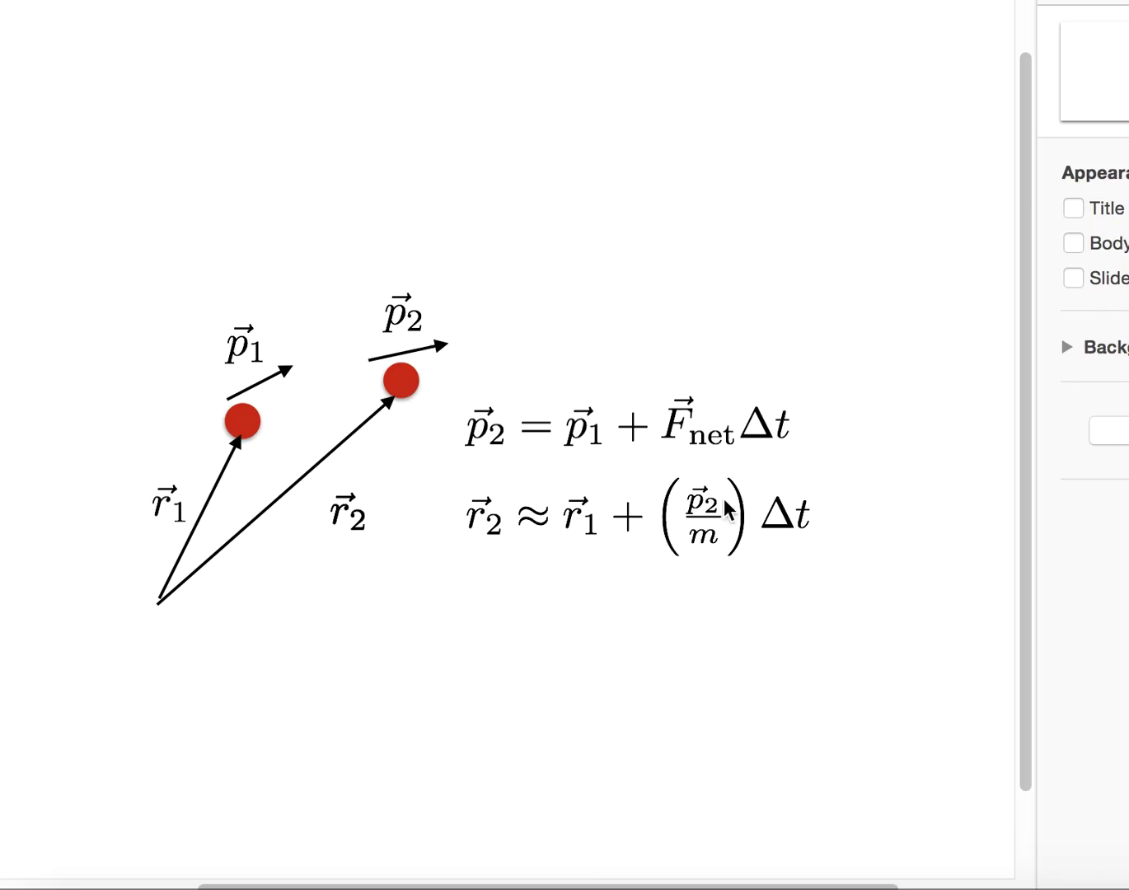
mouse_move(733, 527)
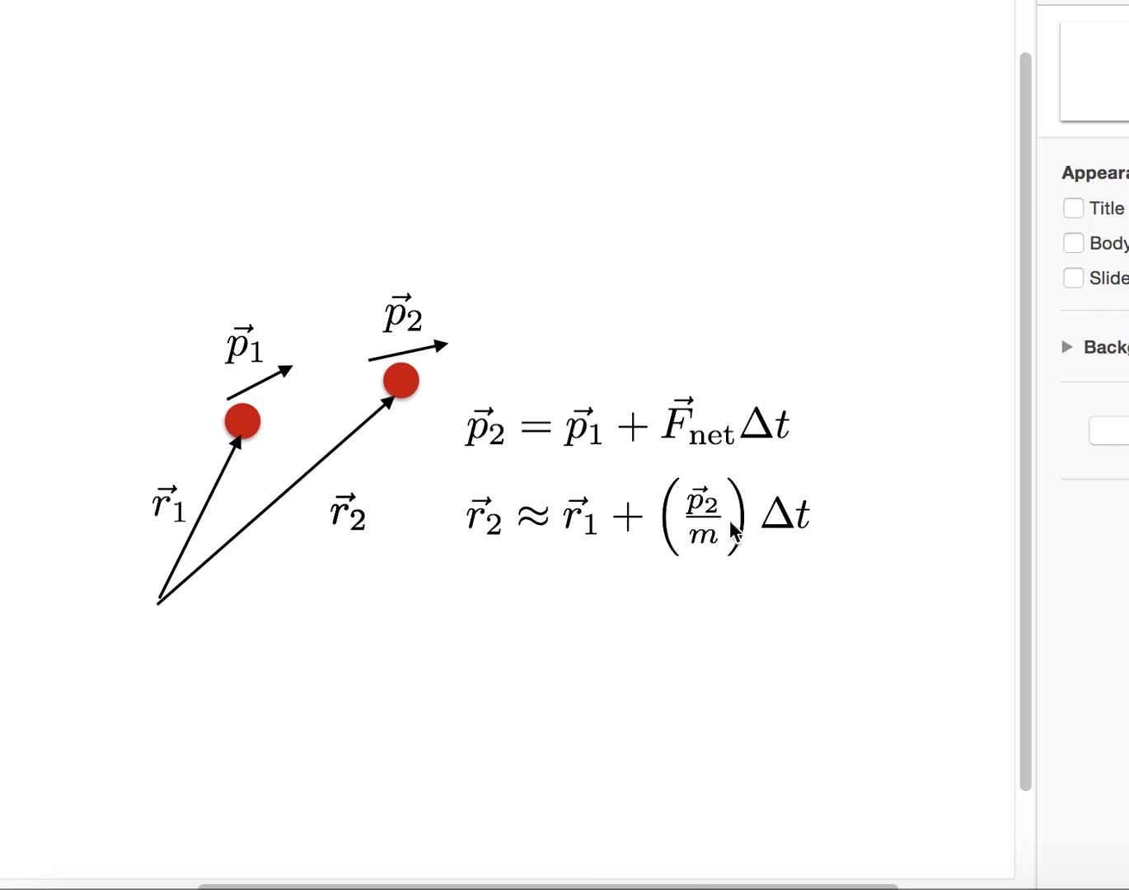
mouse_move(701, 519)
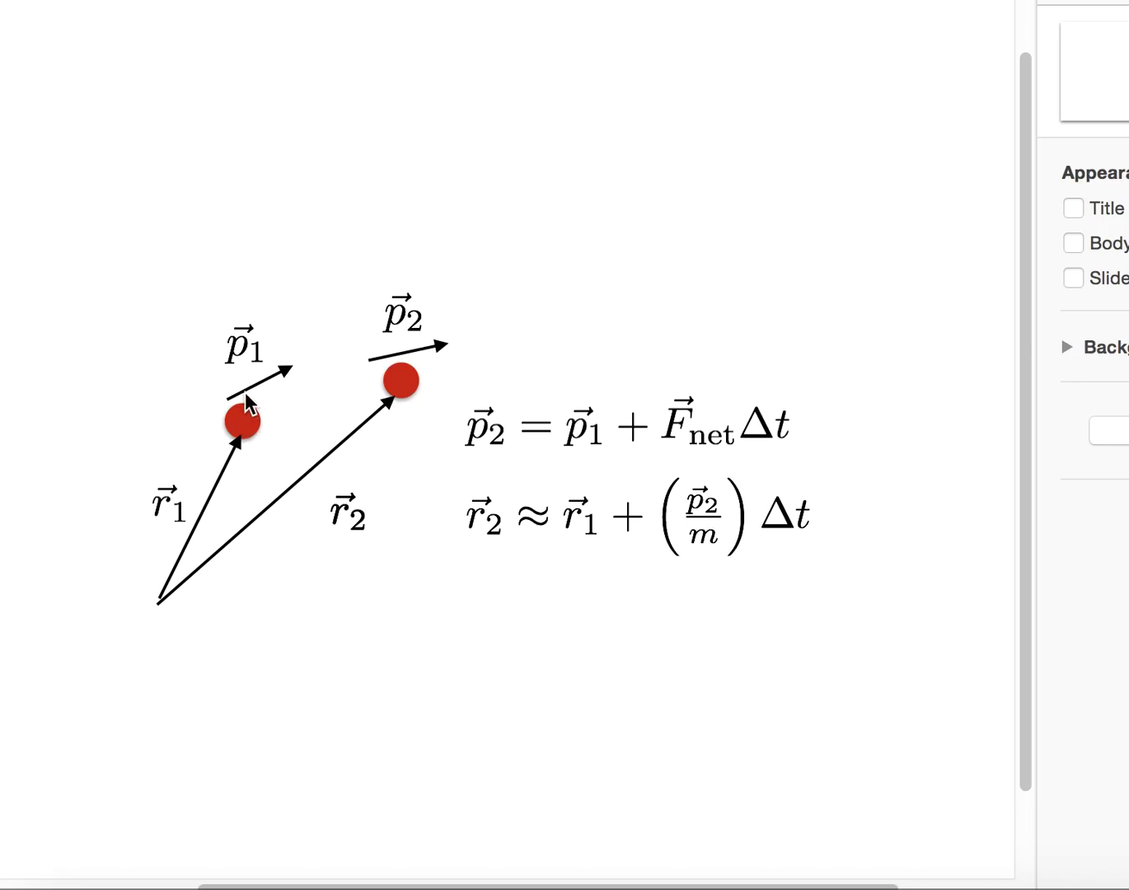
mouse_move(589, 441)
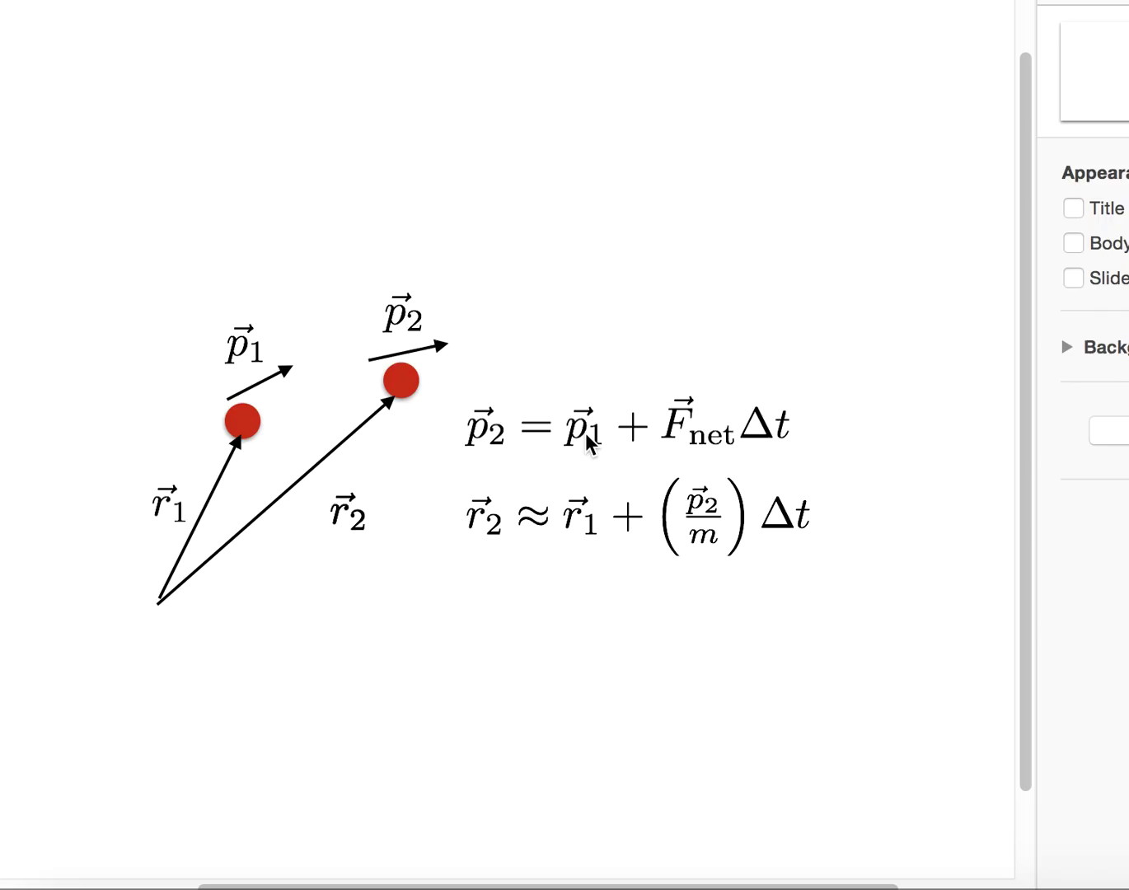
mouse_move(842, 444)
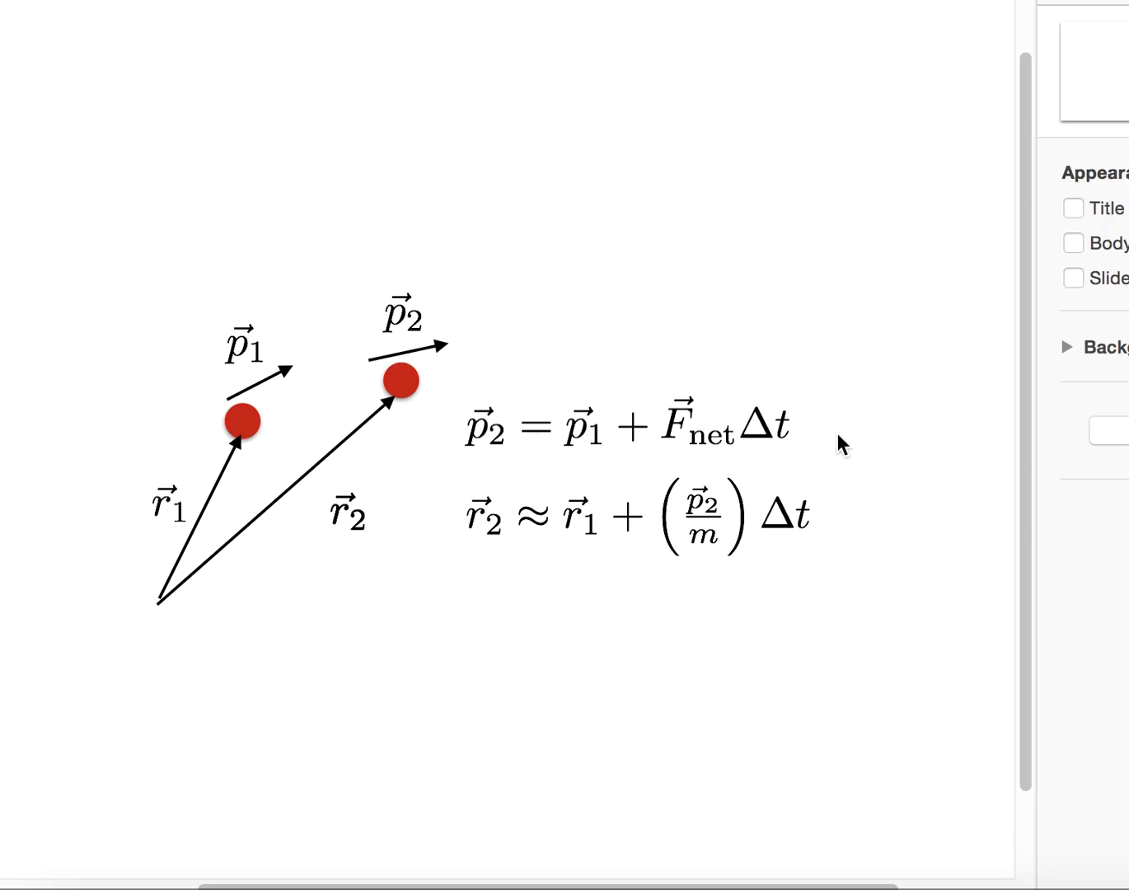
left_click(626, 427)
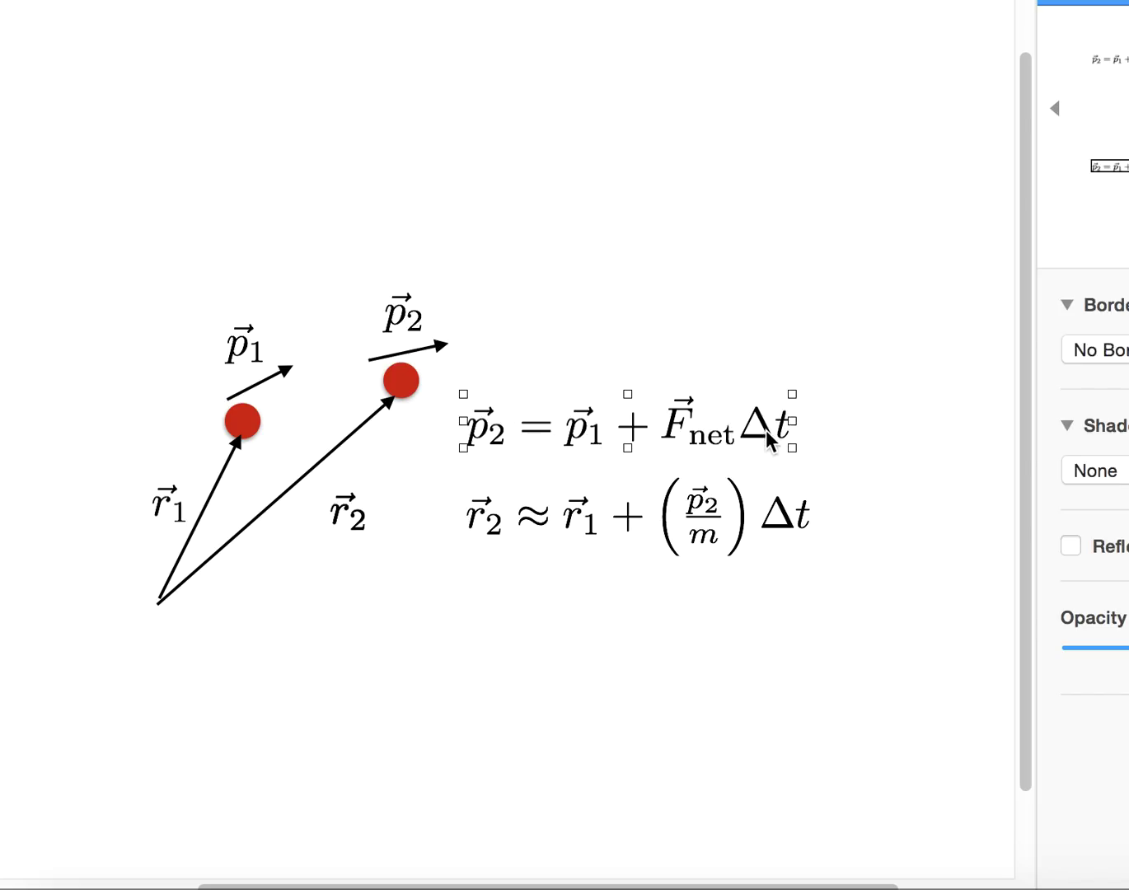
mouse_move(403, 395)
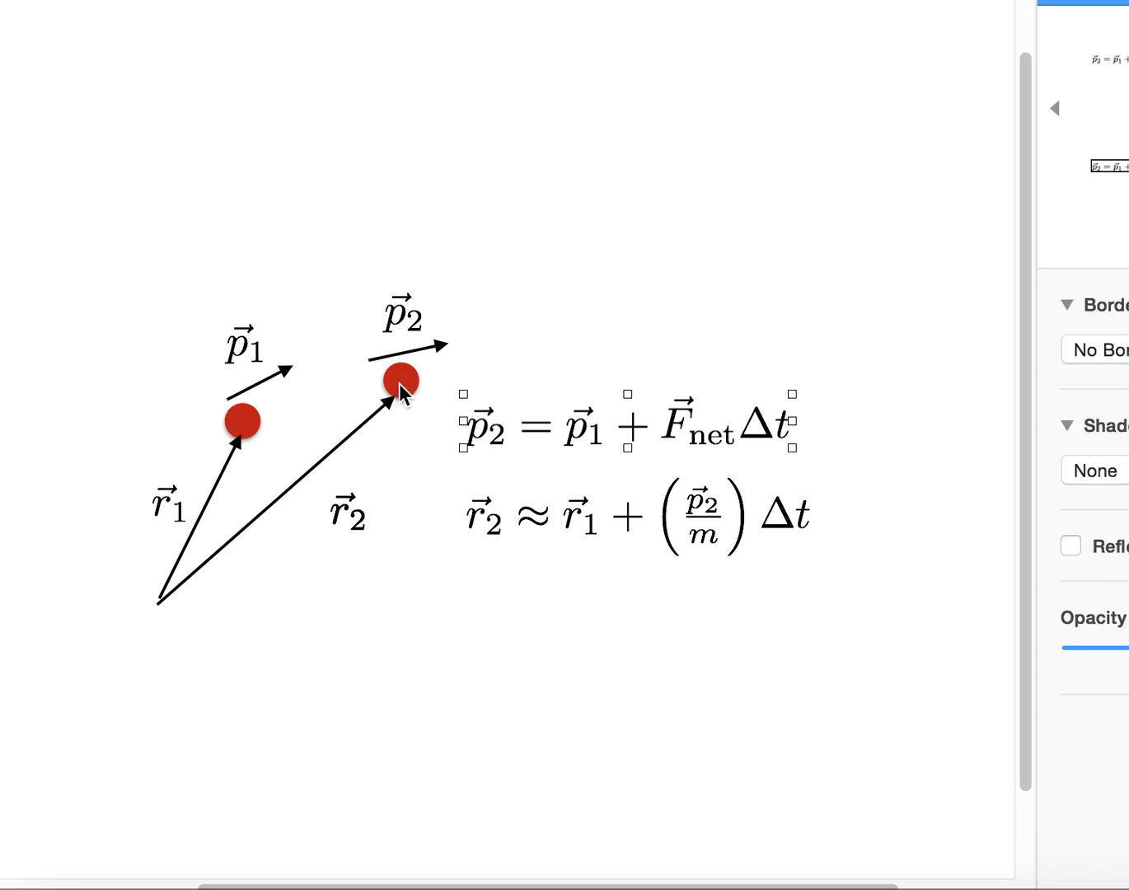
mouse_move(451, 337)
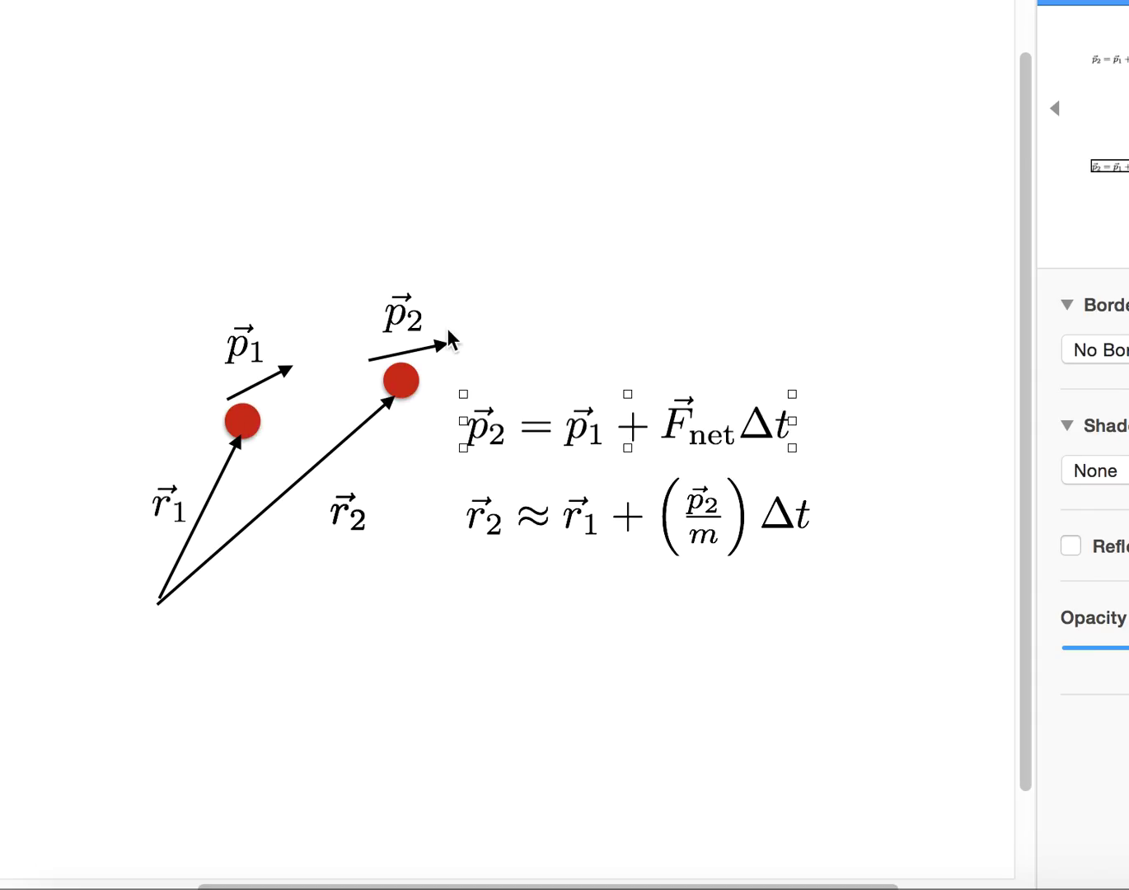
mouse_move(614, 540)
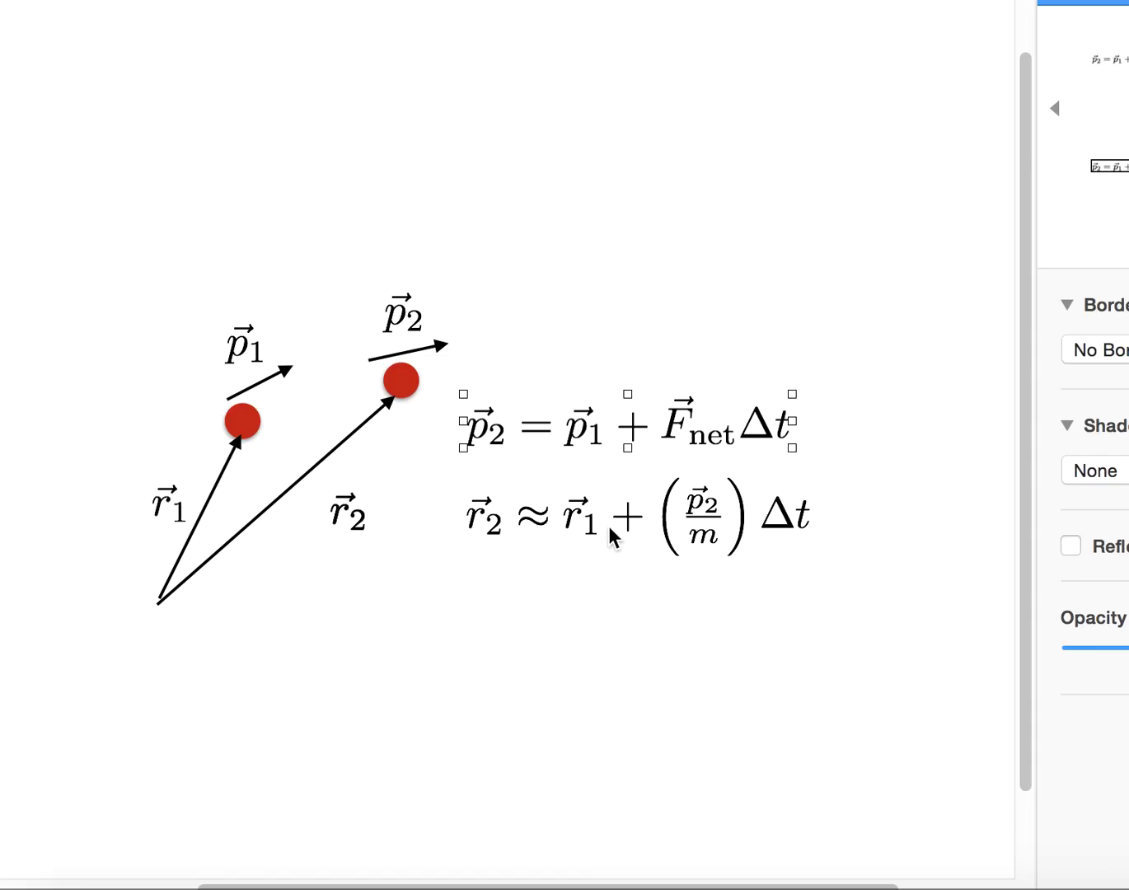
left_click(383, 581)
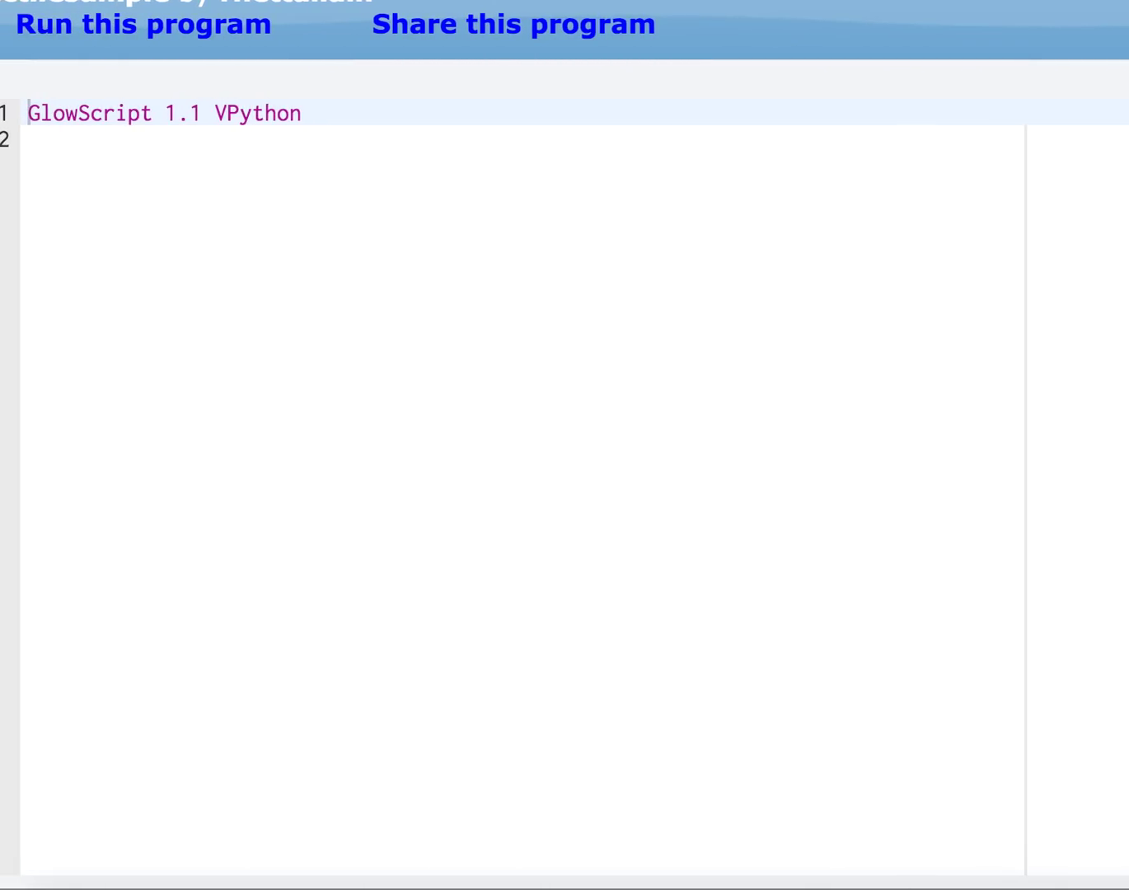
Write ball=sphere(pos=vec(0,0,0), radius=0.02) on line 3 below the header
left_click(264, 140)
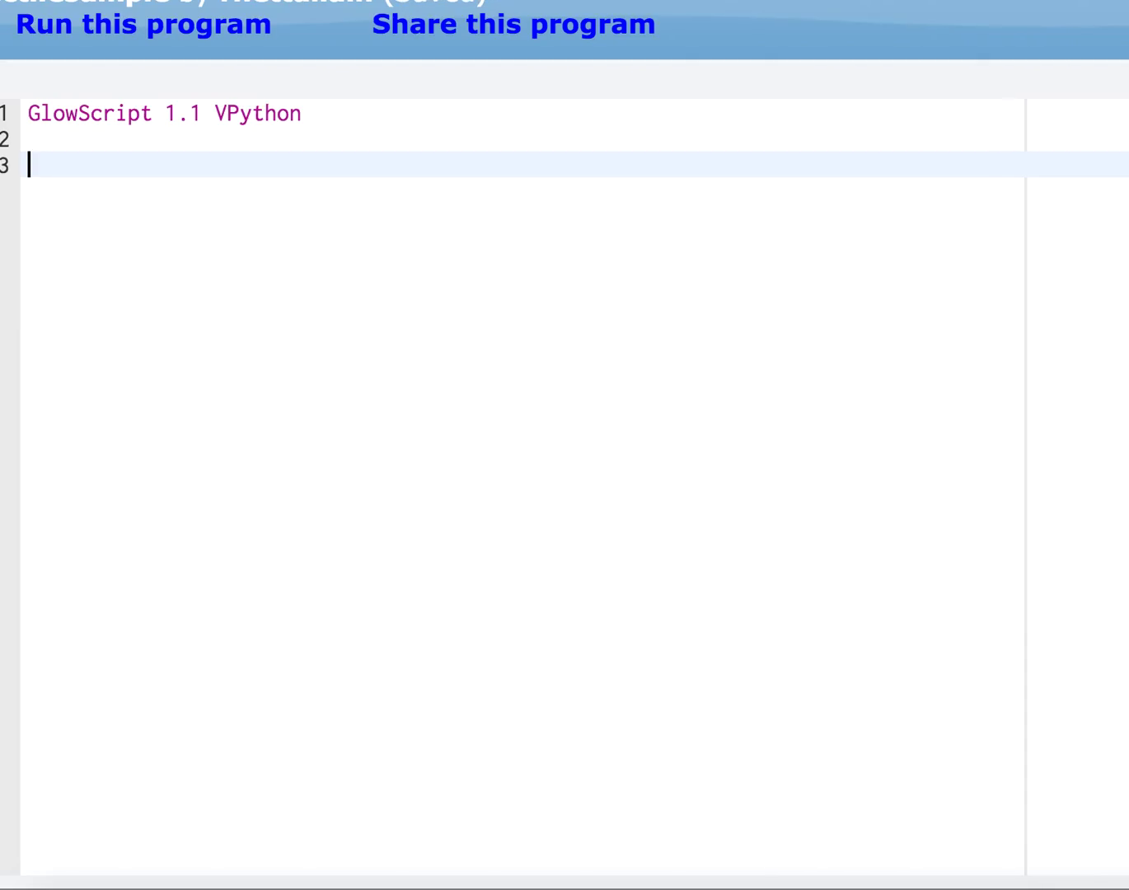
type("ball")
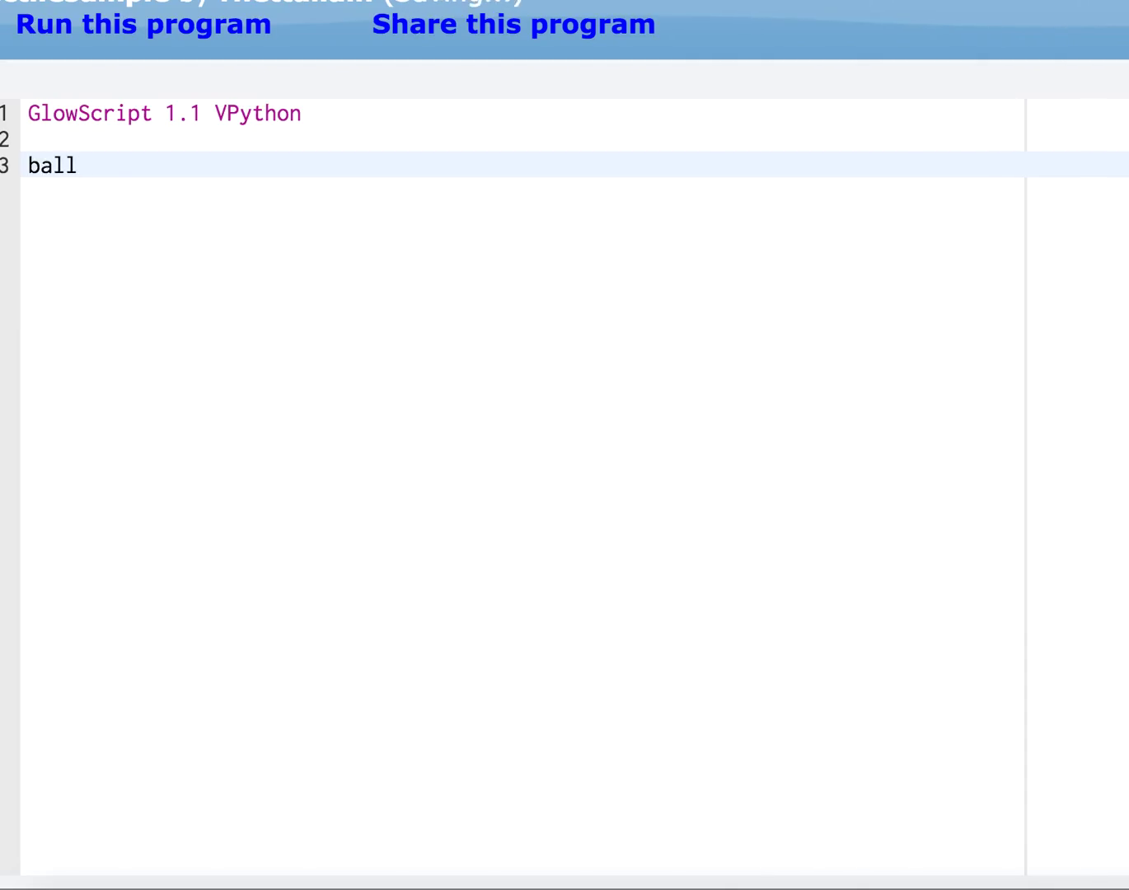
type("=sphere(pos")
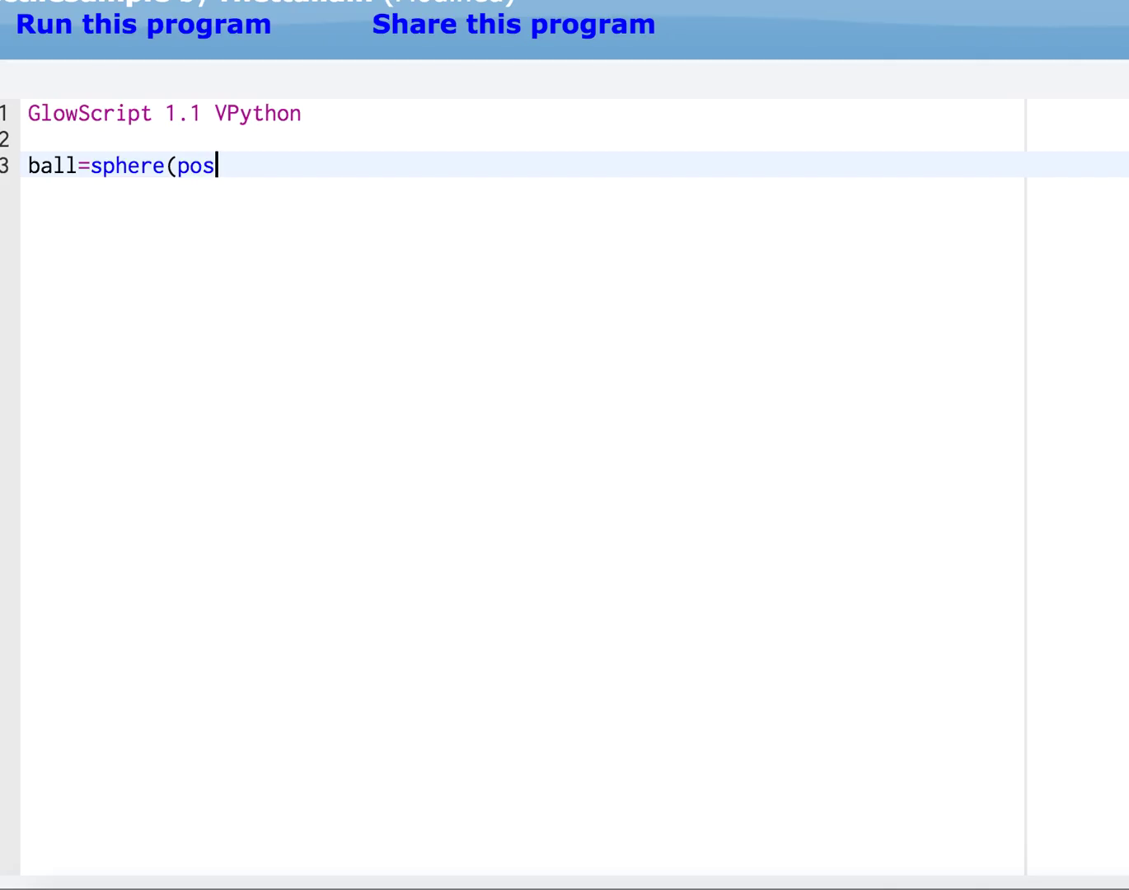
type("=vec(")
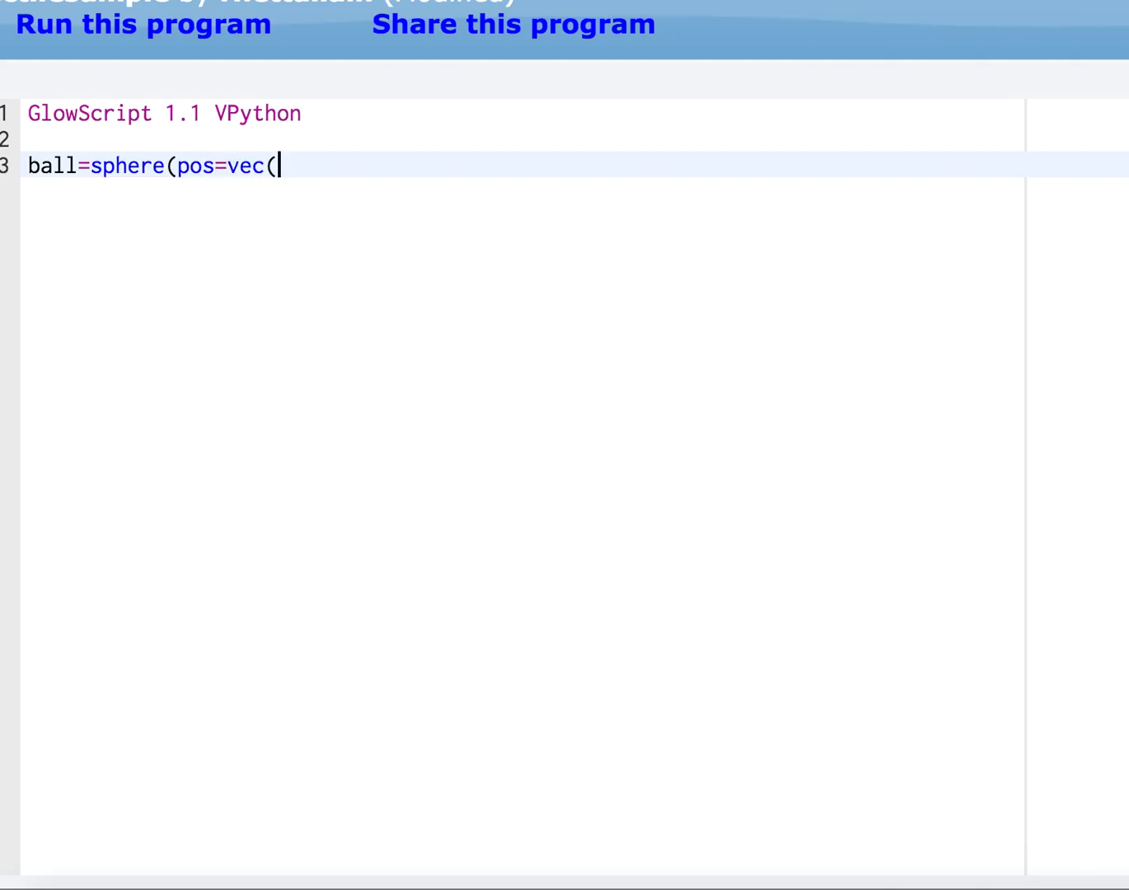
type("0,")
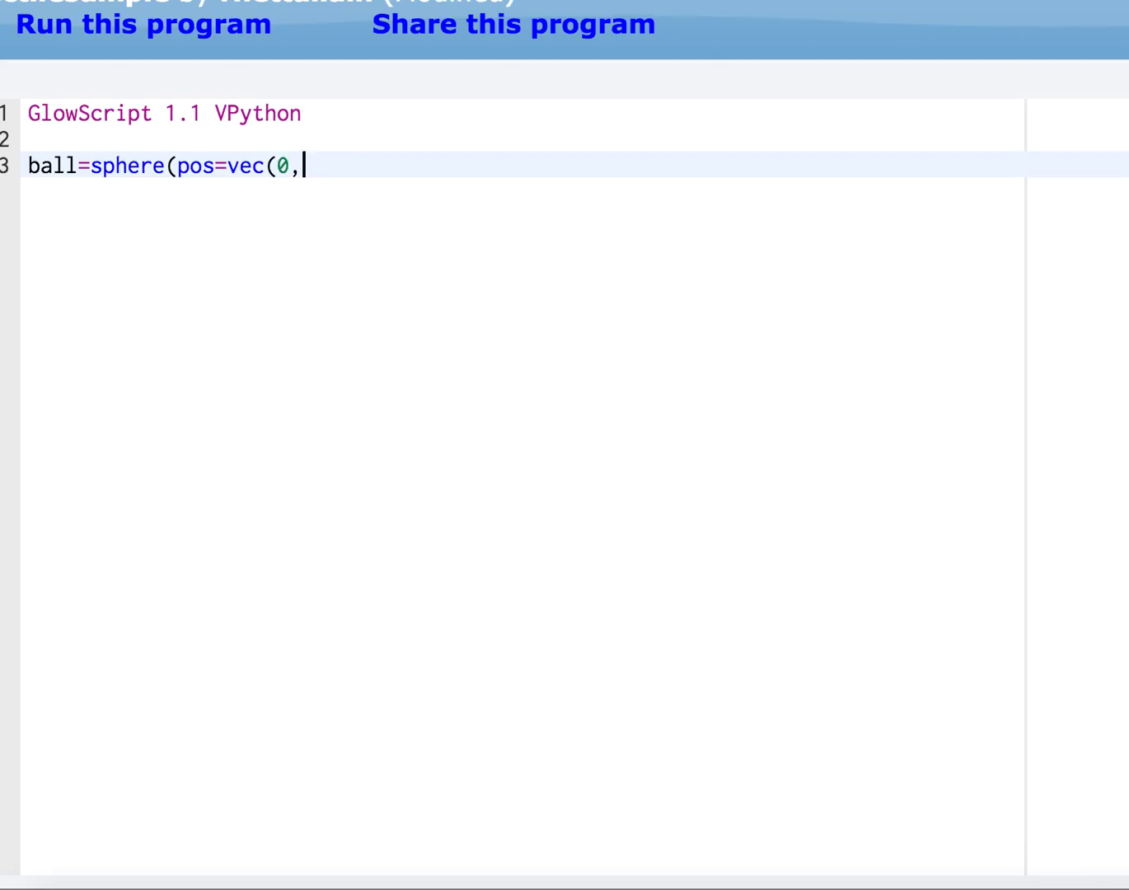
type("0,0)l")
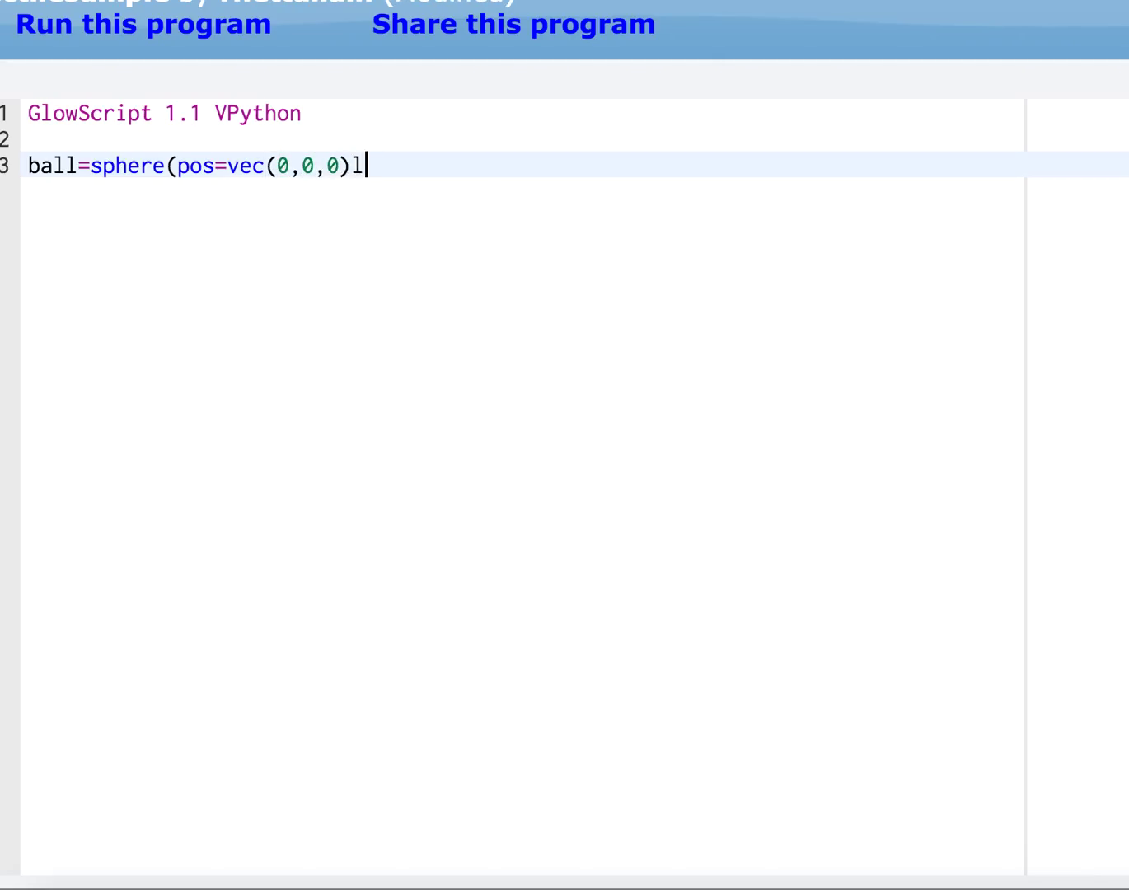
type(", radius=")
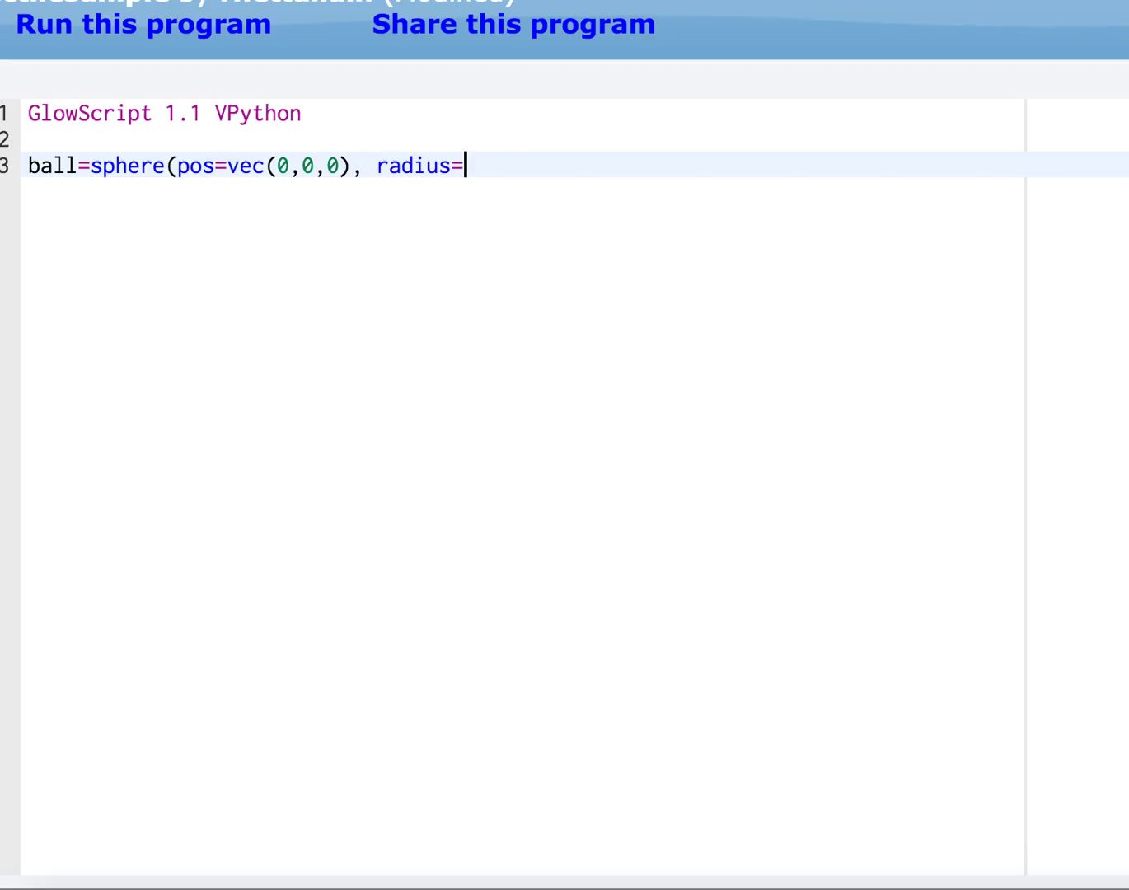
type("2.")
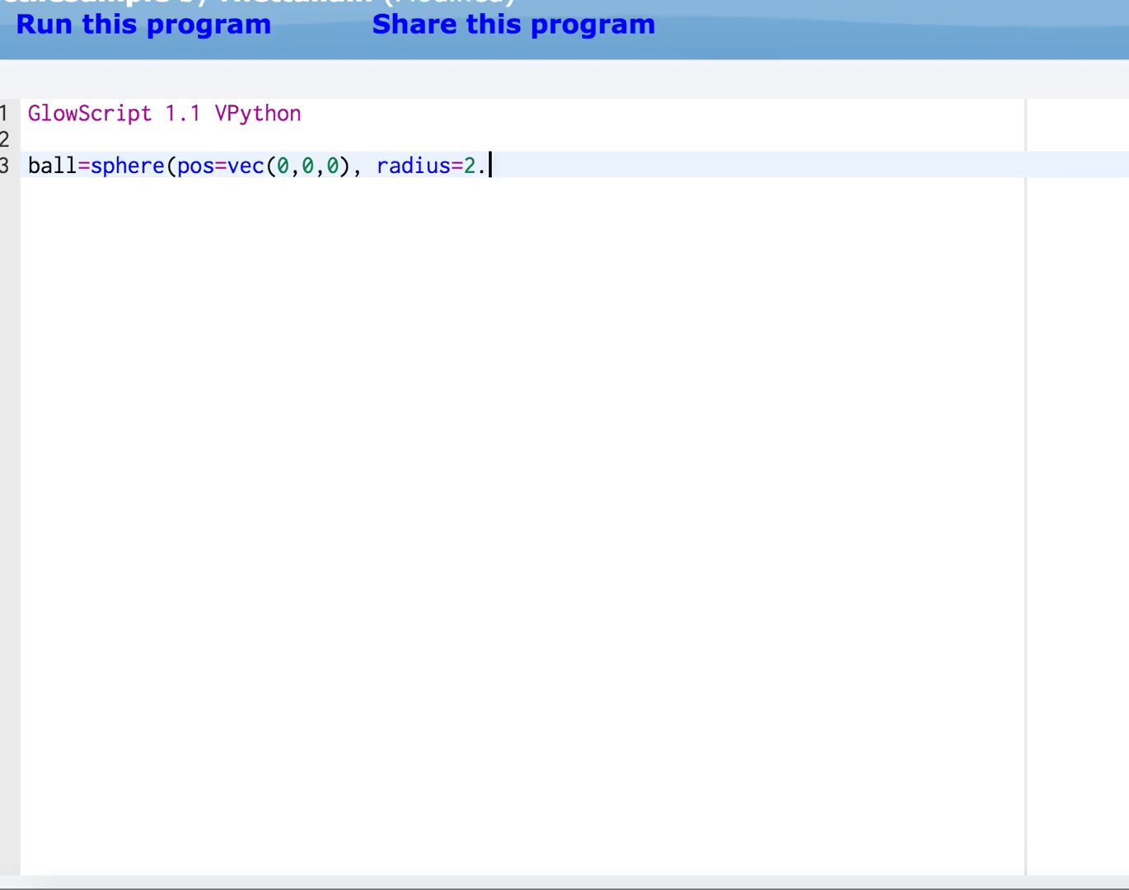
type("0")
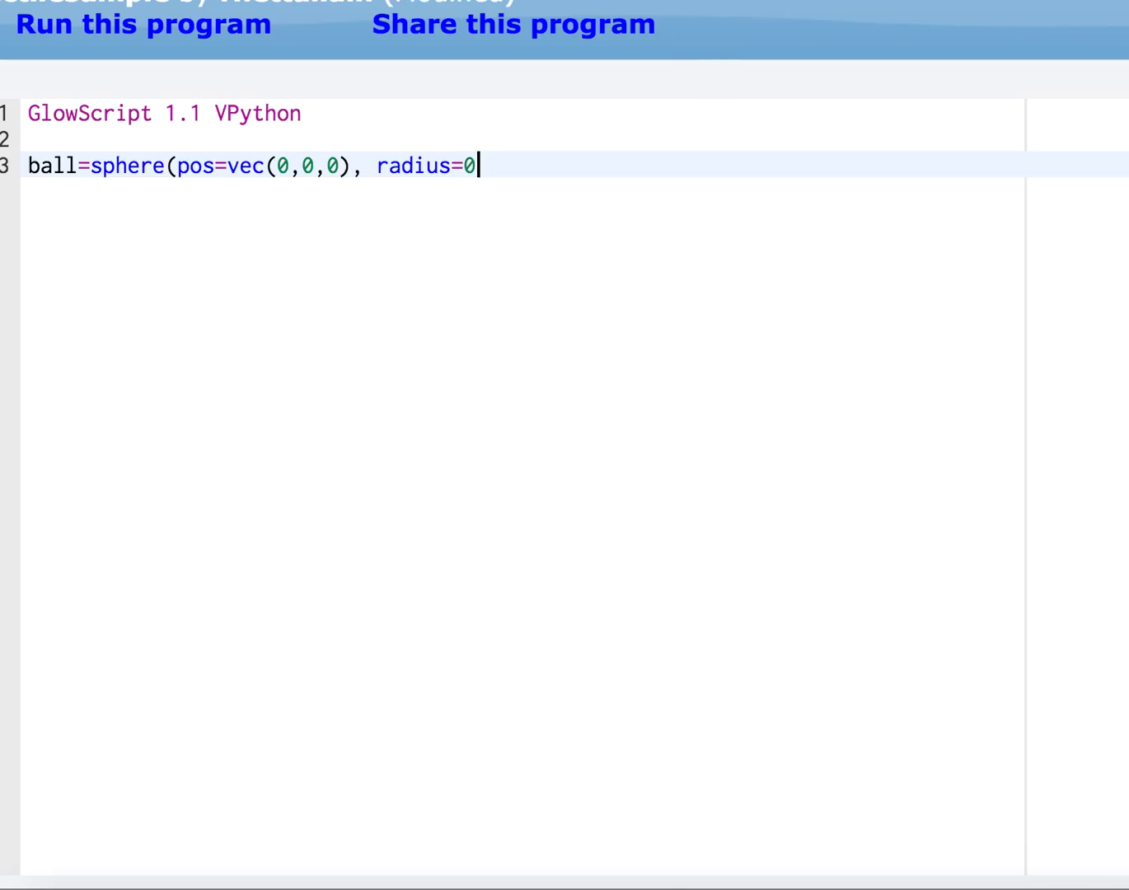
type(".02")
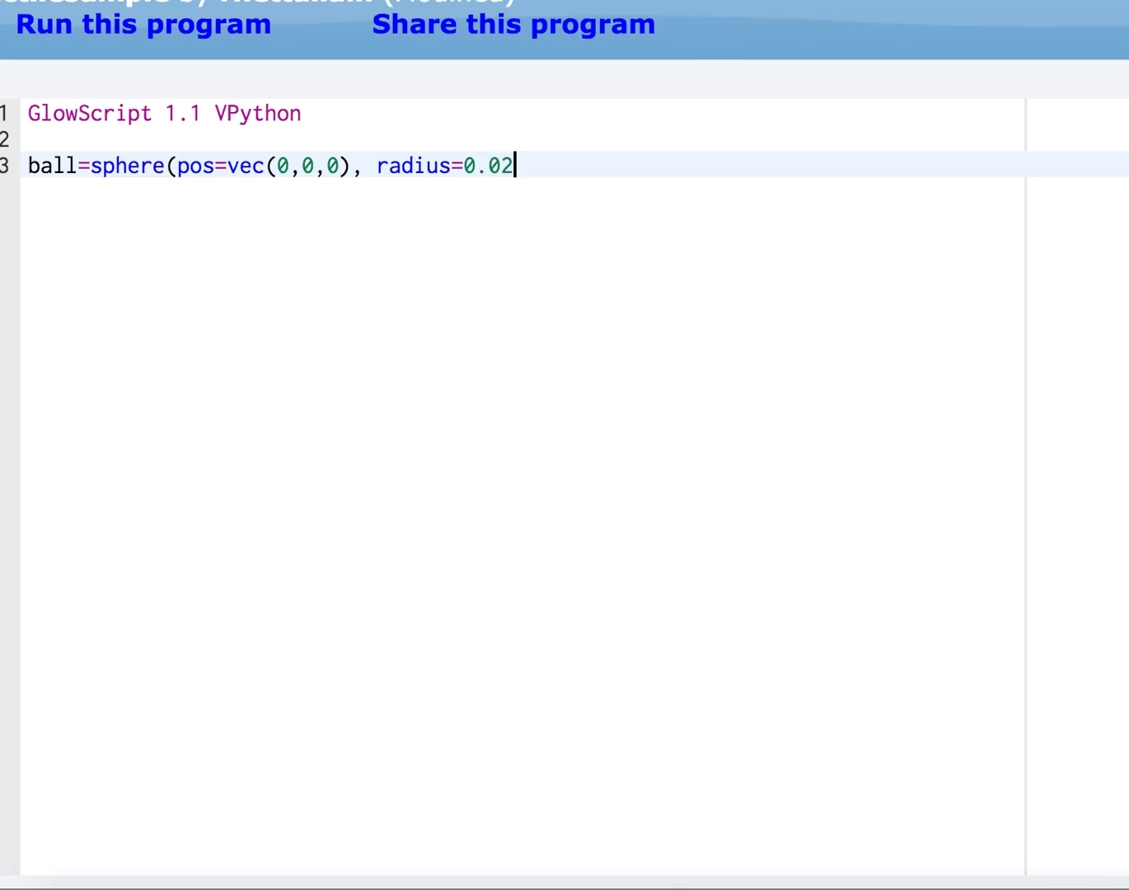
type(")")
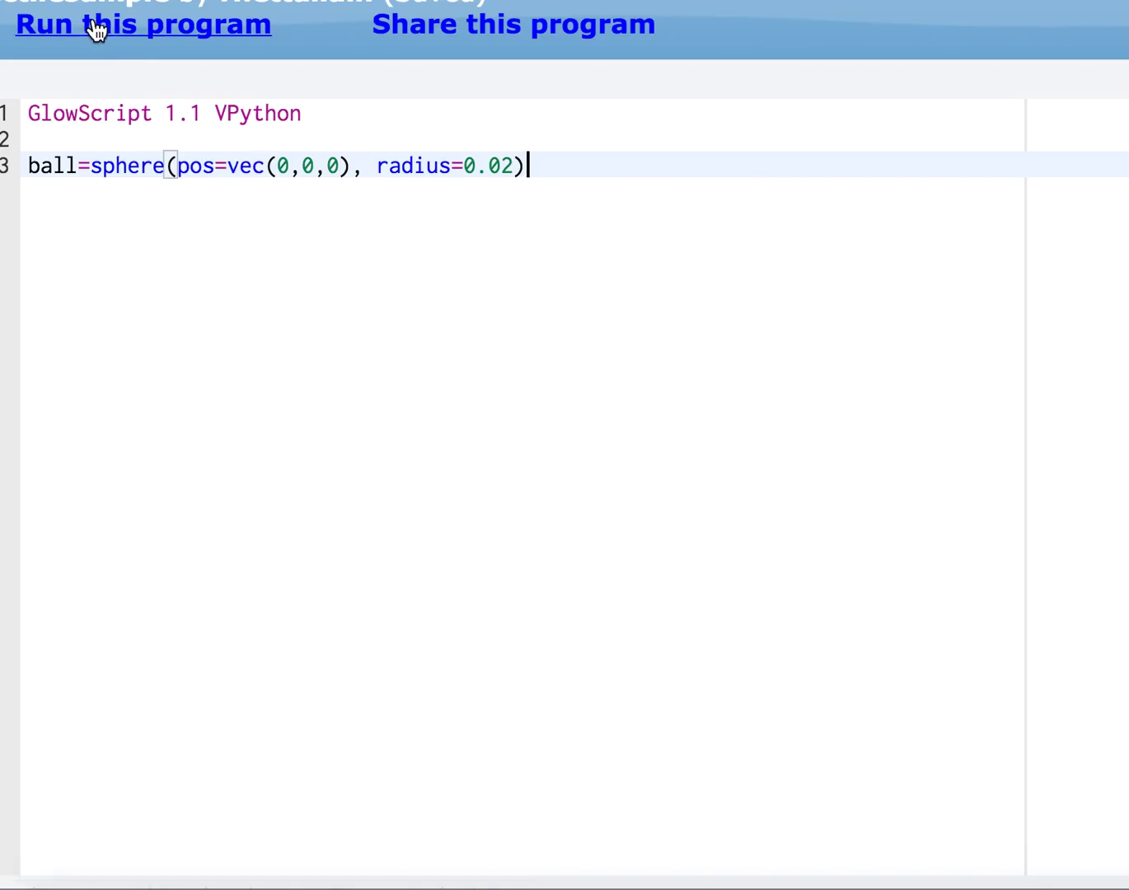
left_click(144, 23)
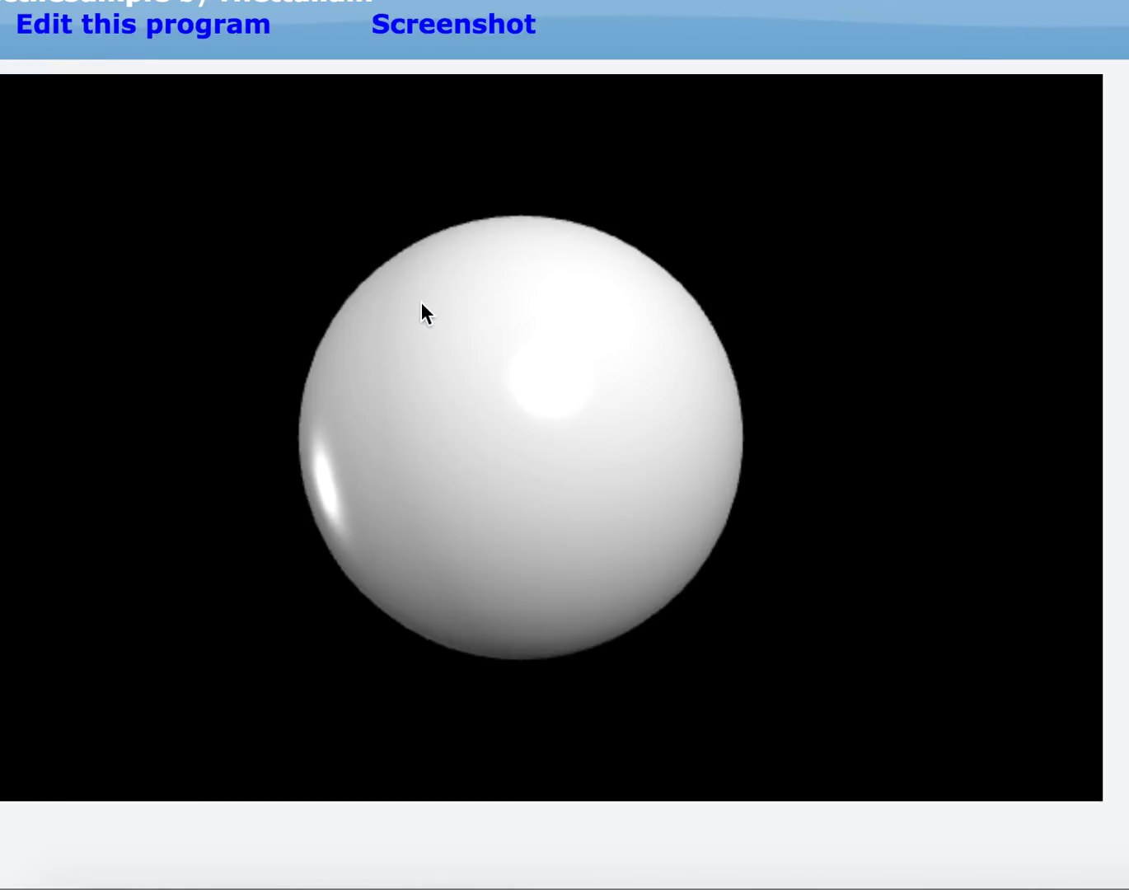
left_click(561, 319)
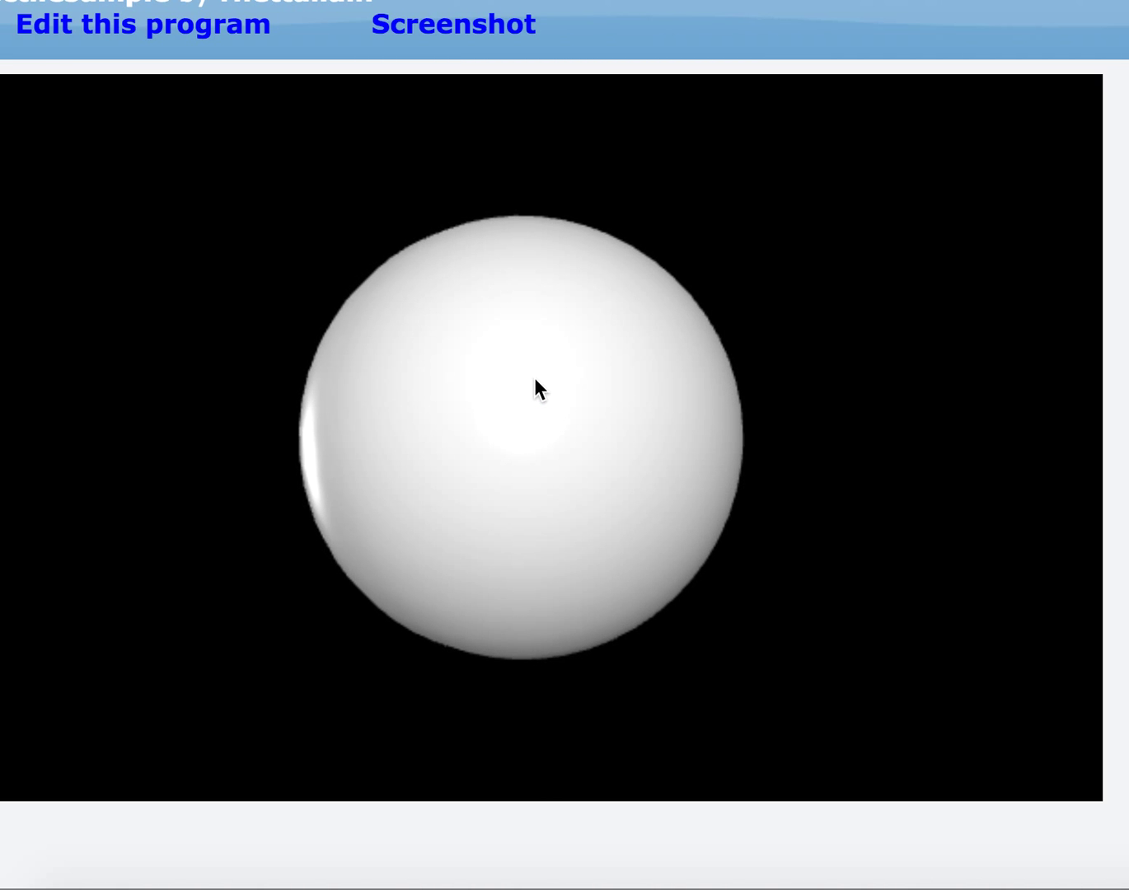
left_click(533, 395)
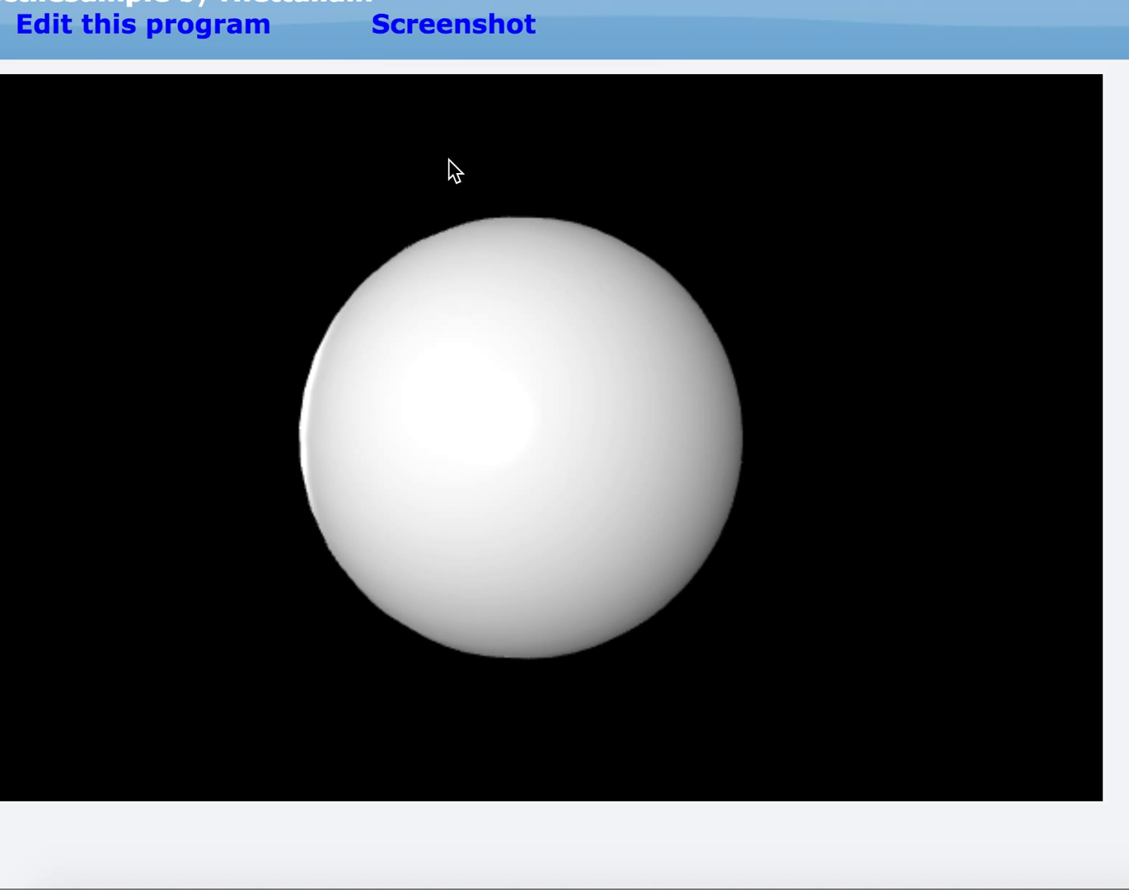
left_click(140, 23)
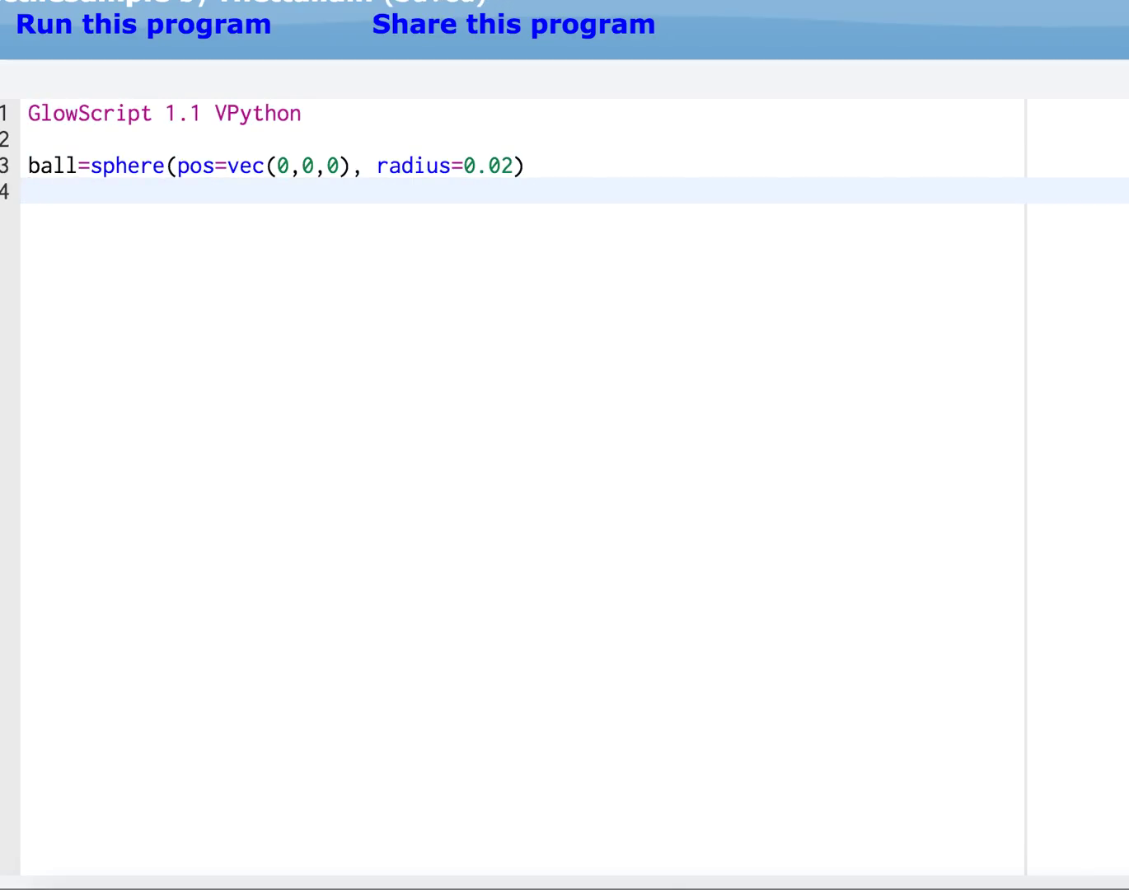
Define the ball's mass as ball.m=2.7e-3
type("ball.m")
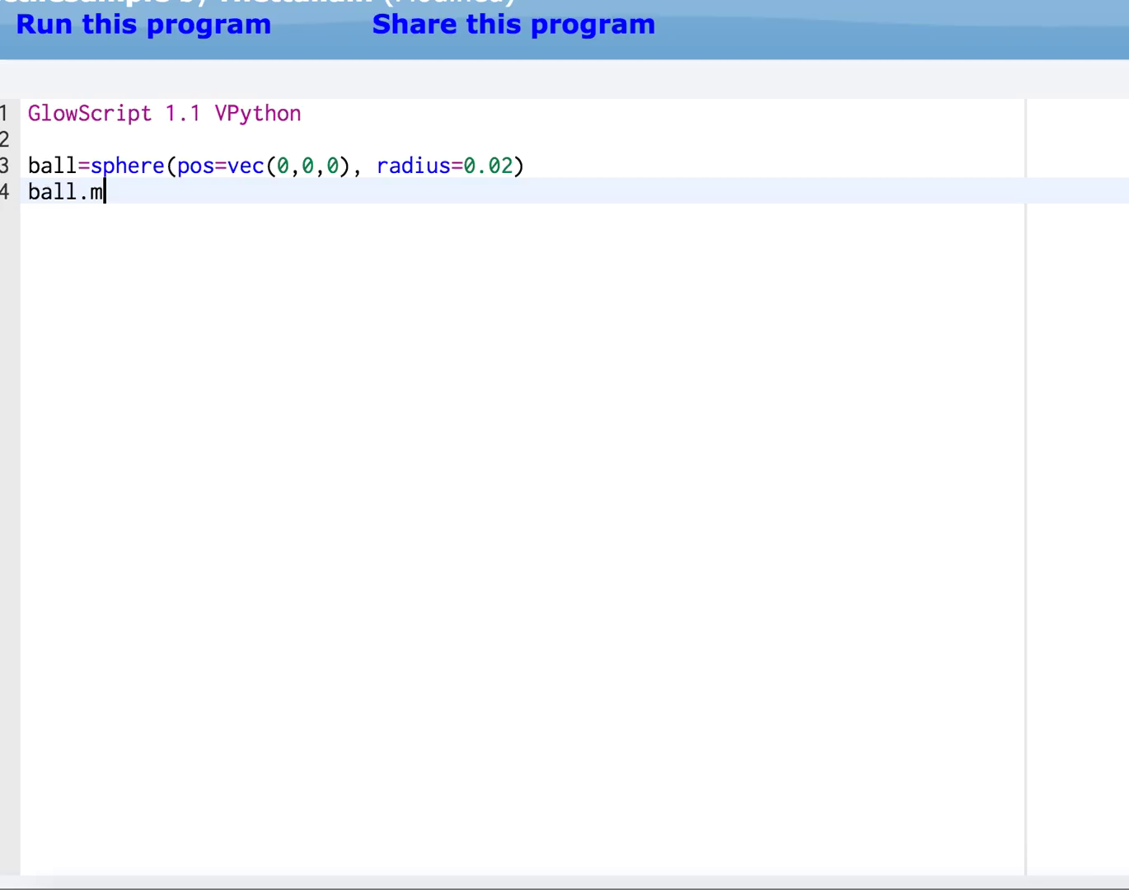
type("=")
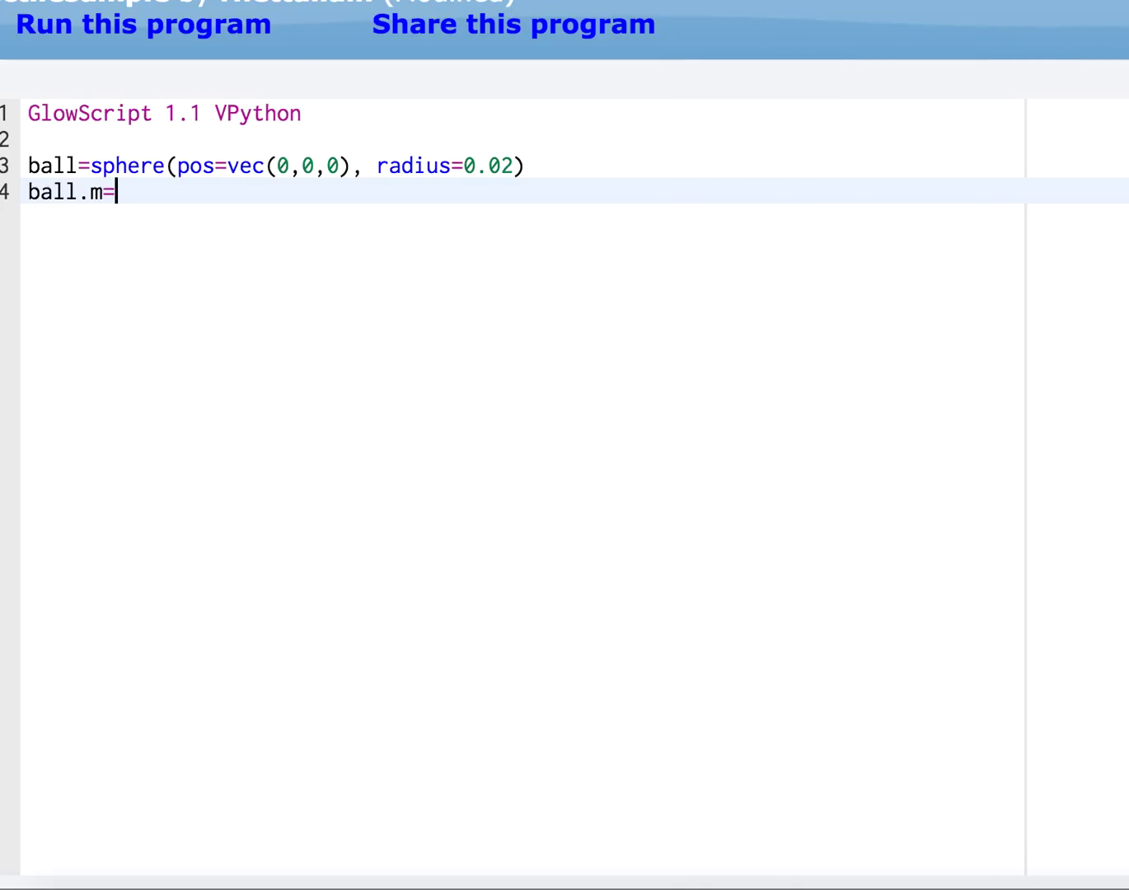
type("2.7")
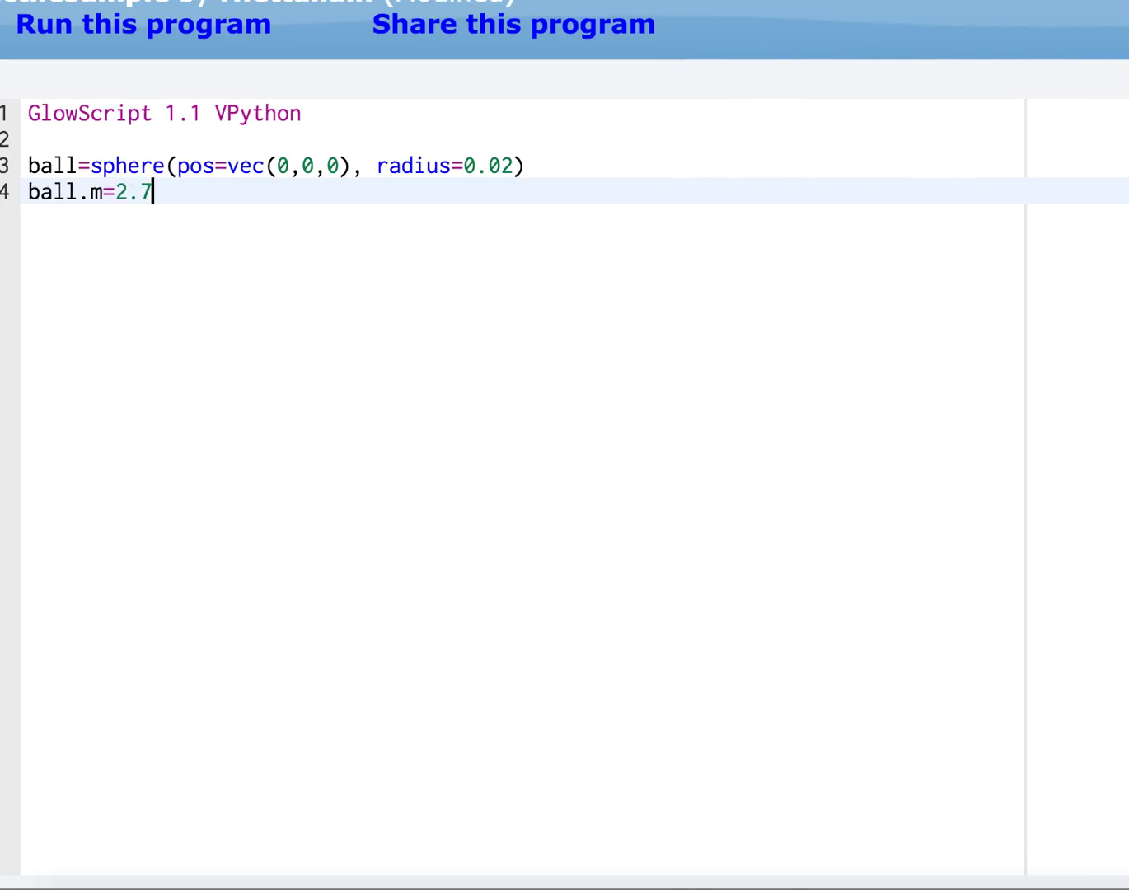
type("e-3")
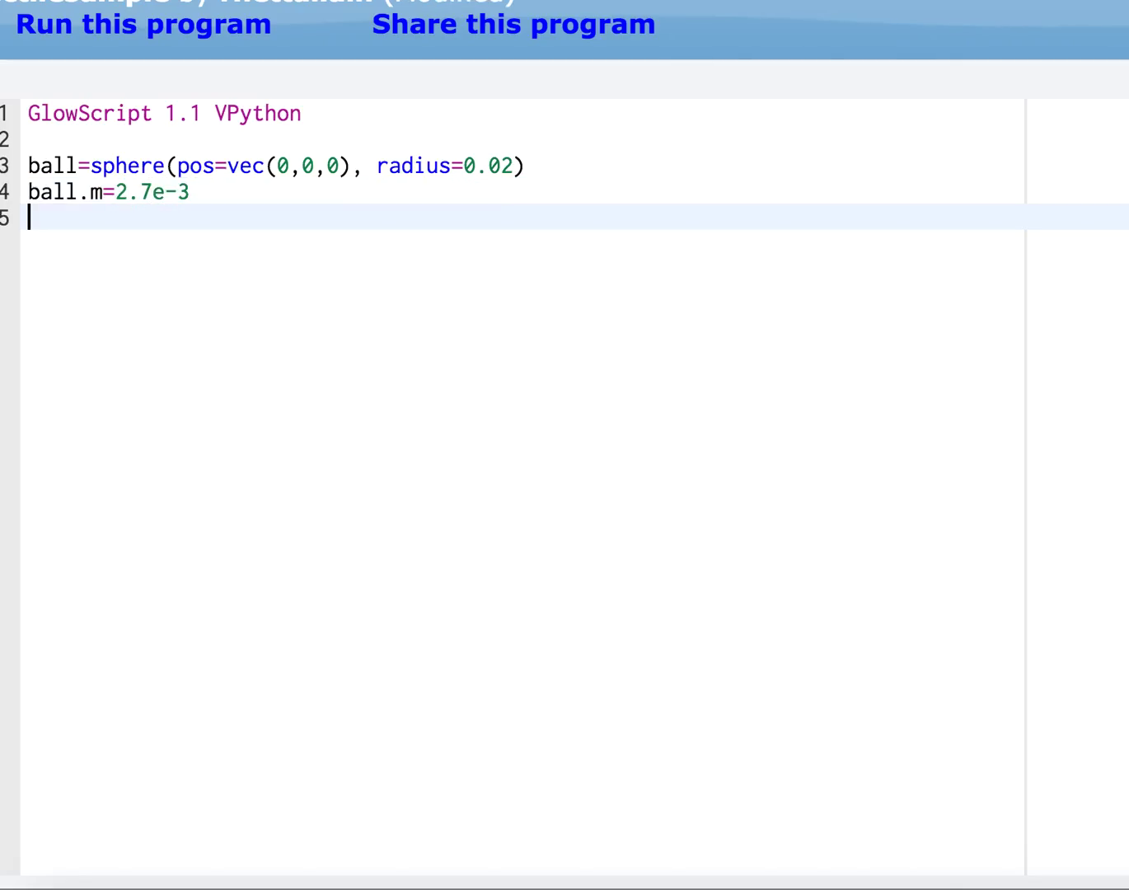
Define the ball's velocity as ball.v=vec(5,6,0)
type("b")
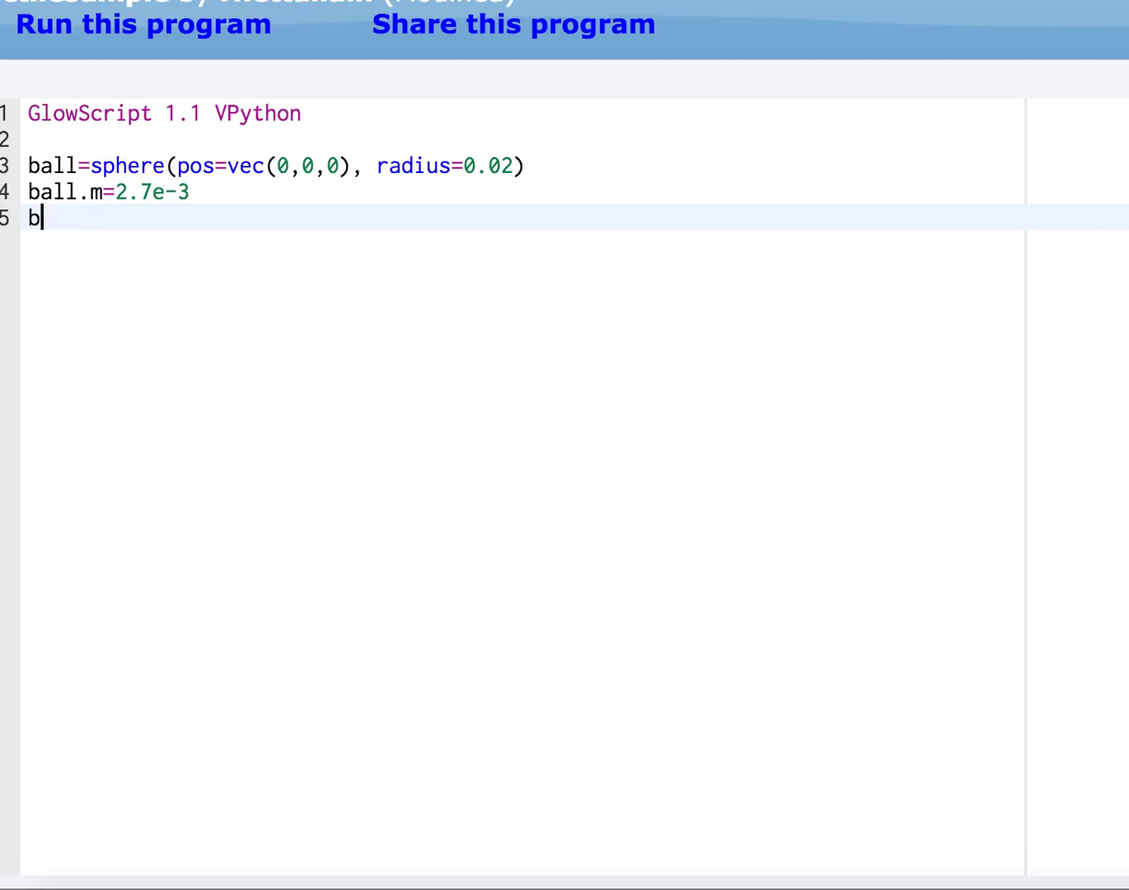
type("all.")
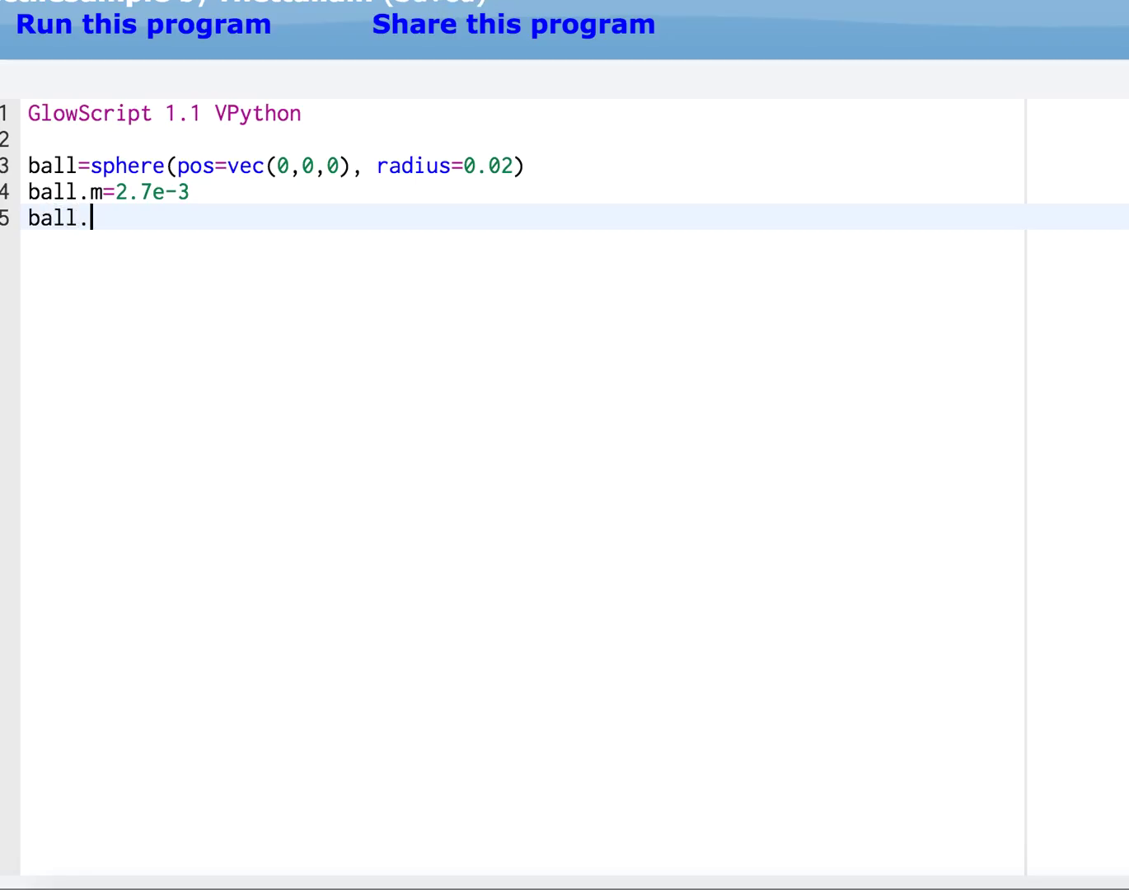
type("v=")
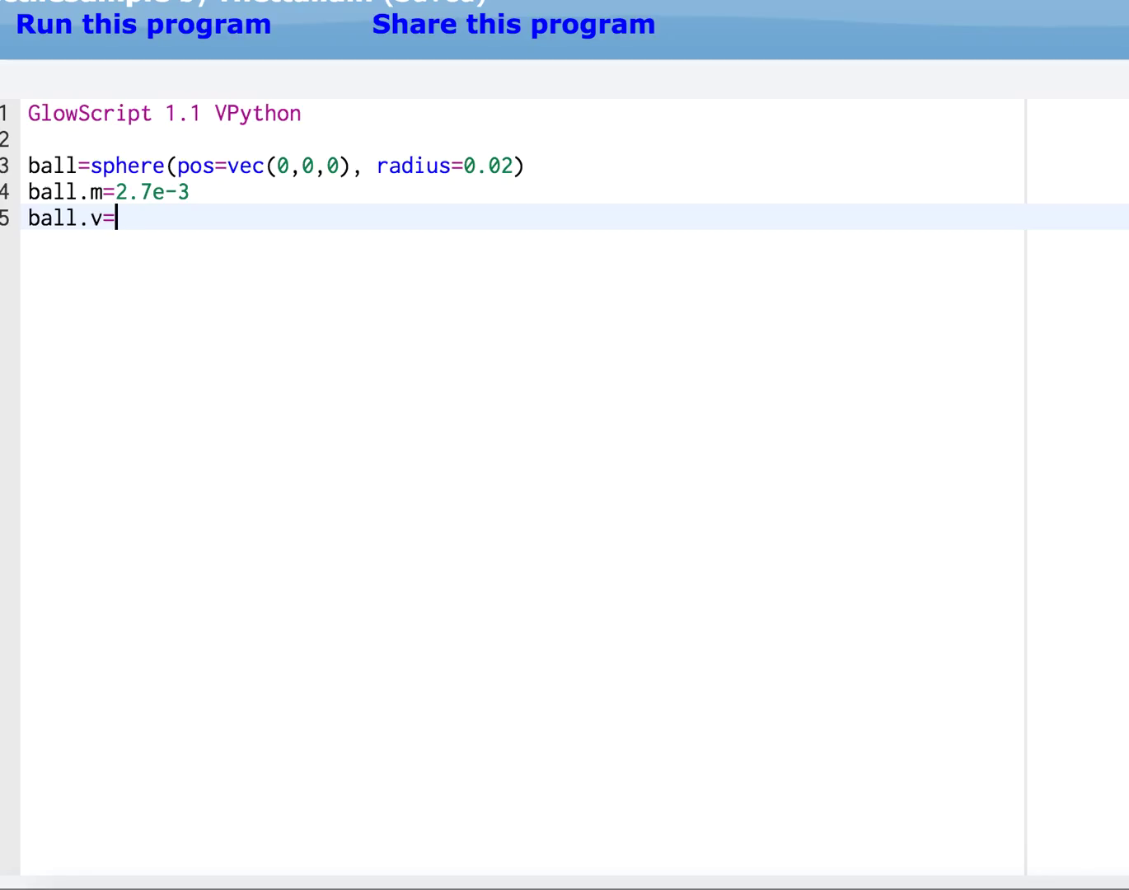
type("vec(")
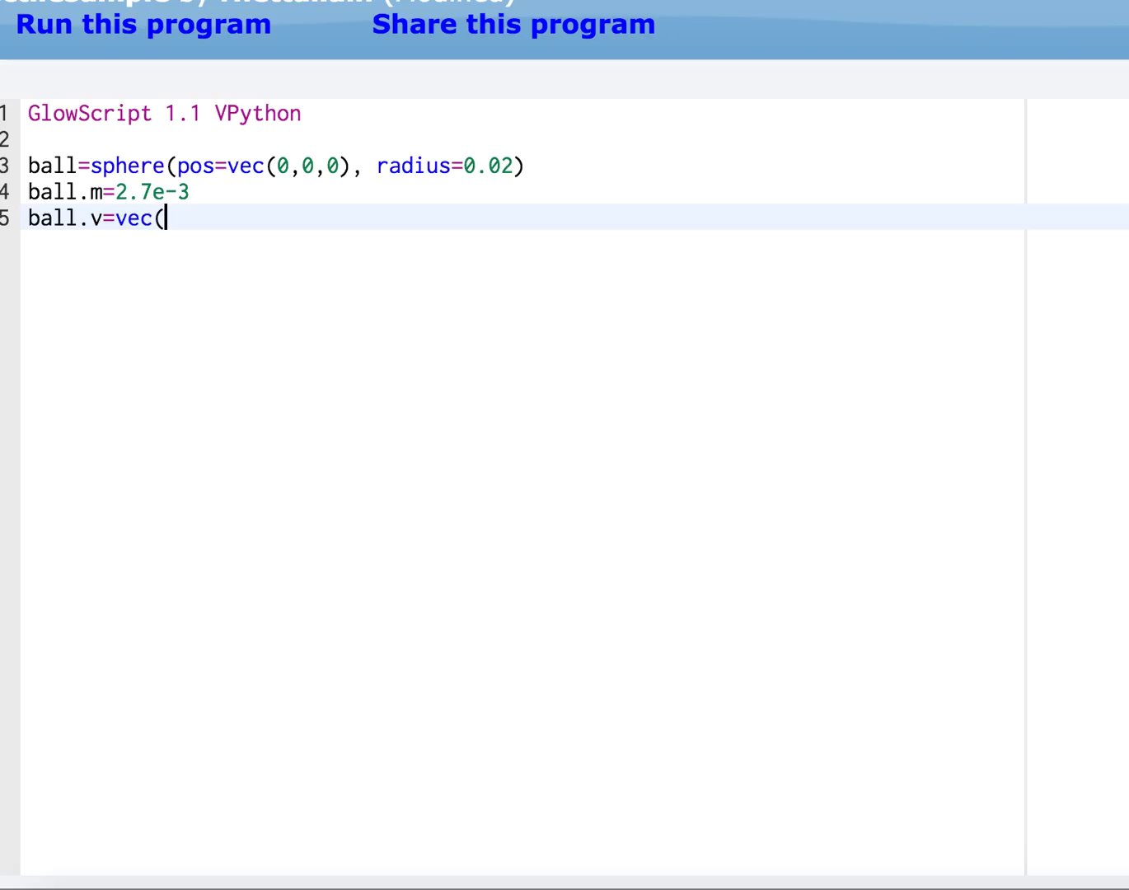
type("5,")
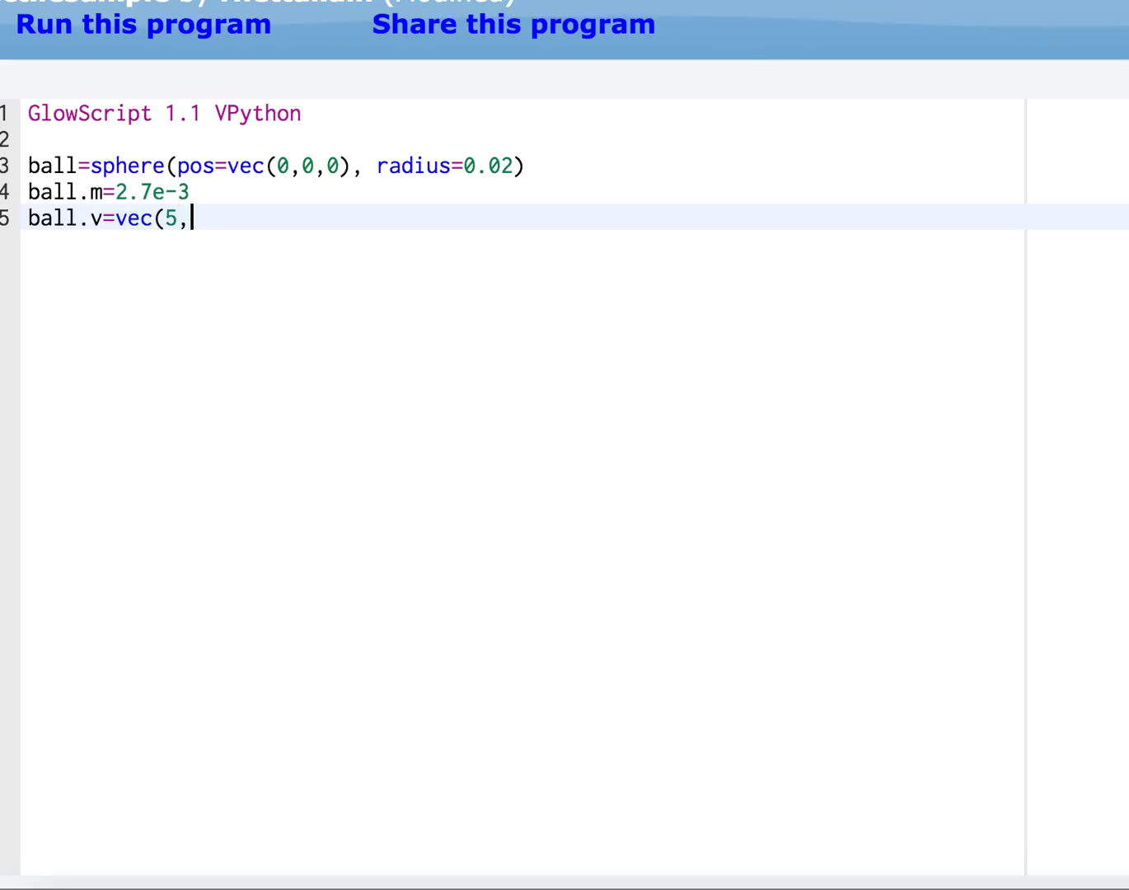
type("6,0")
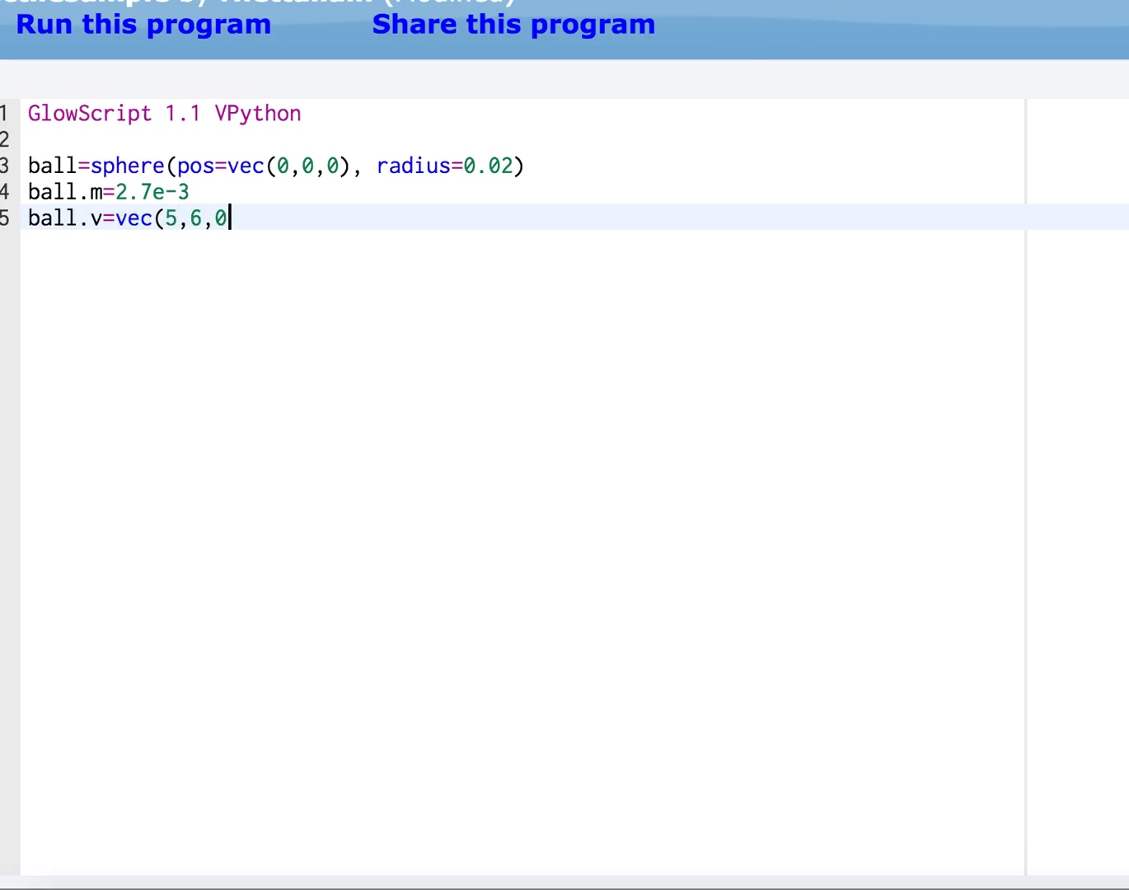
type(")")
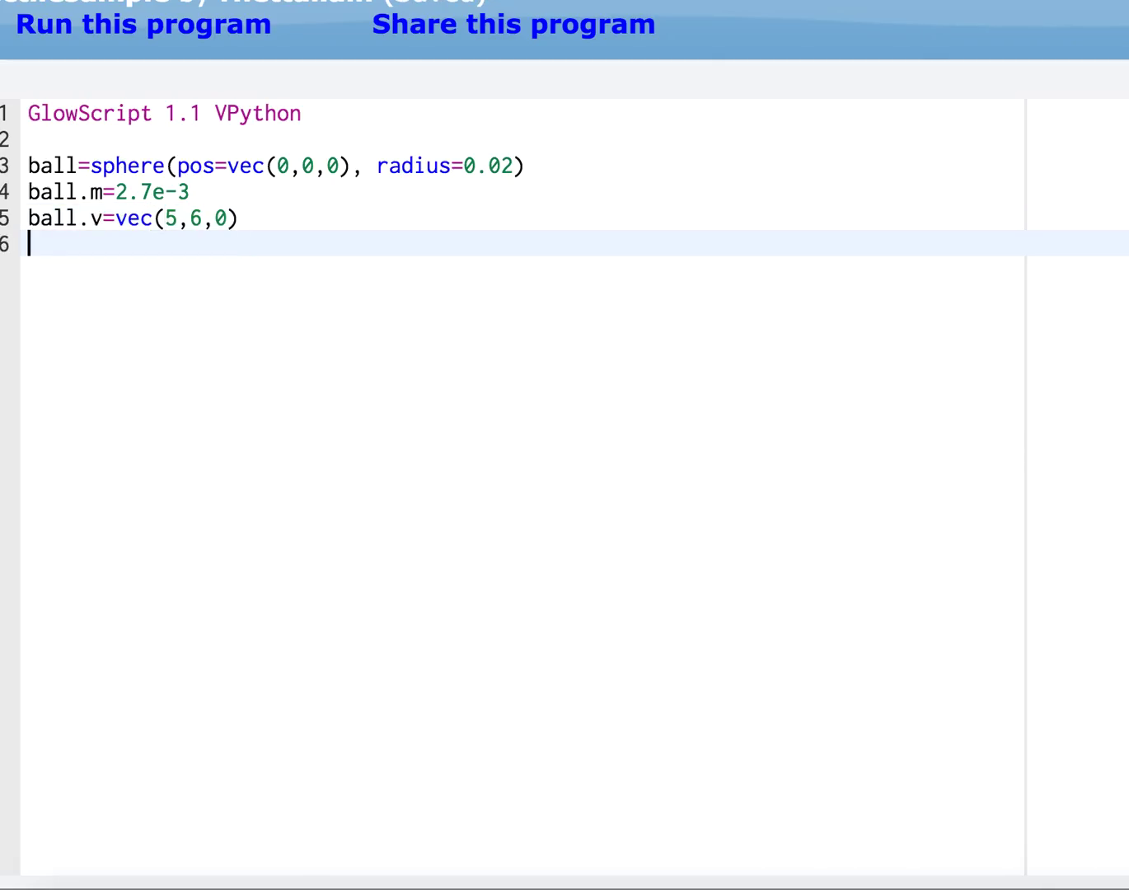
Define momentum ball.p=ball.m*ball.v and leave a blank line after it
type("ball.p=")
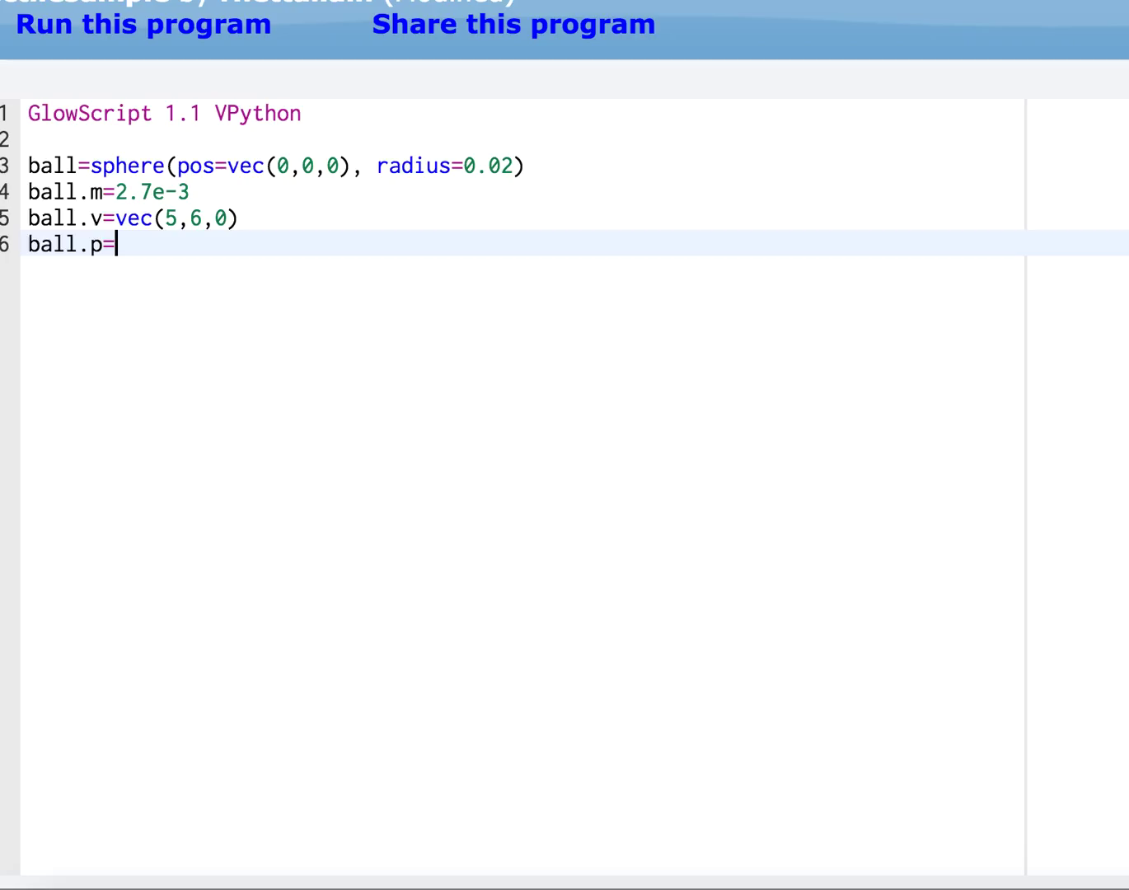
type("bal")
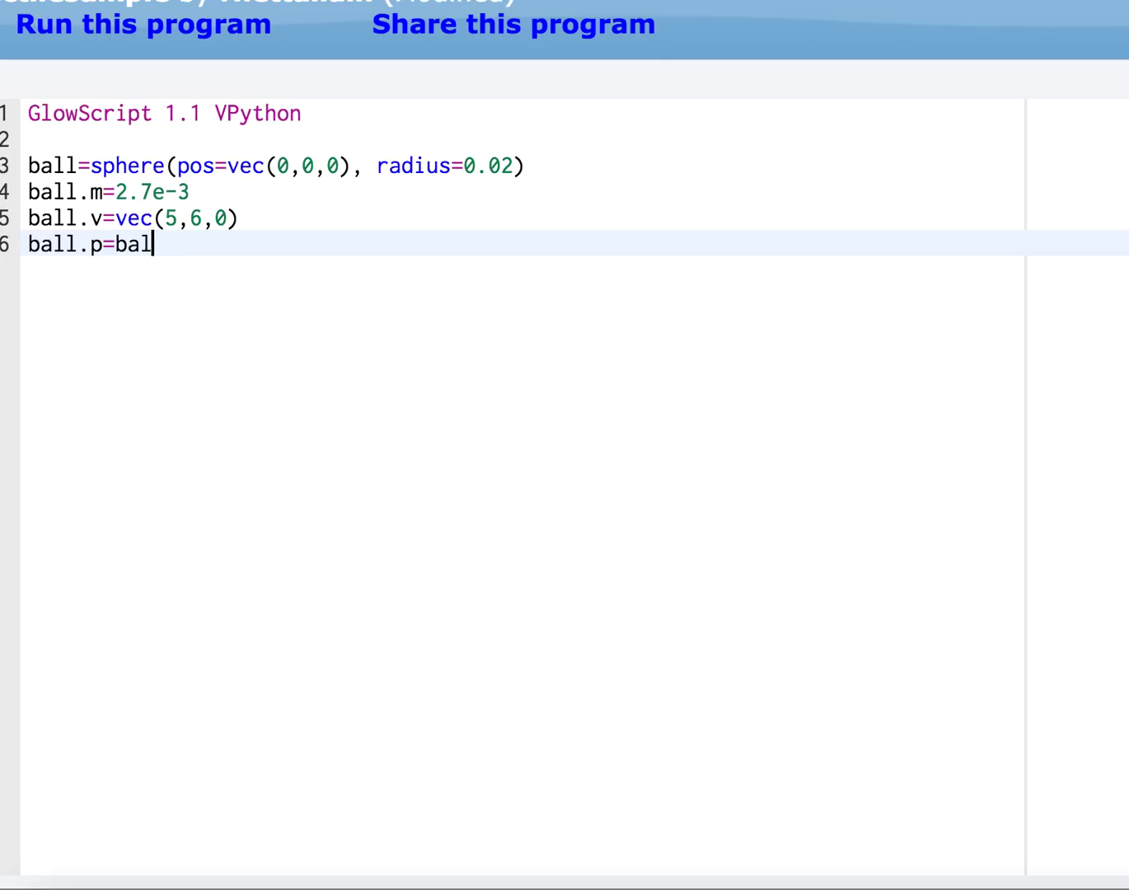
type("l.m*bal")
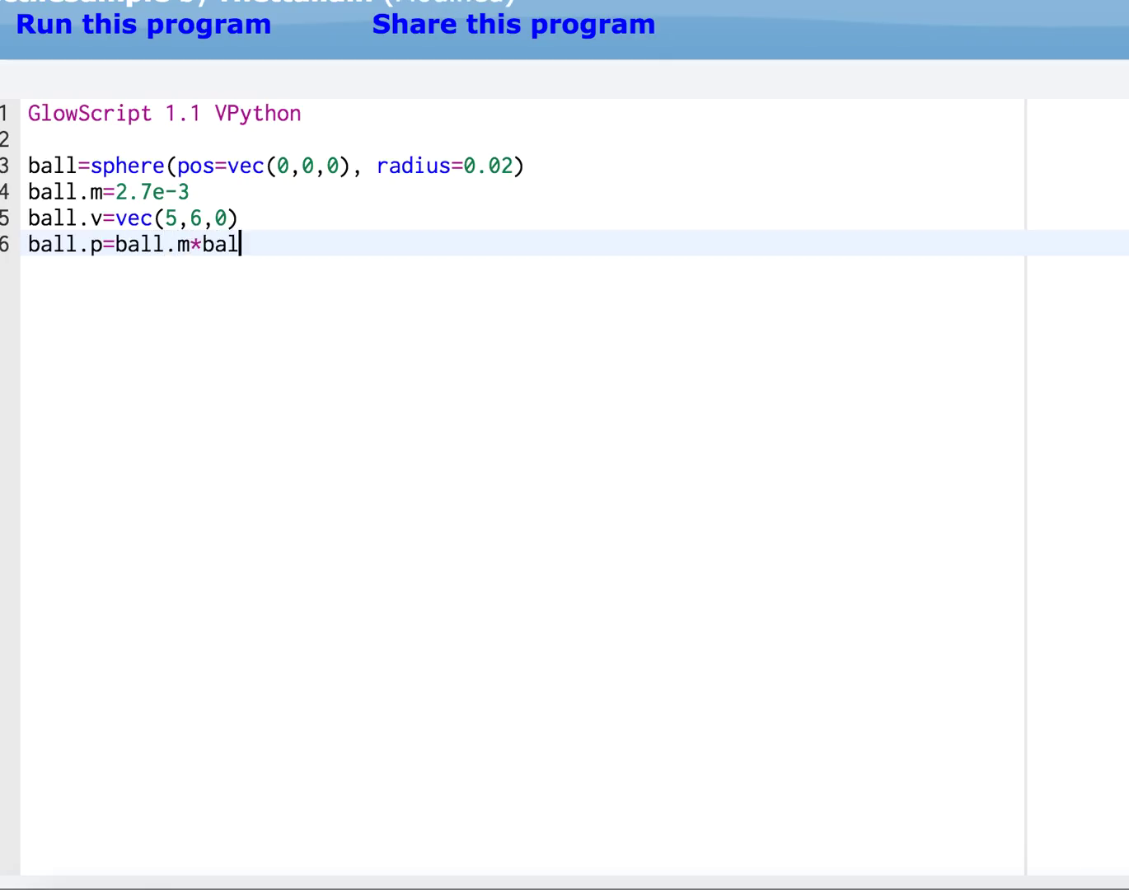
type("l.v")
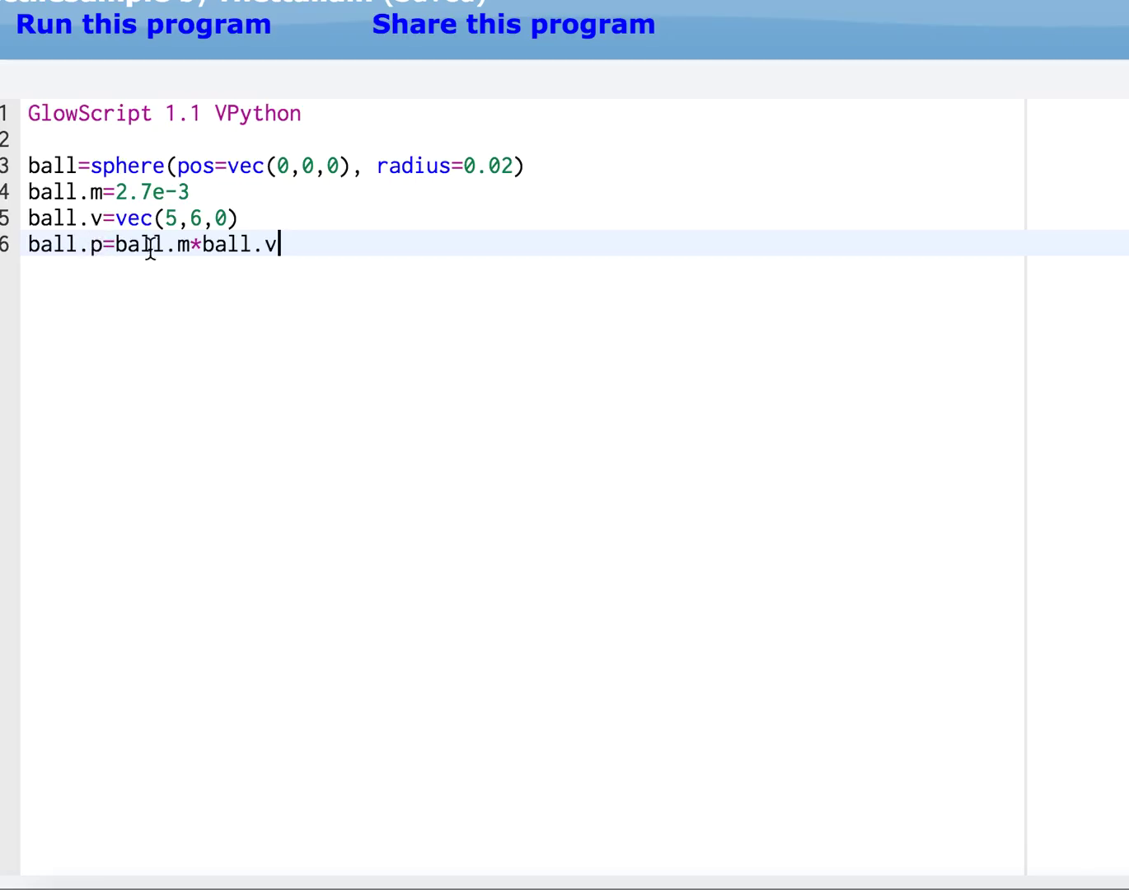
mouse_move(392, 265)
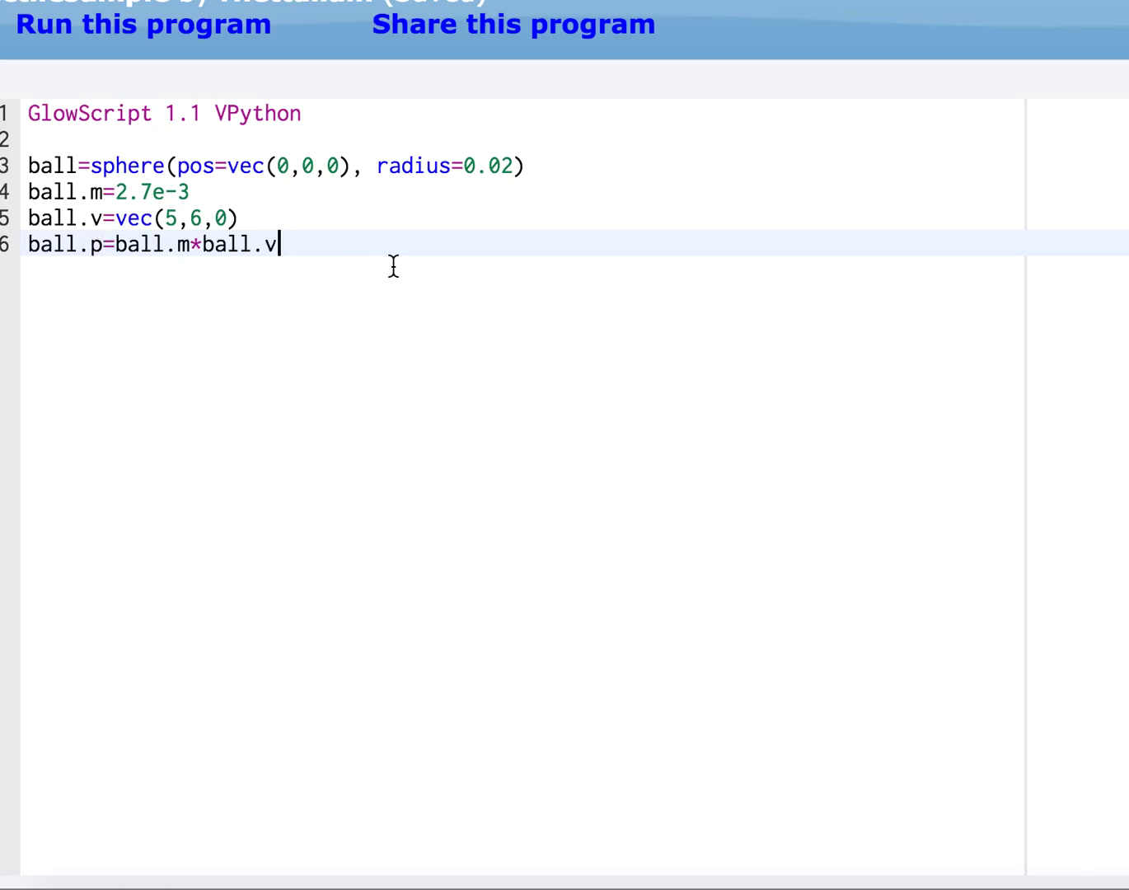
key("Enter")
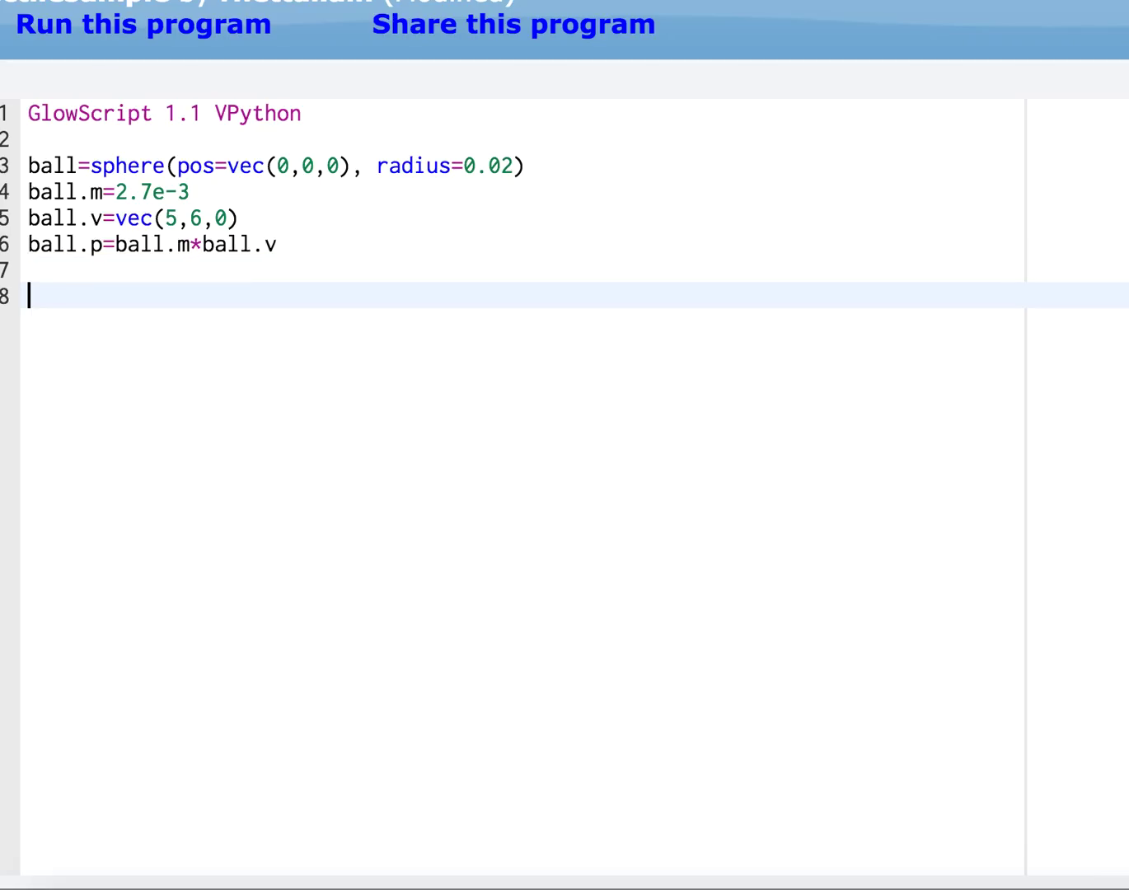
Define g=vec(0,-9.8,0), t=0 and dt=0.01 on the following lines
type("g=ve")
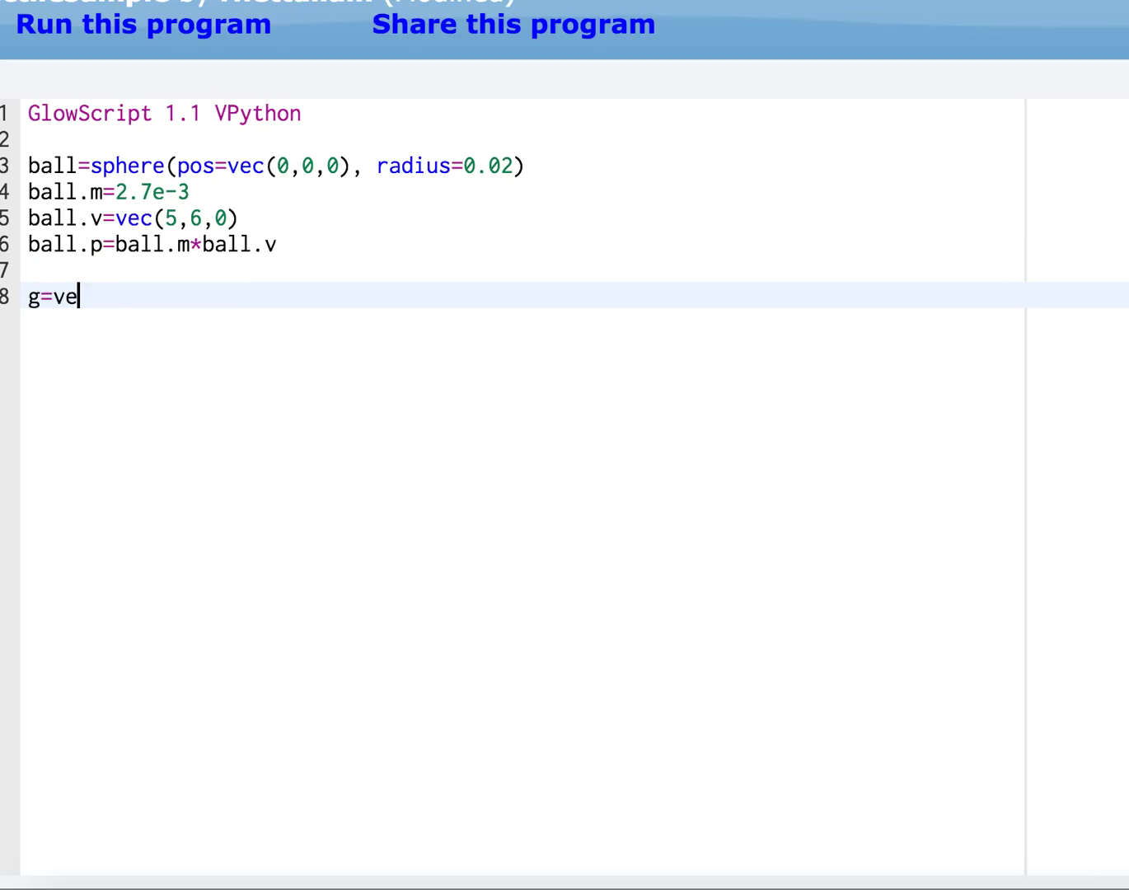
type("c(0,")
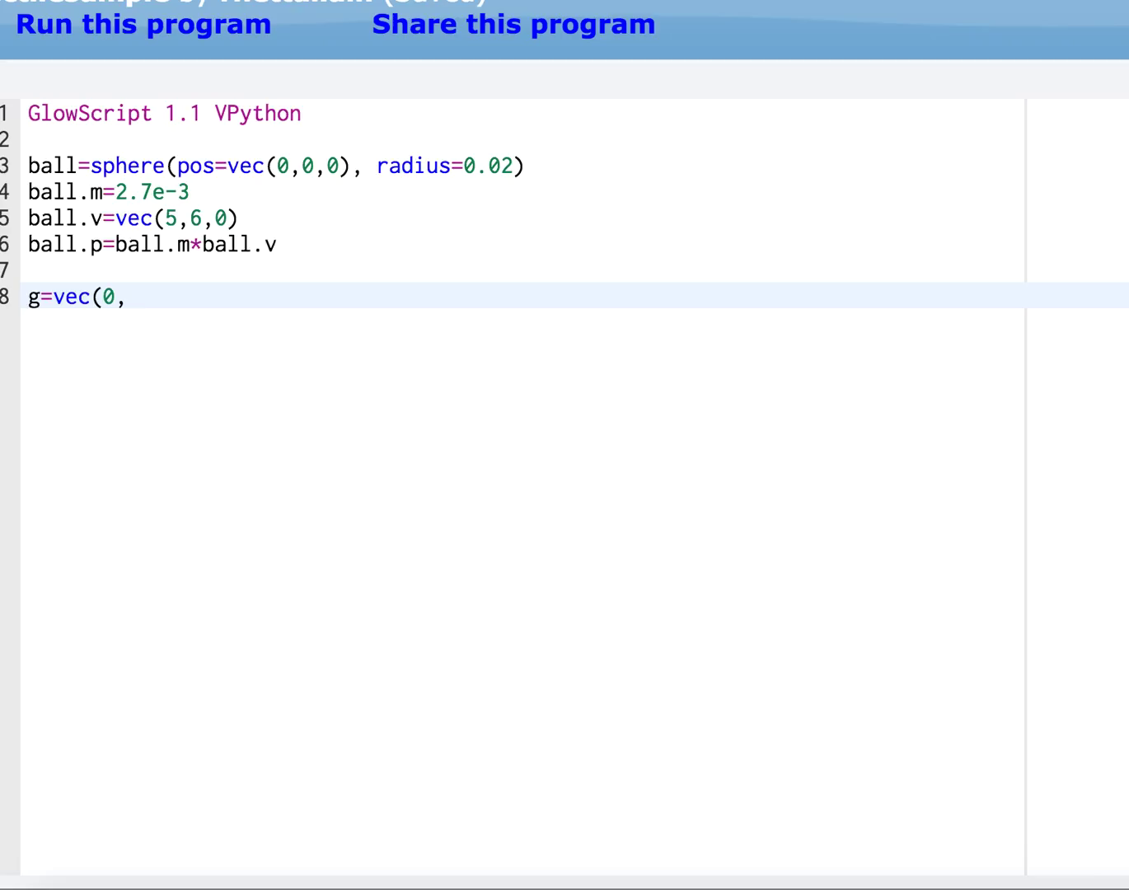
type("-9.8,0")
type("t=")
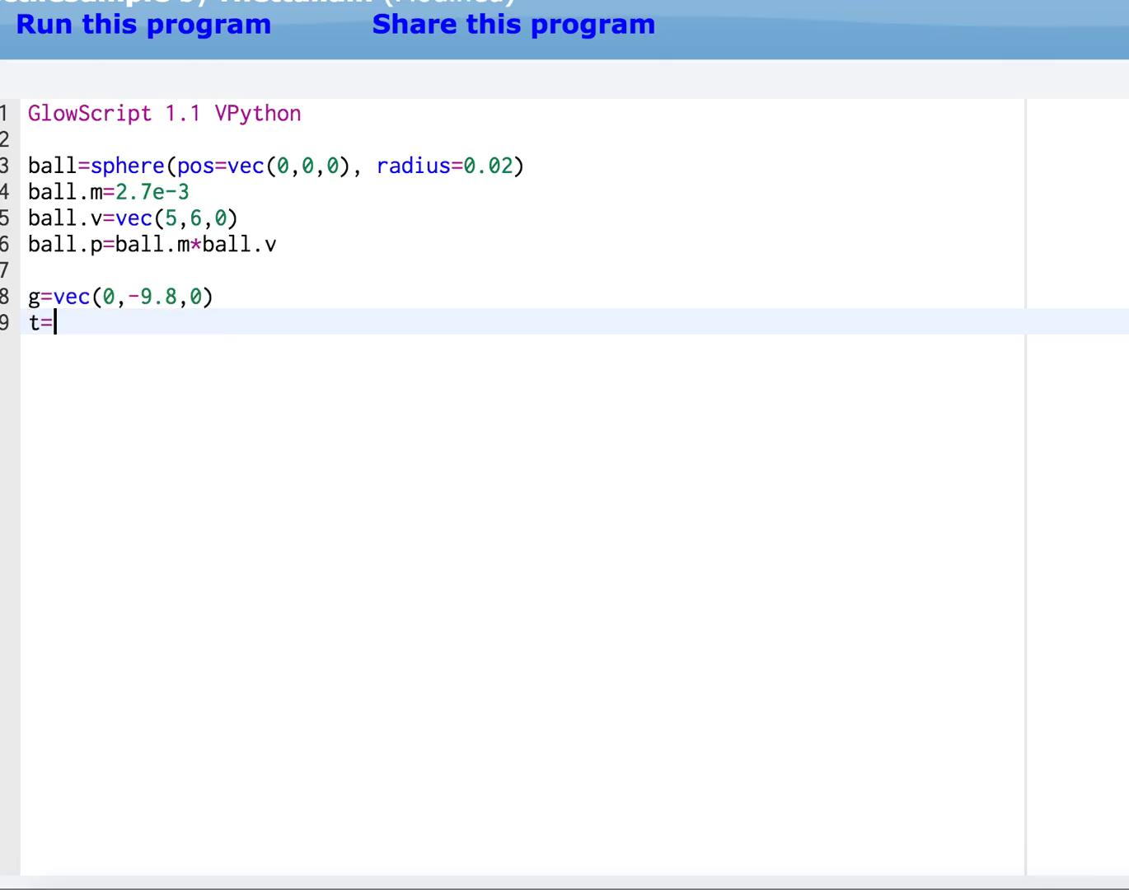
type("0")
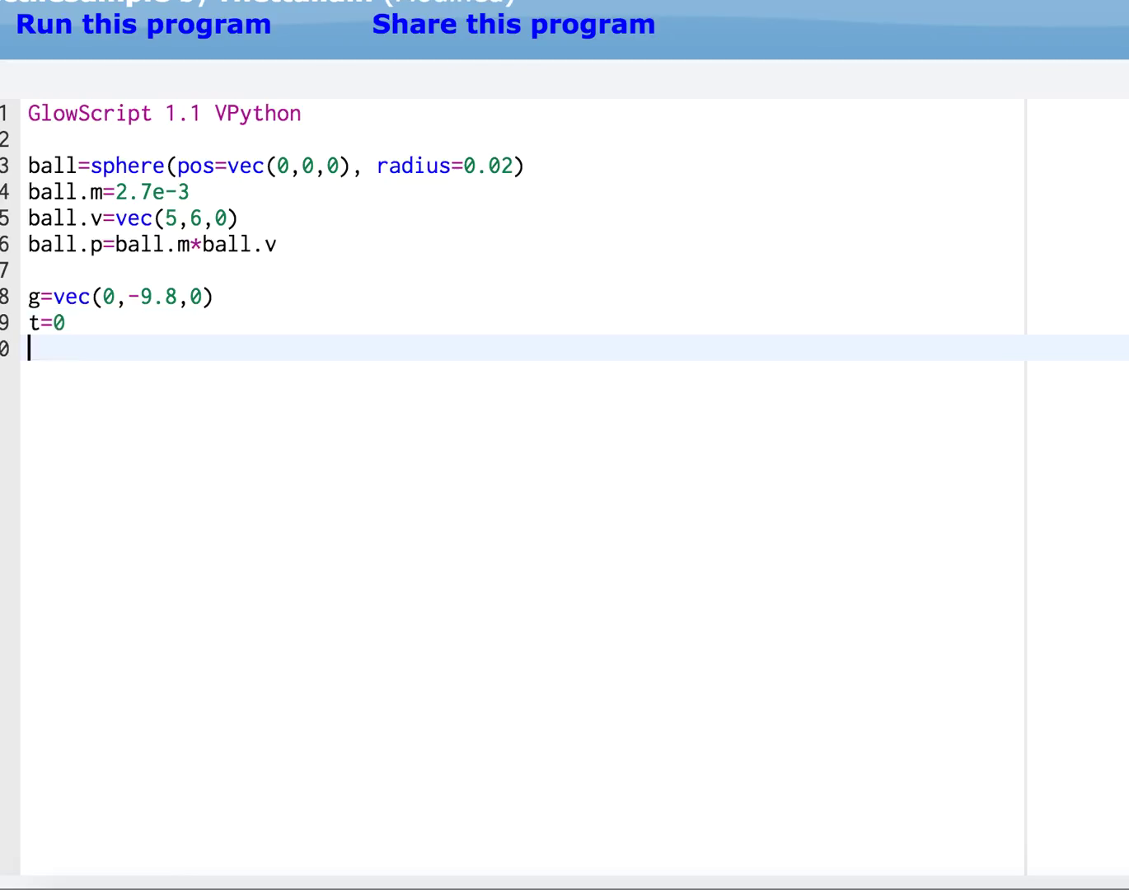
type("dt=")
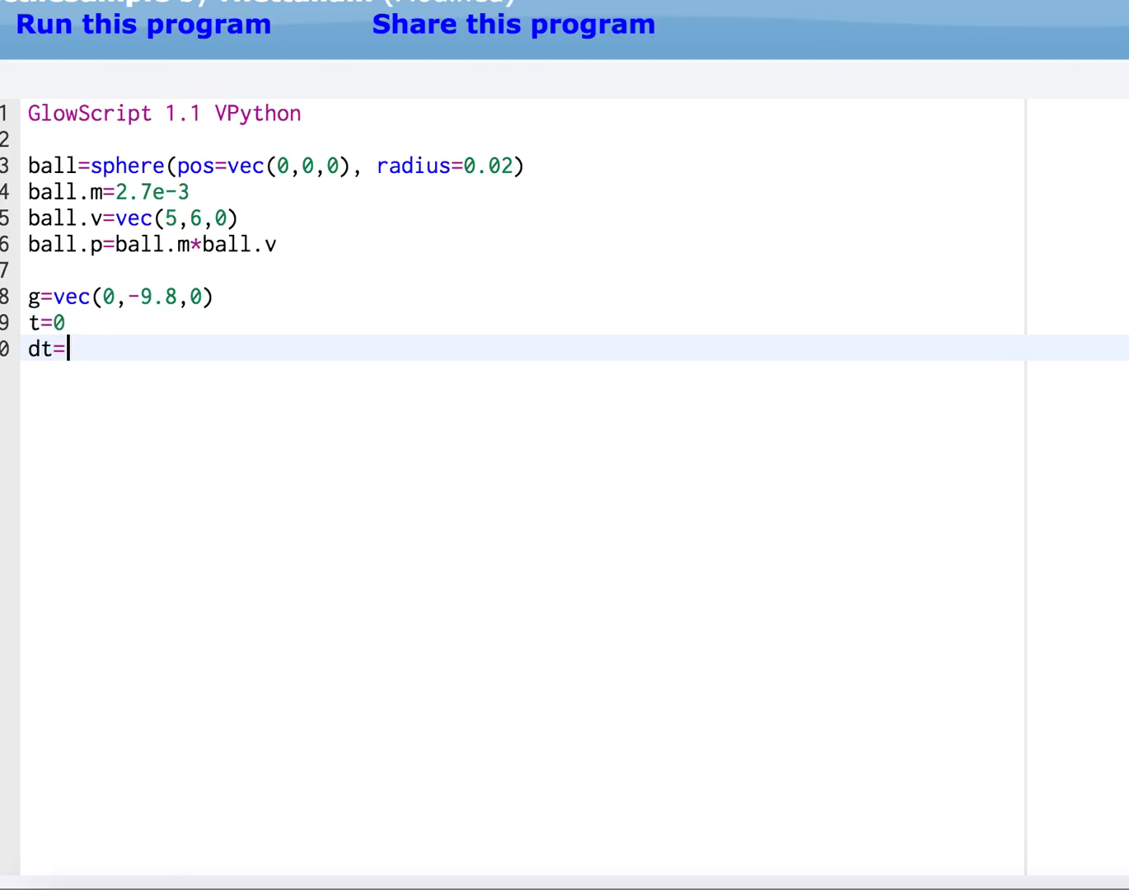
type("0.01")
type("while bal")
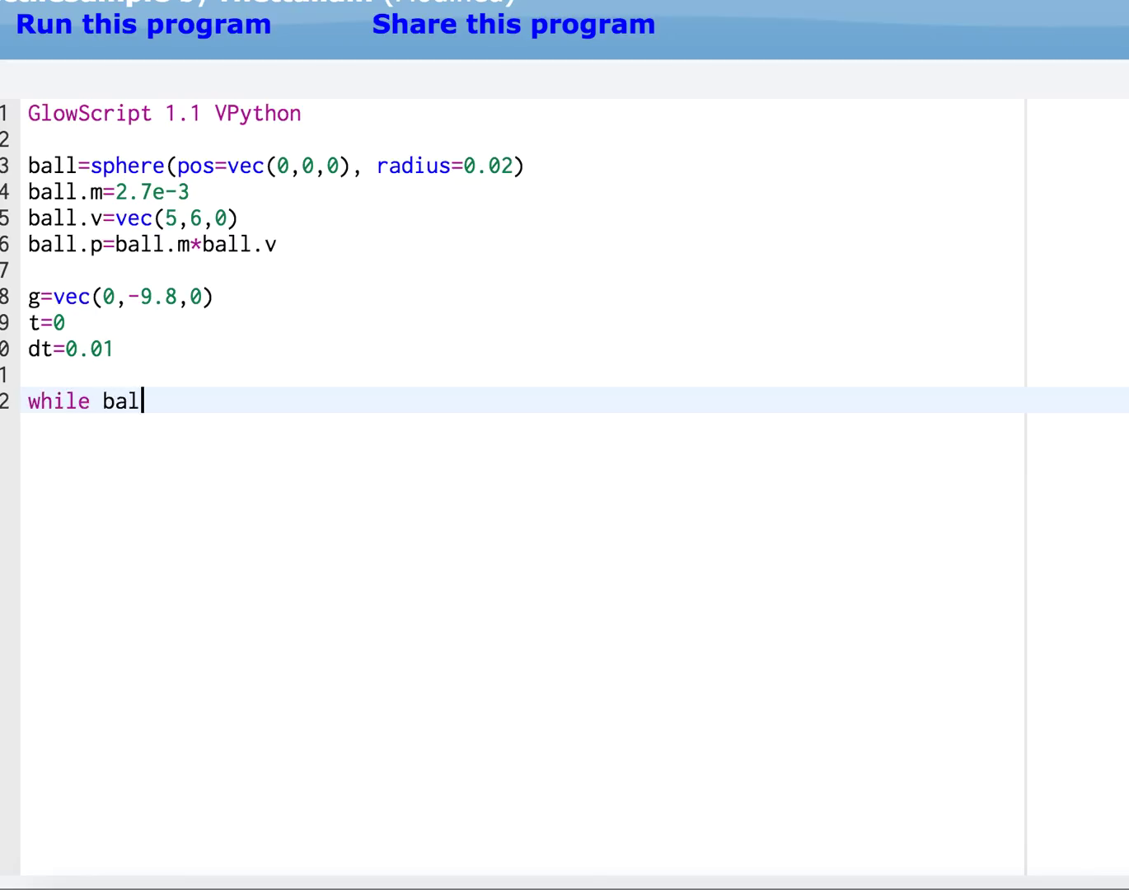
Write the loop header while ball.pos.y>=0:
type(".pos.y>")
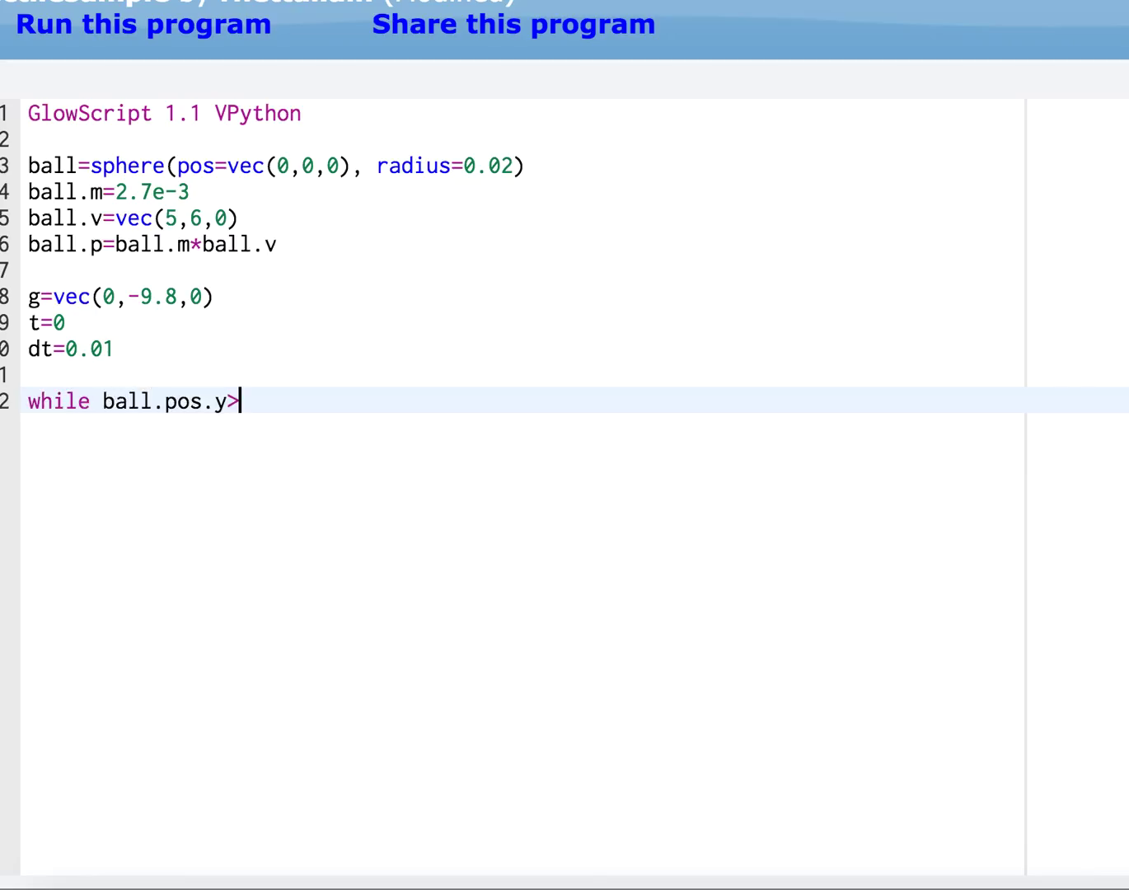
type("=0:")
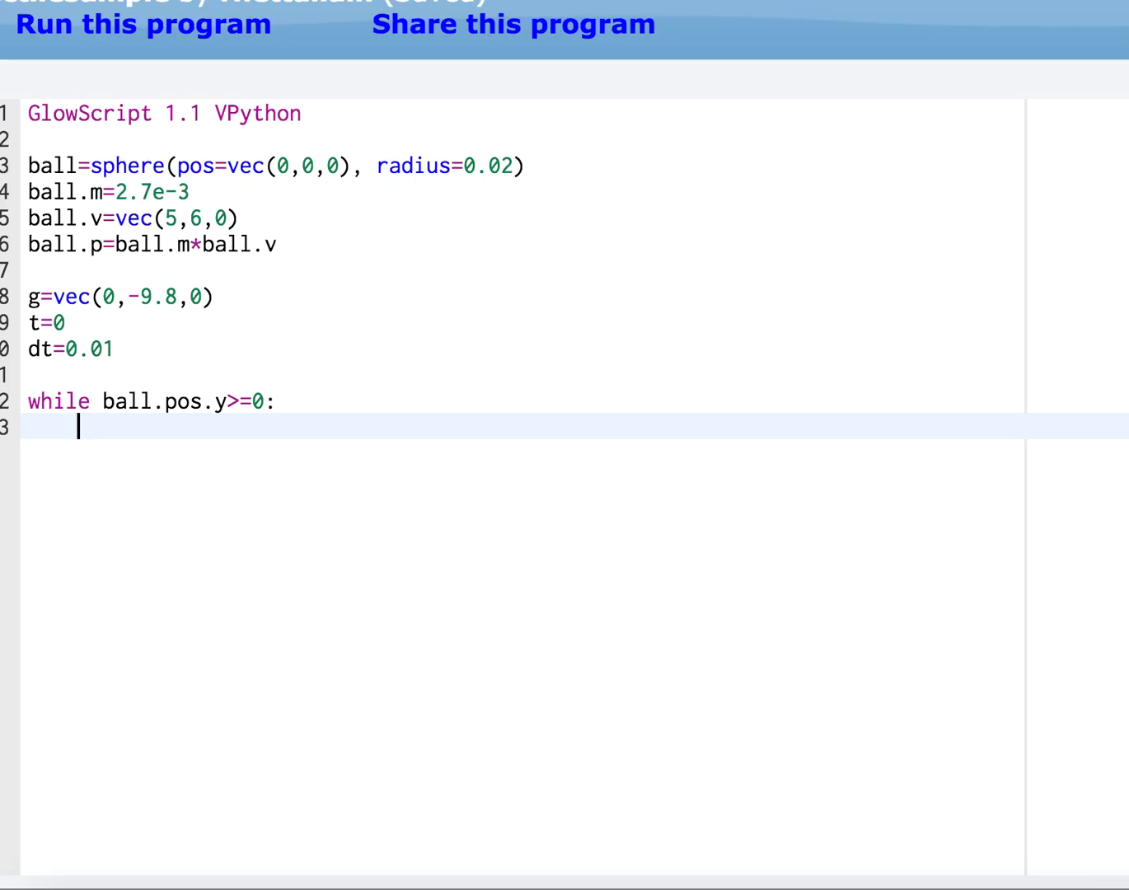
Inside the loop, update momentum with ball.p=ball.p+ball.m*g*dt
type("ball.")
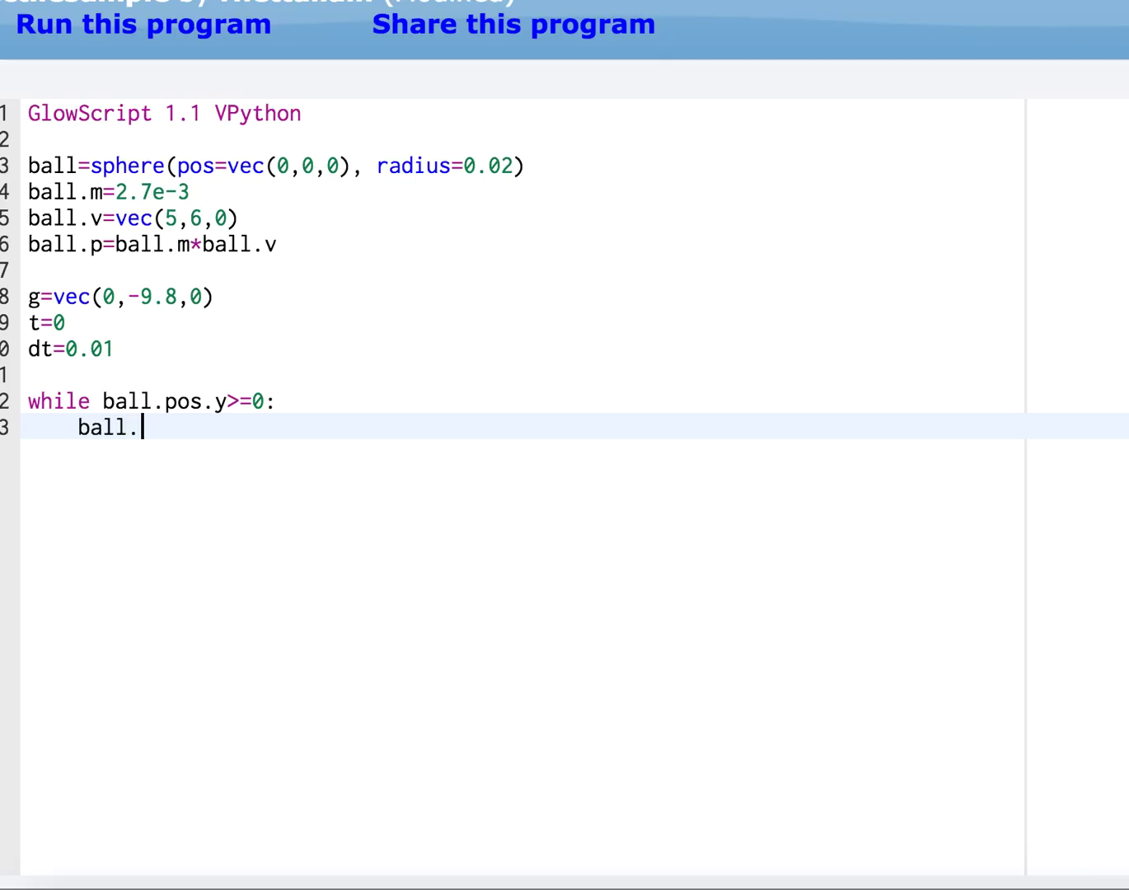
type("p=ball")
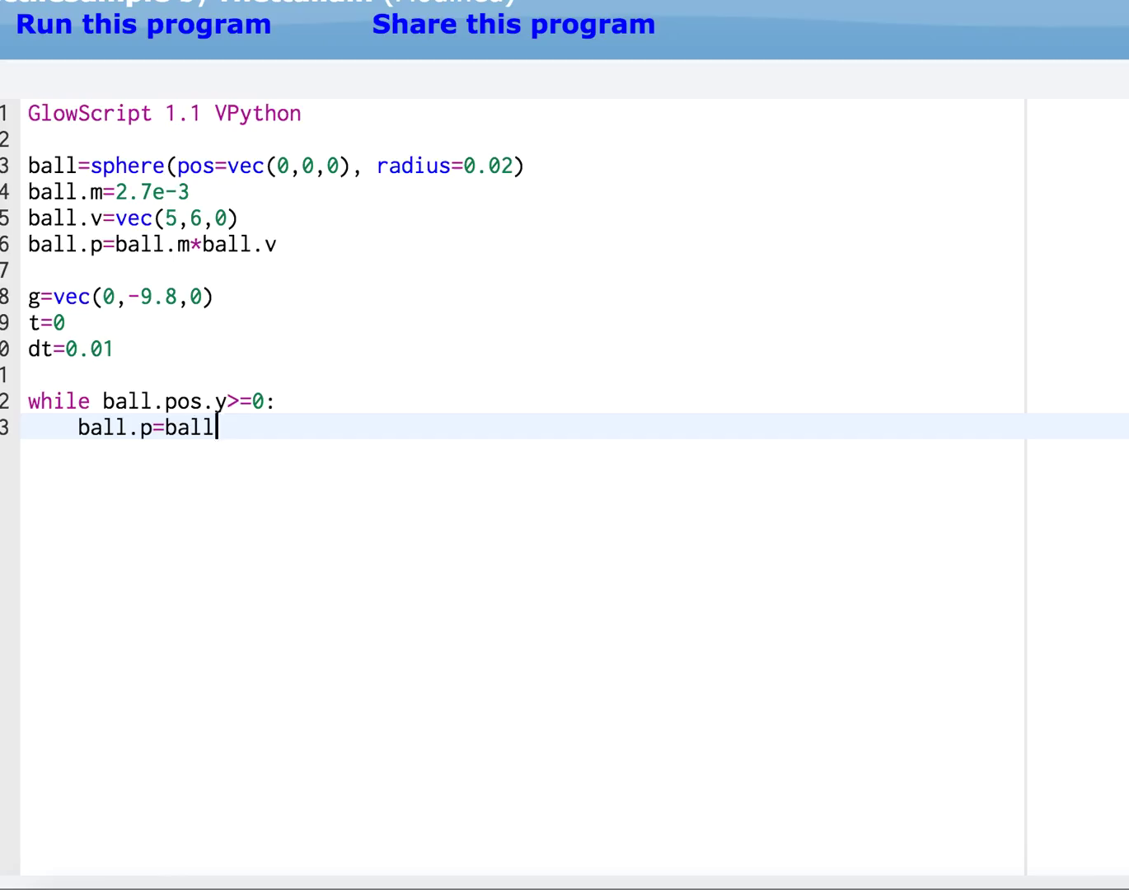
type(".p")
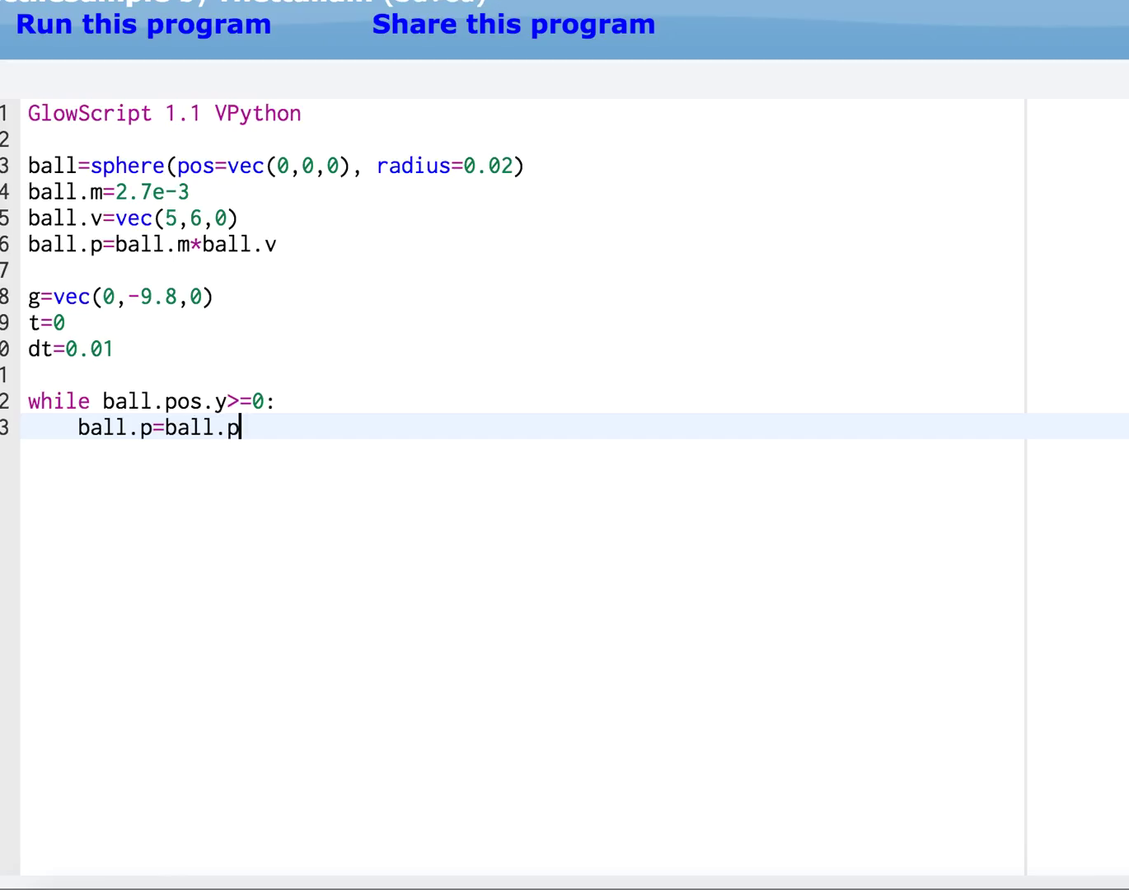
type("+ba")
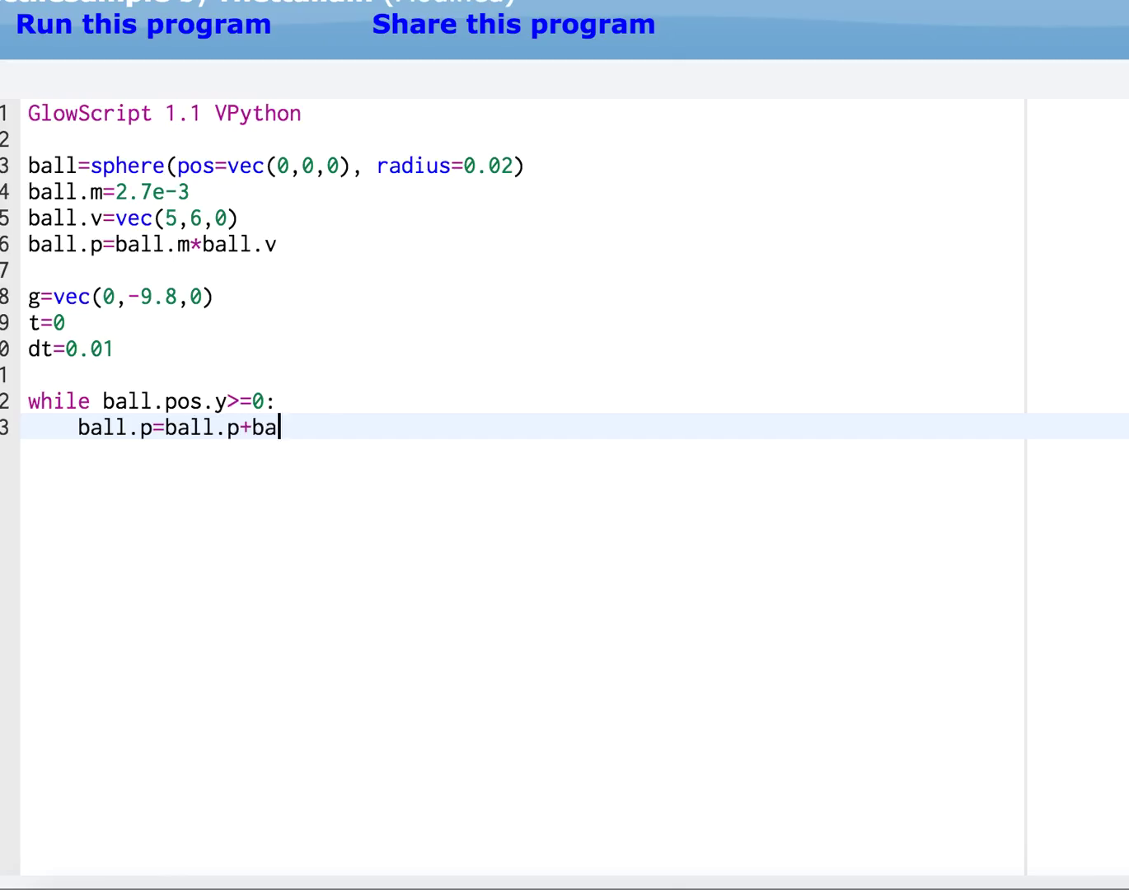
type("ll.m*g*dt")
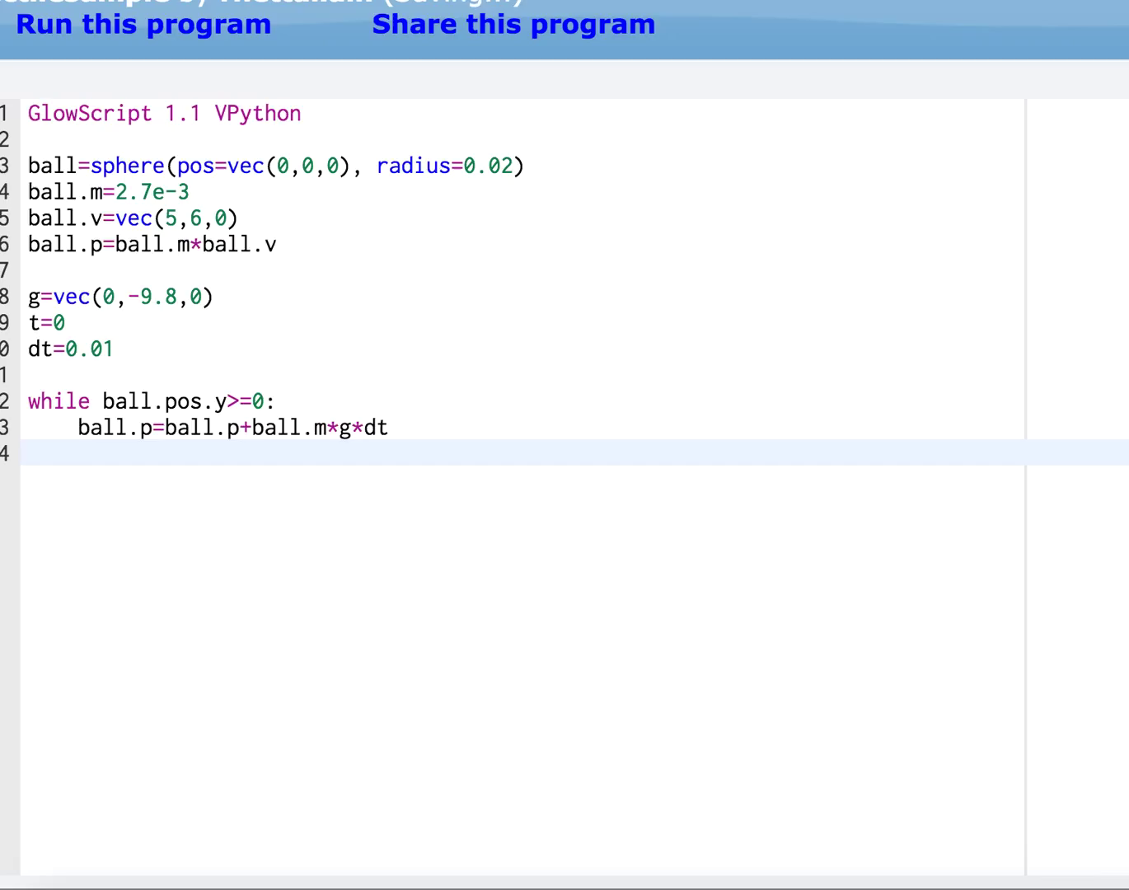
Add the position update ball.pos=ball.pos+(ball.p/ball.m)*dt in the loop
type("ball.")
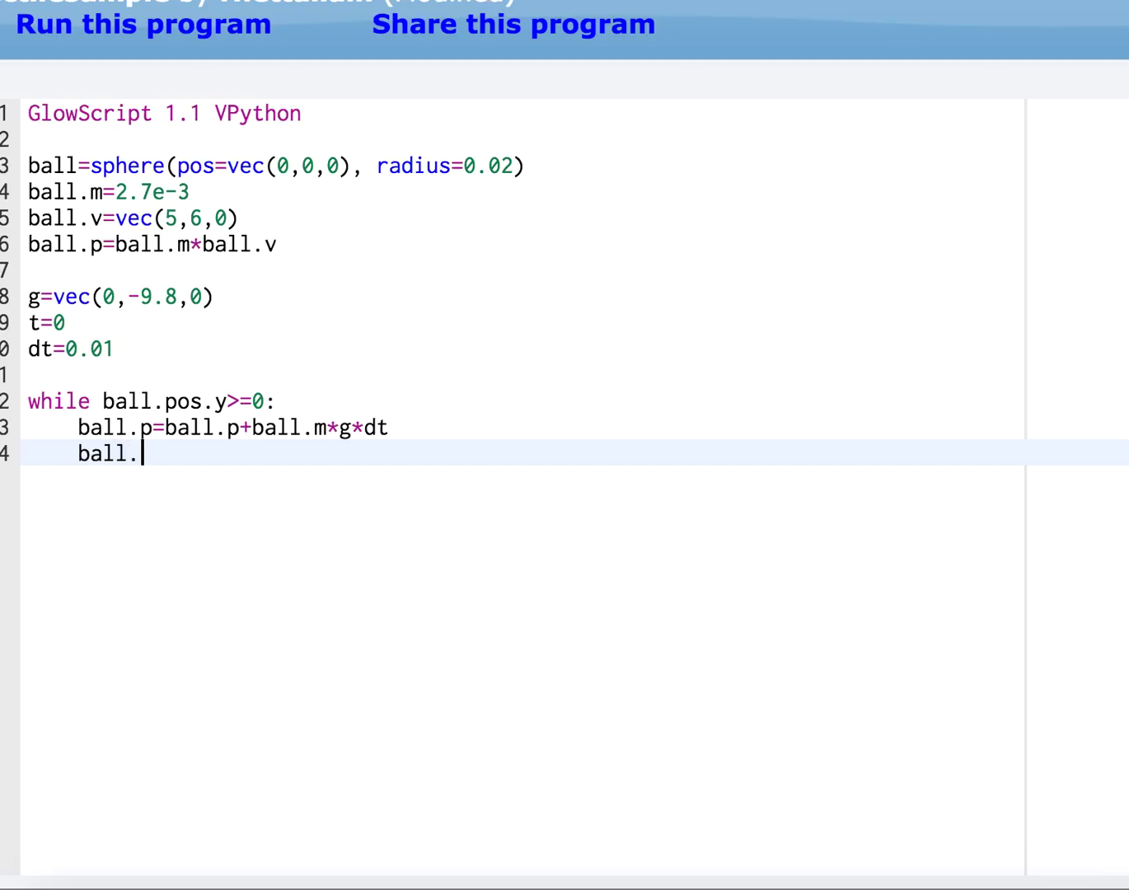
type("pos=bal")
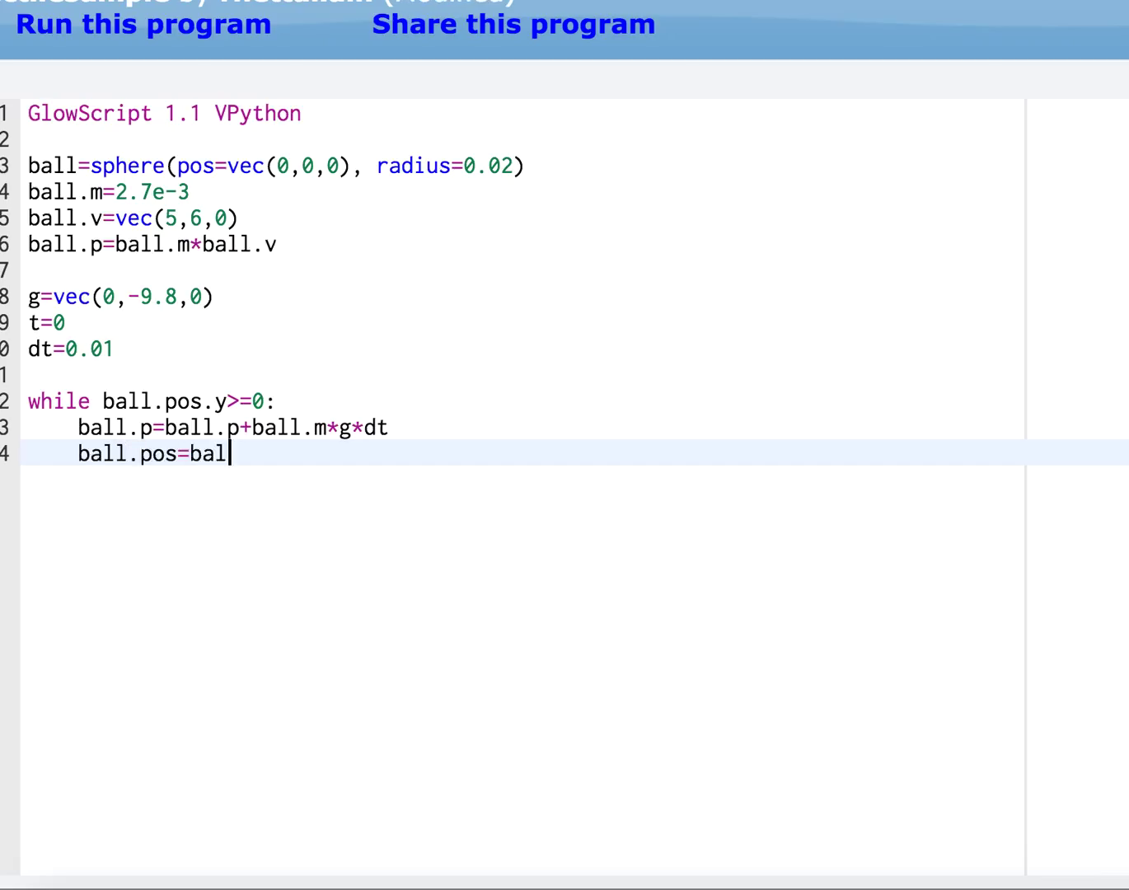
type("l.pos+")
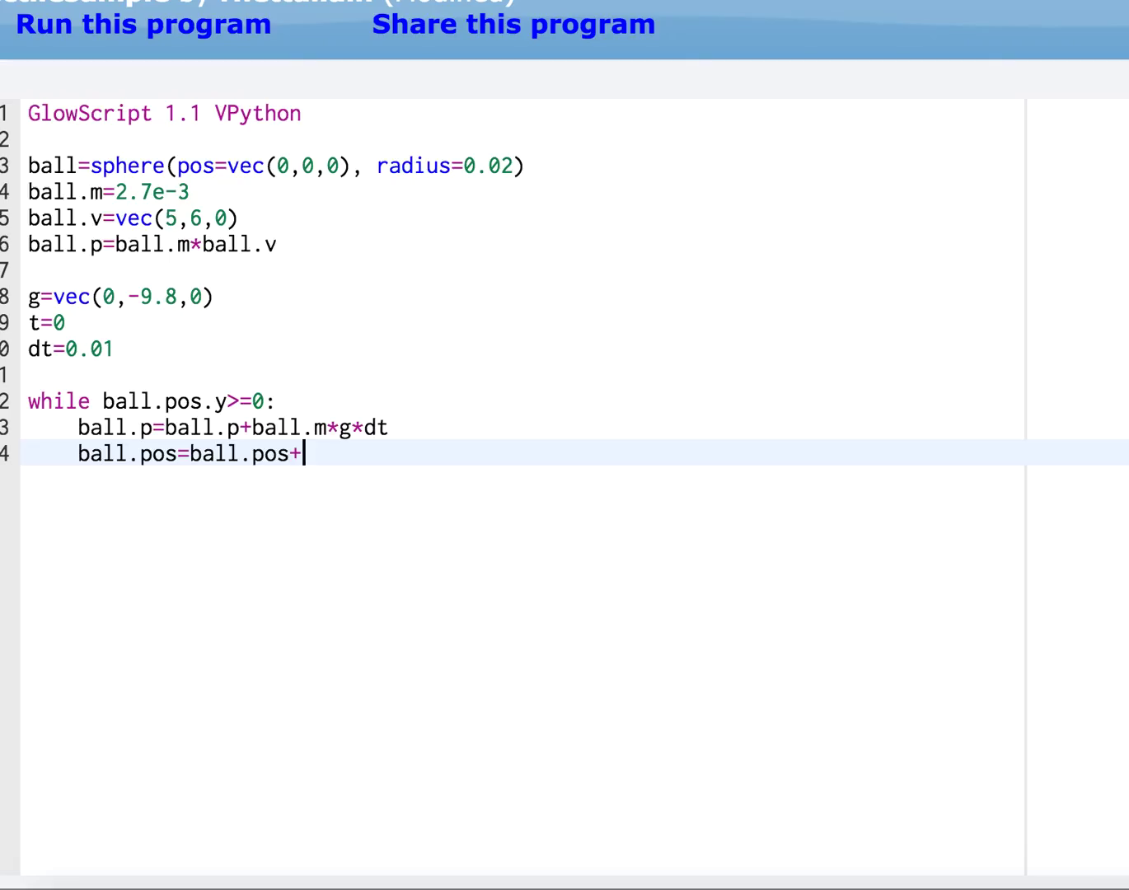
type("(ball")
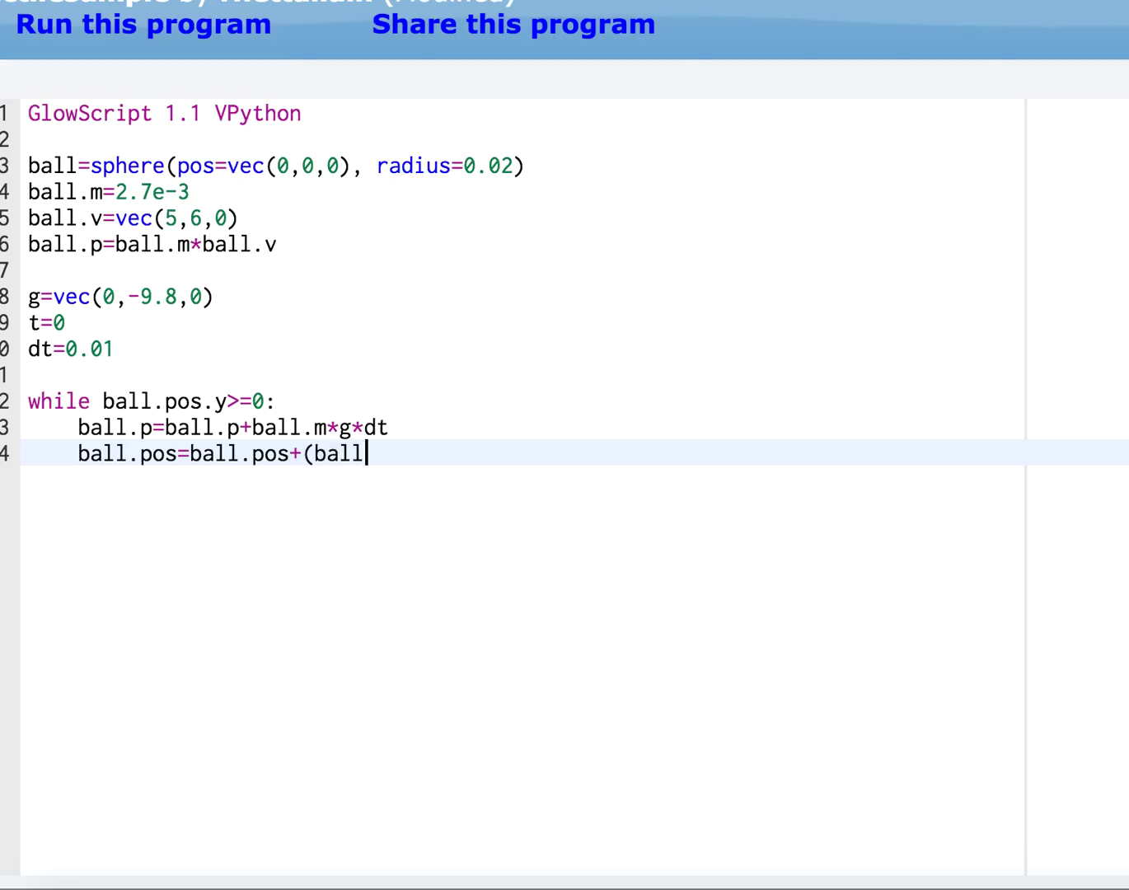
type(".p/ball")
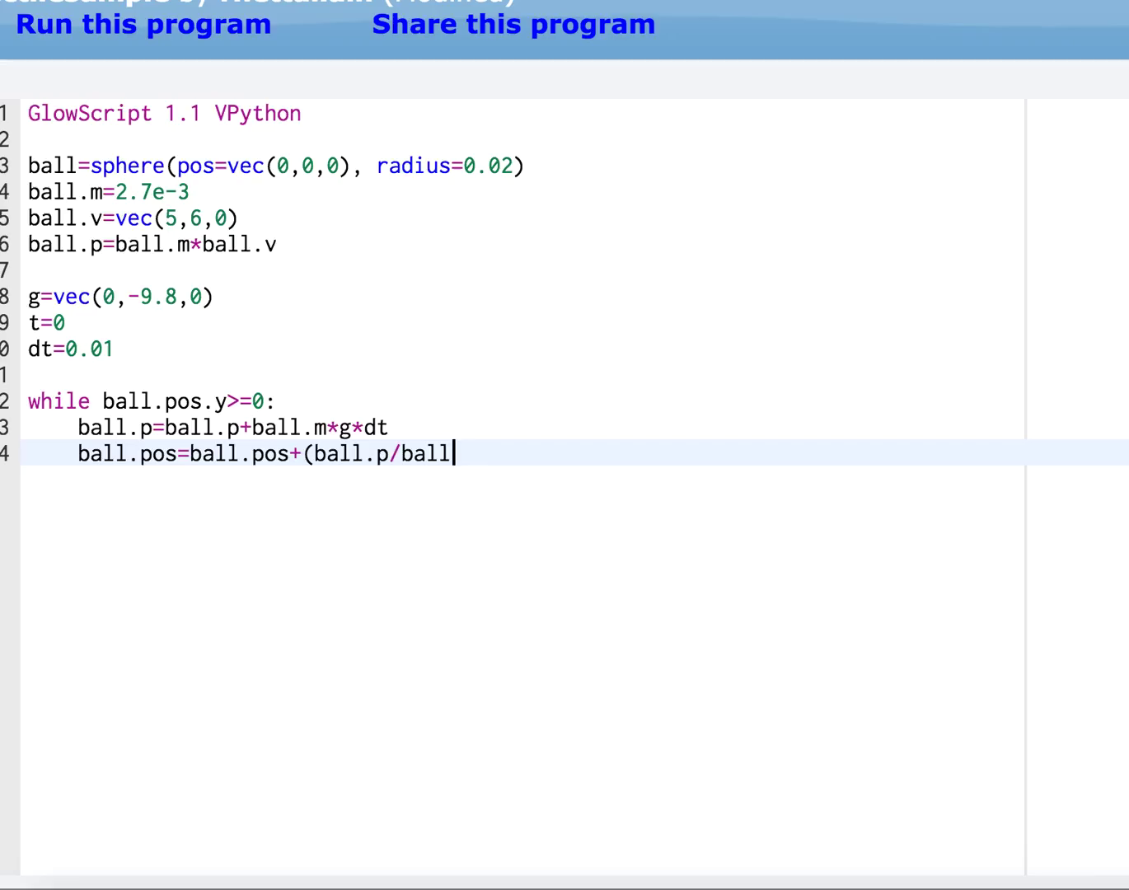
type(".m)*dt")
type("t=t")
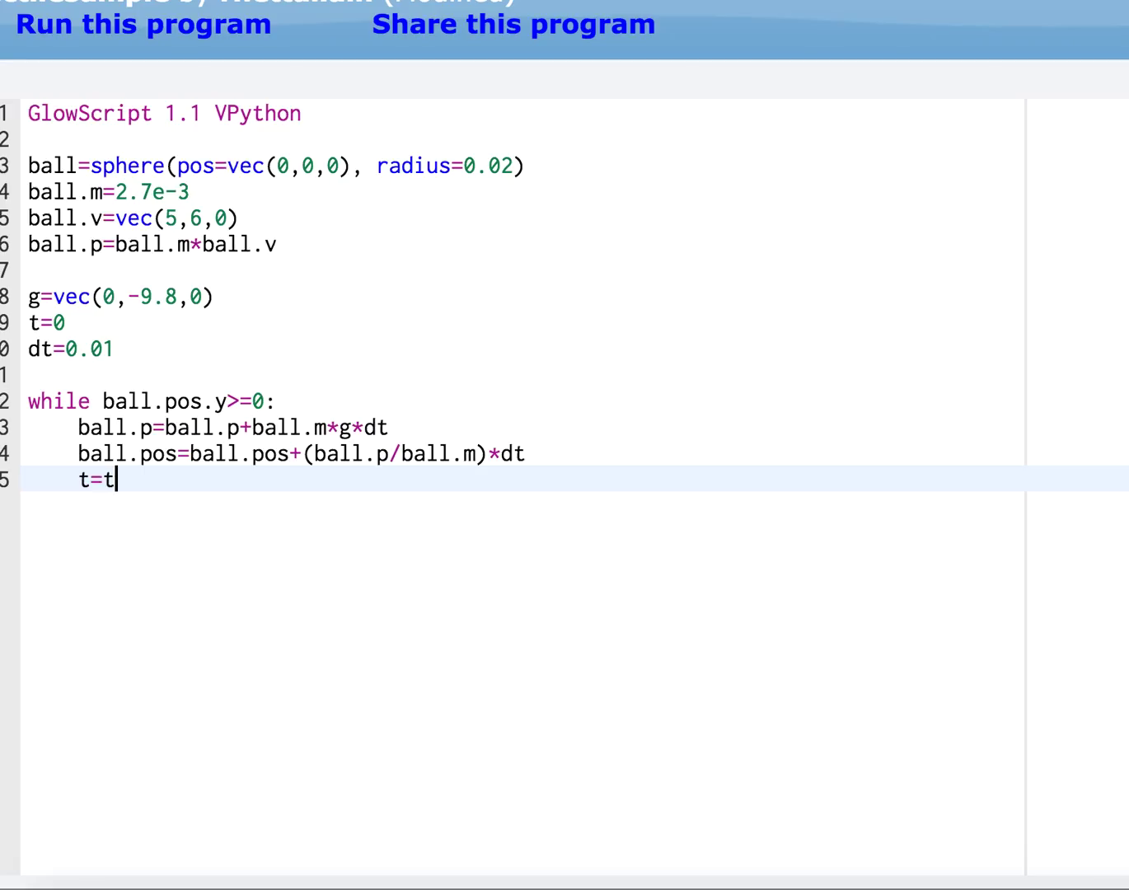
Advance time with t=t+dt and add rate(100) as the loop's first line
type("+dt")
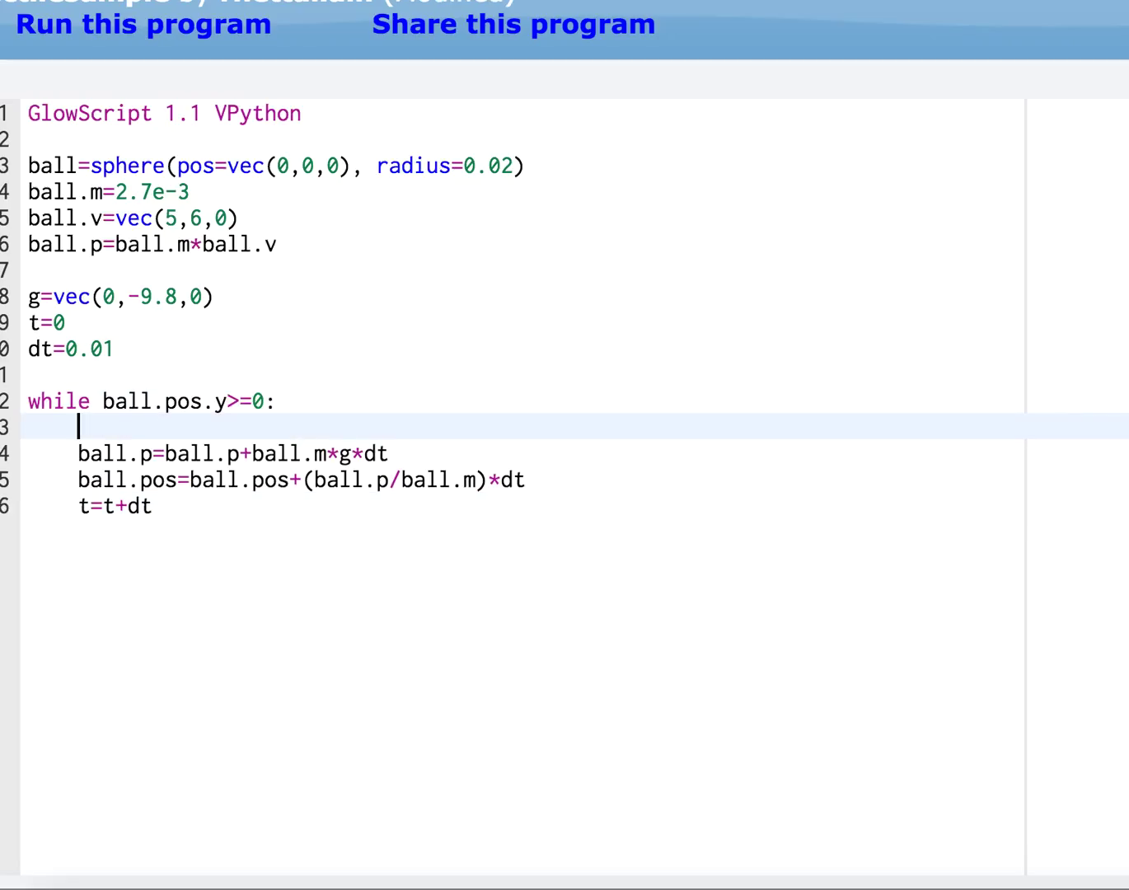
type("rate(100)")
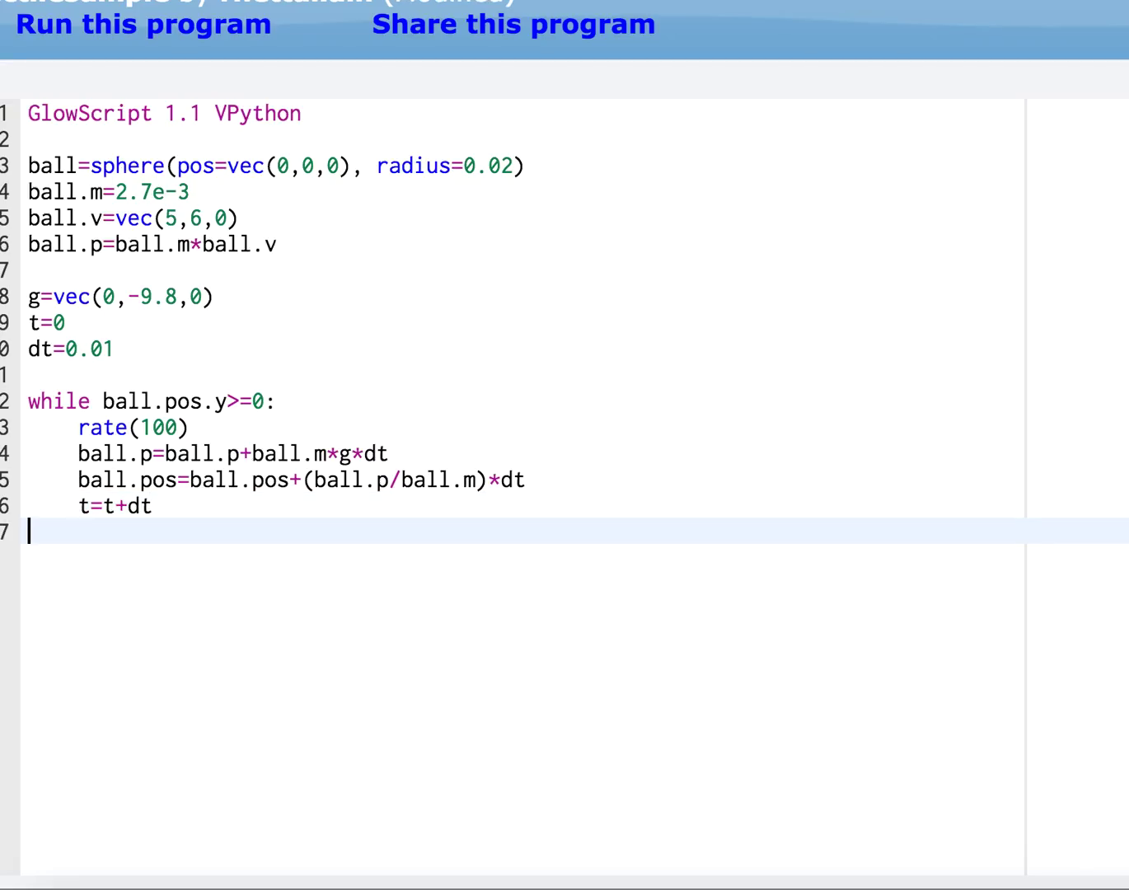
Add print(t) after the loop and run the program to get the flight time
type("print")
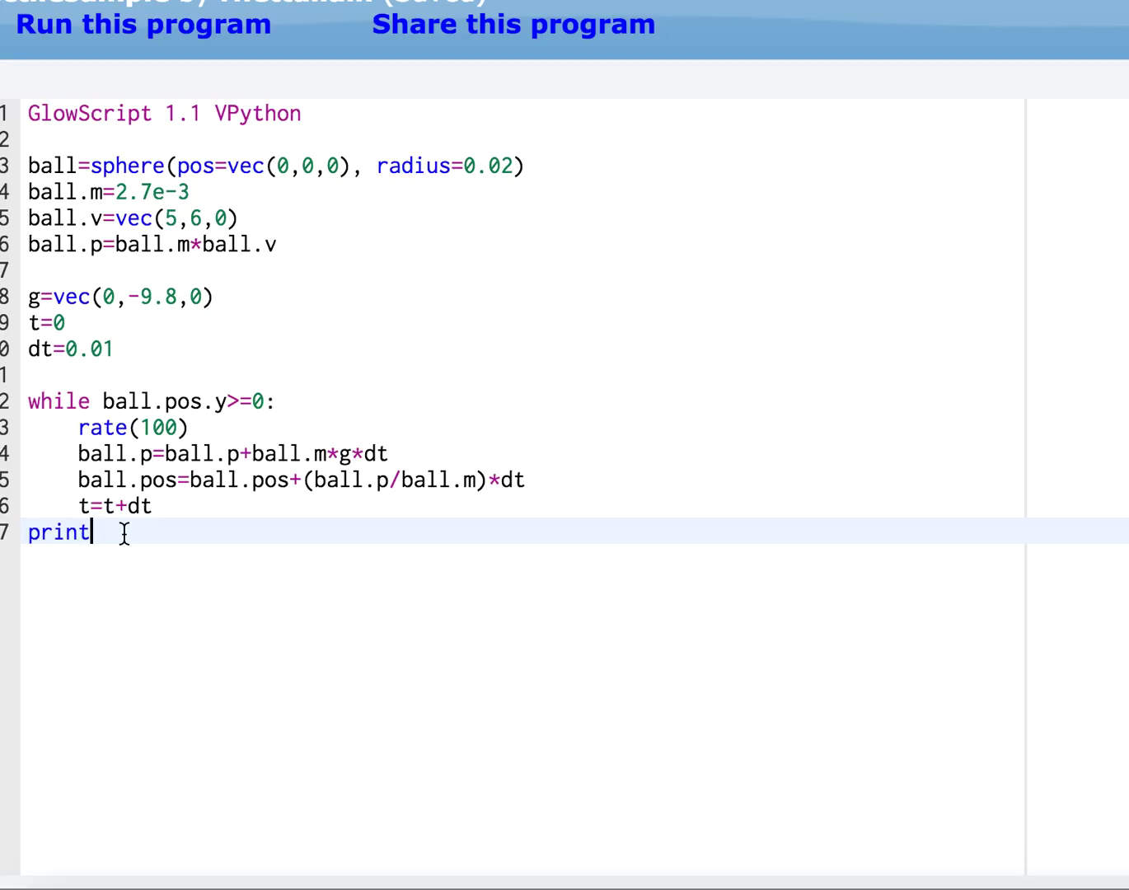
type("(")
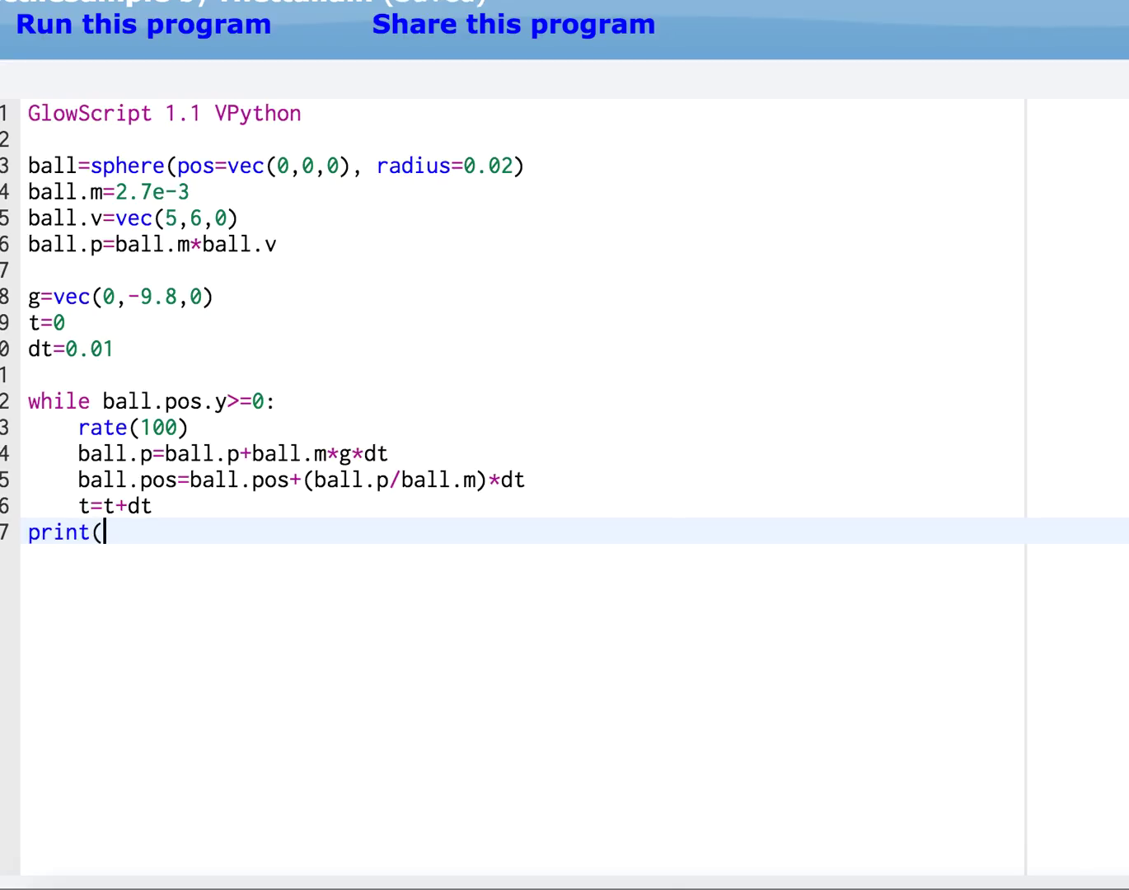
type("t)")
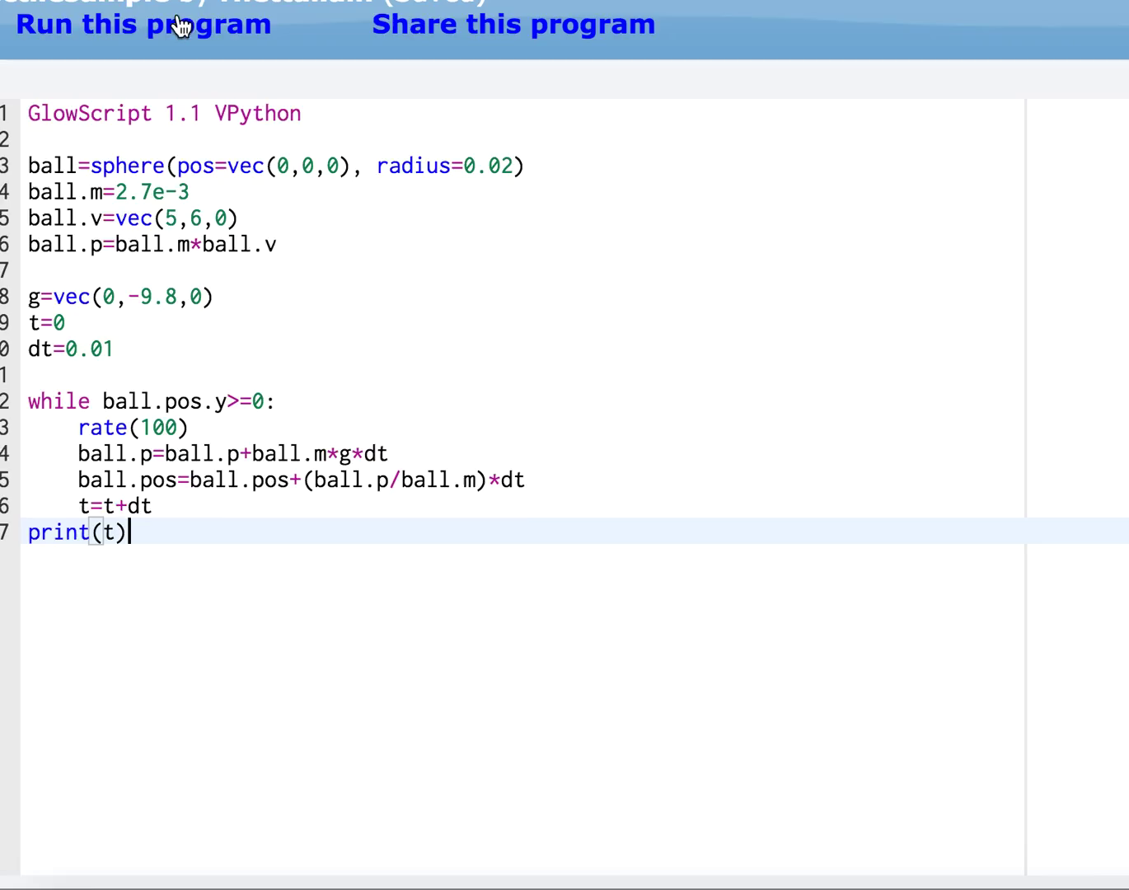
left_click(144, 24)
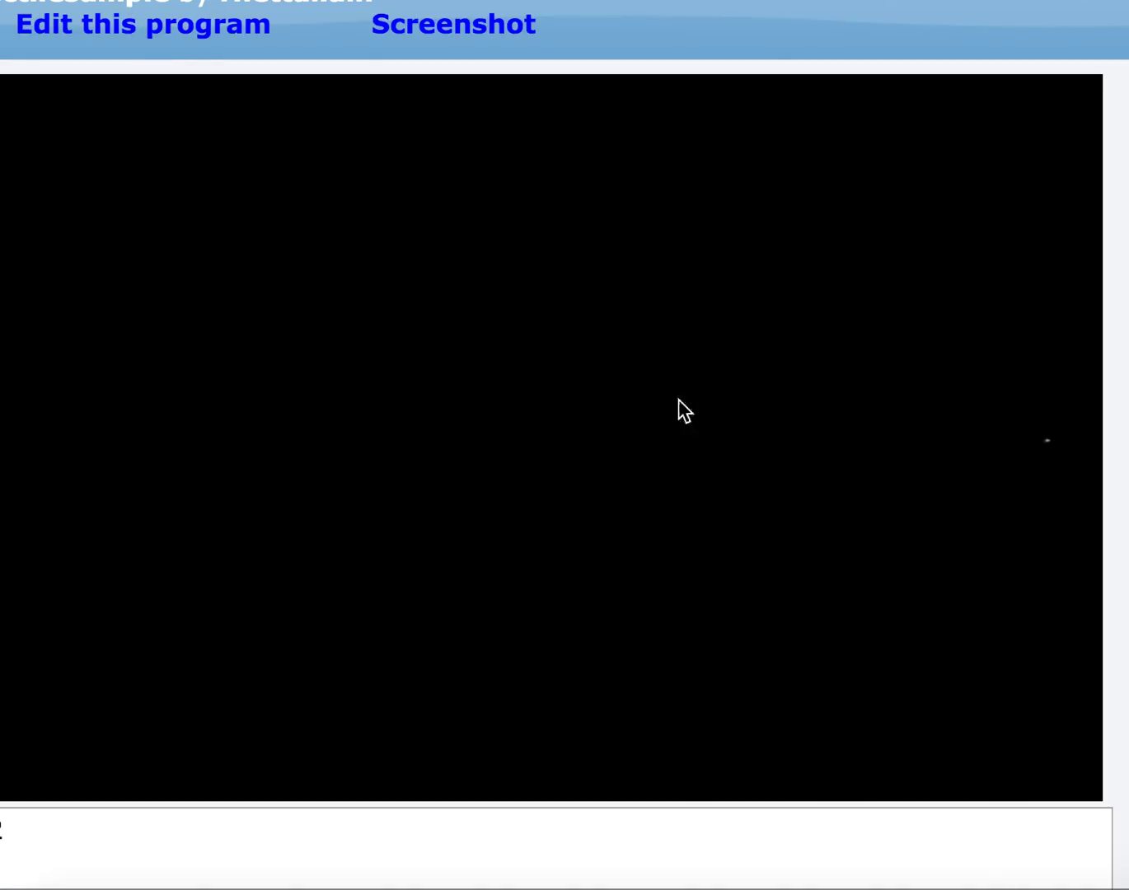
mouse_move(587, 412)
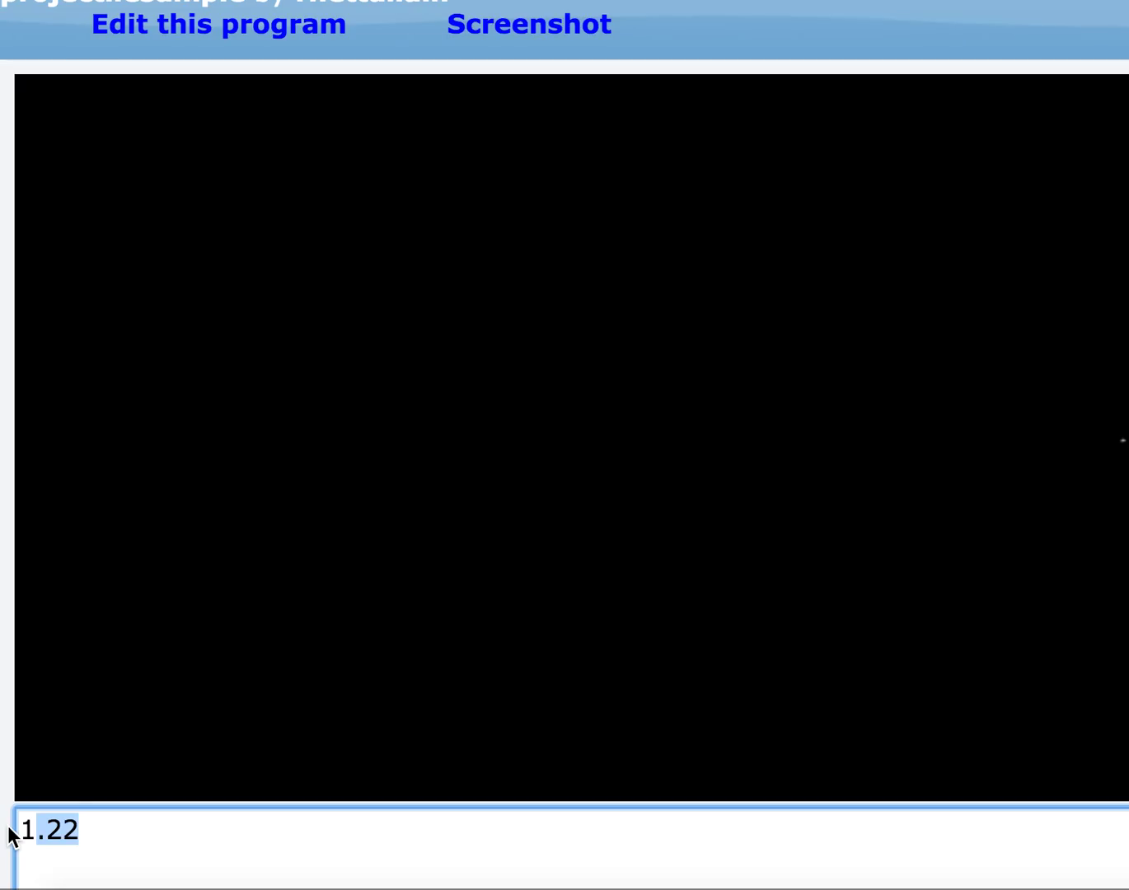
Return to editing the code after the run prints a flight time of 1.22
left_click(218, 25)
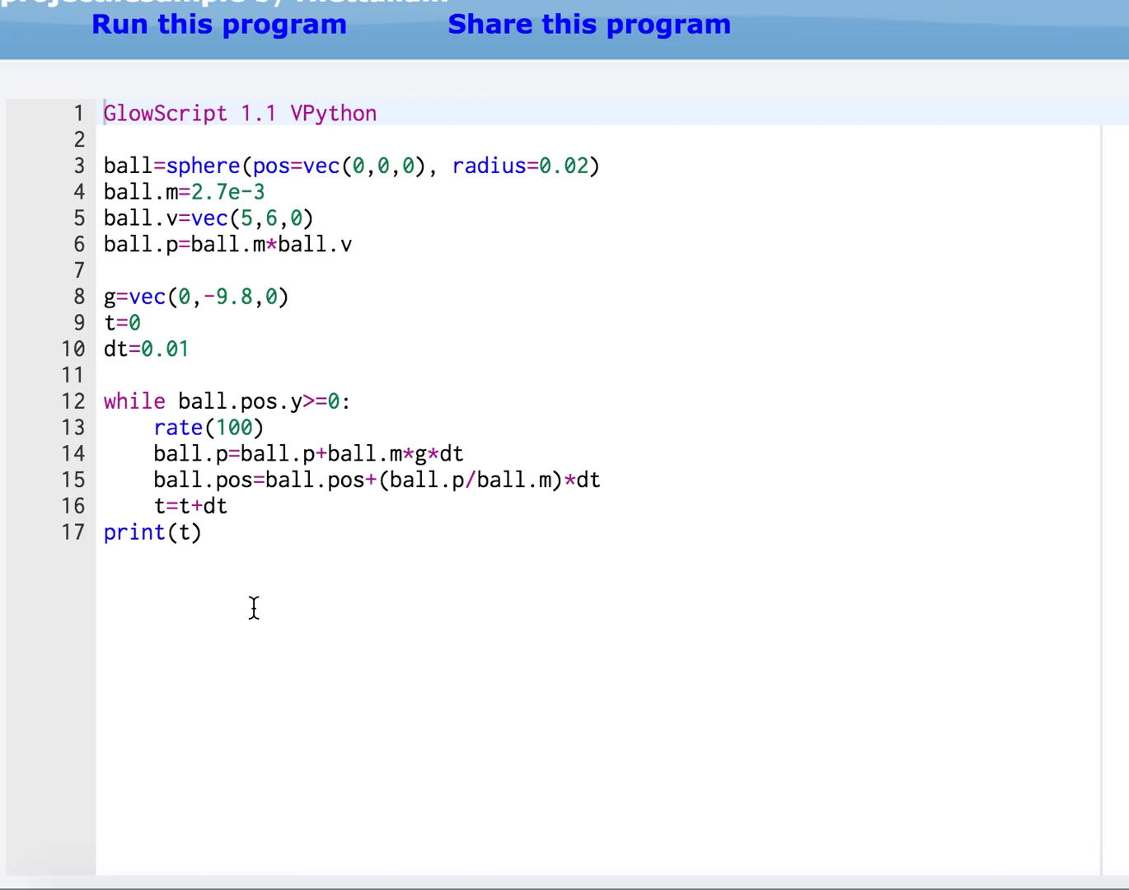
mouse_move(313, 587)
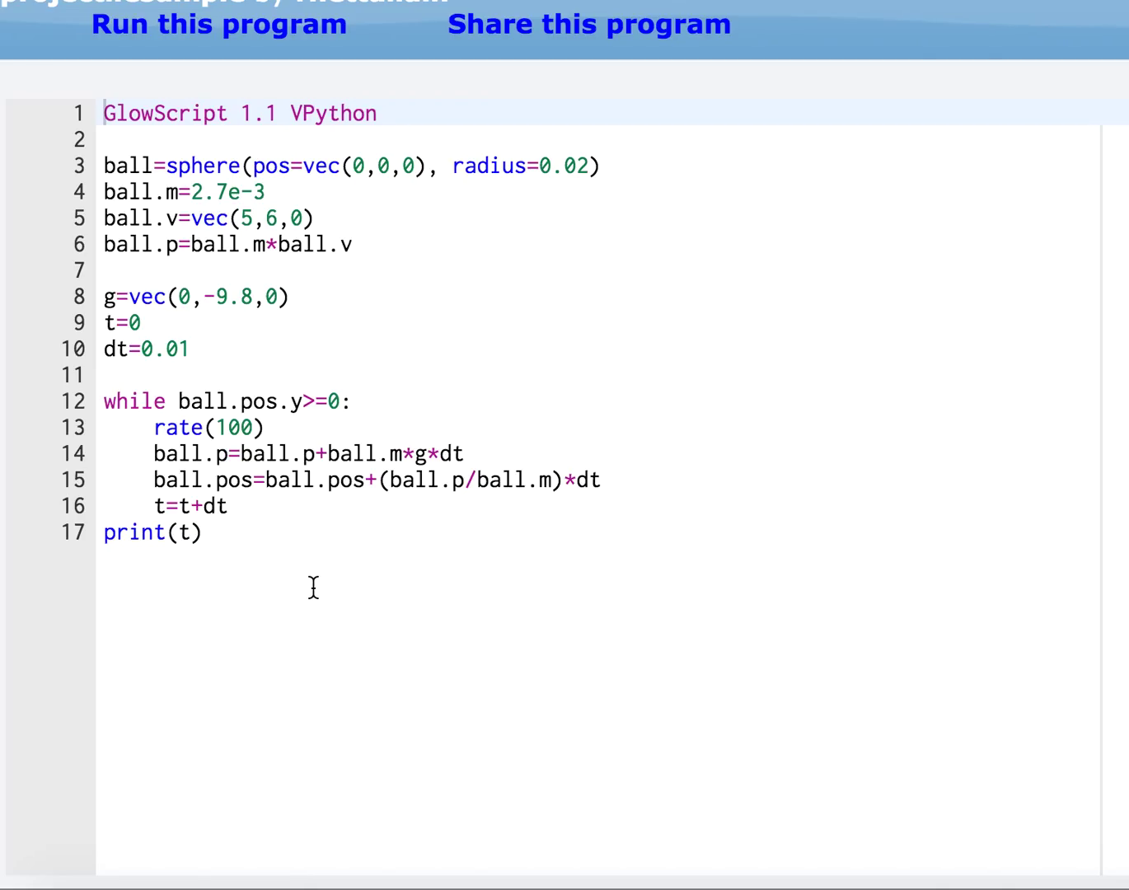
mouse_move(611, 730)
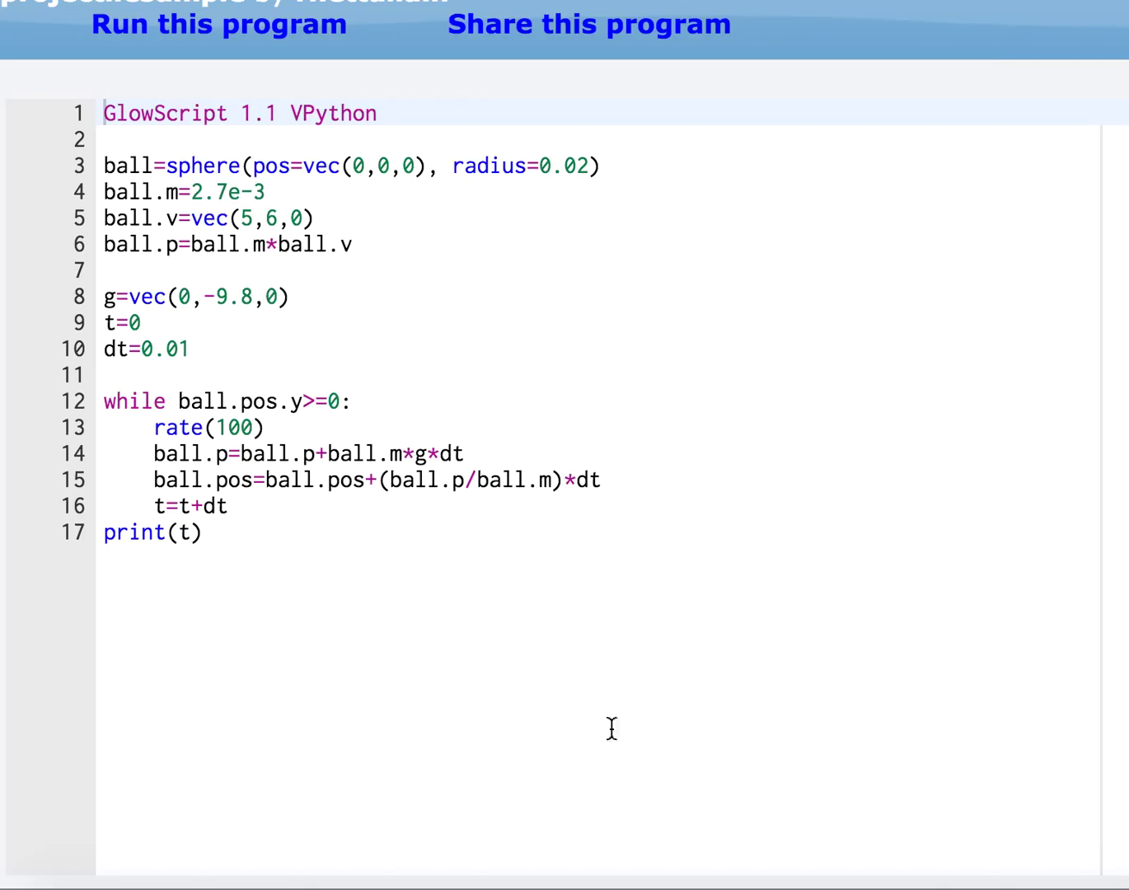